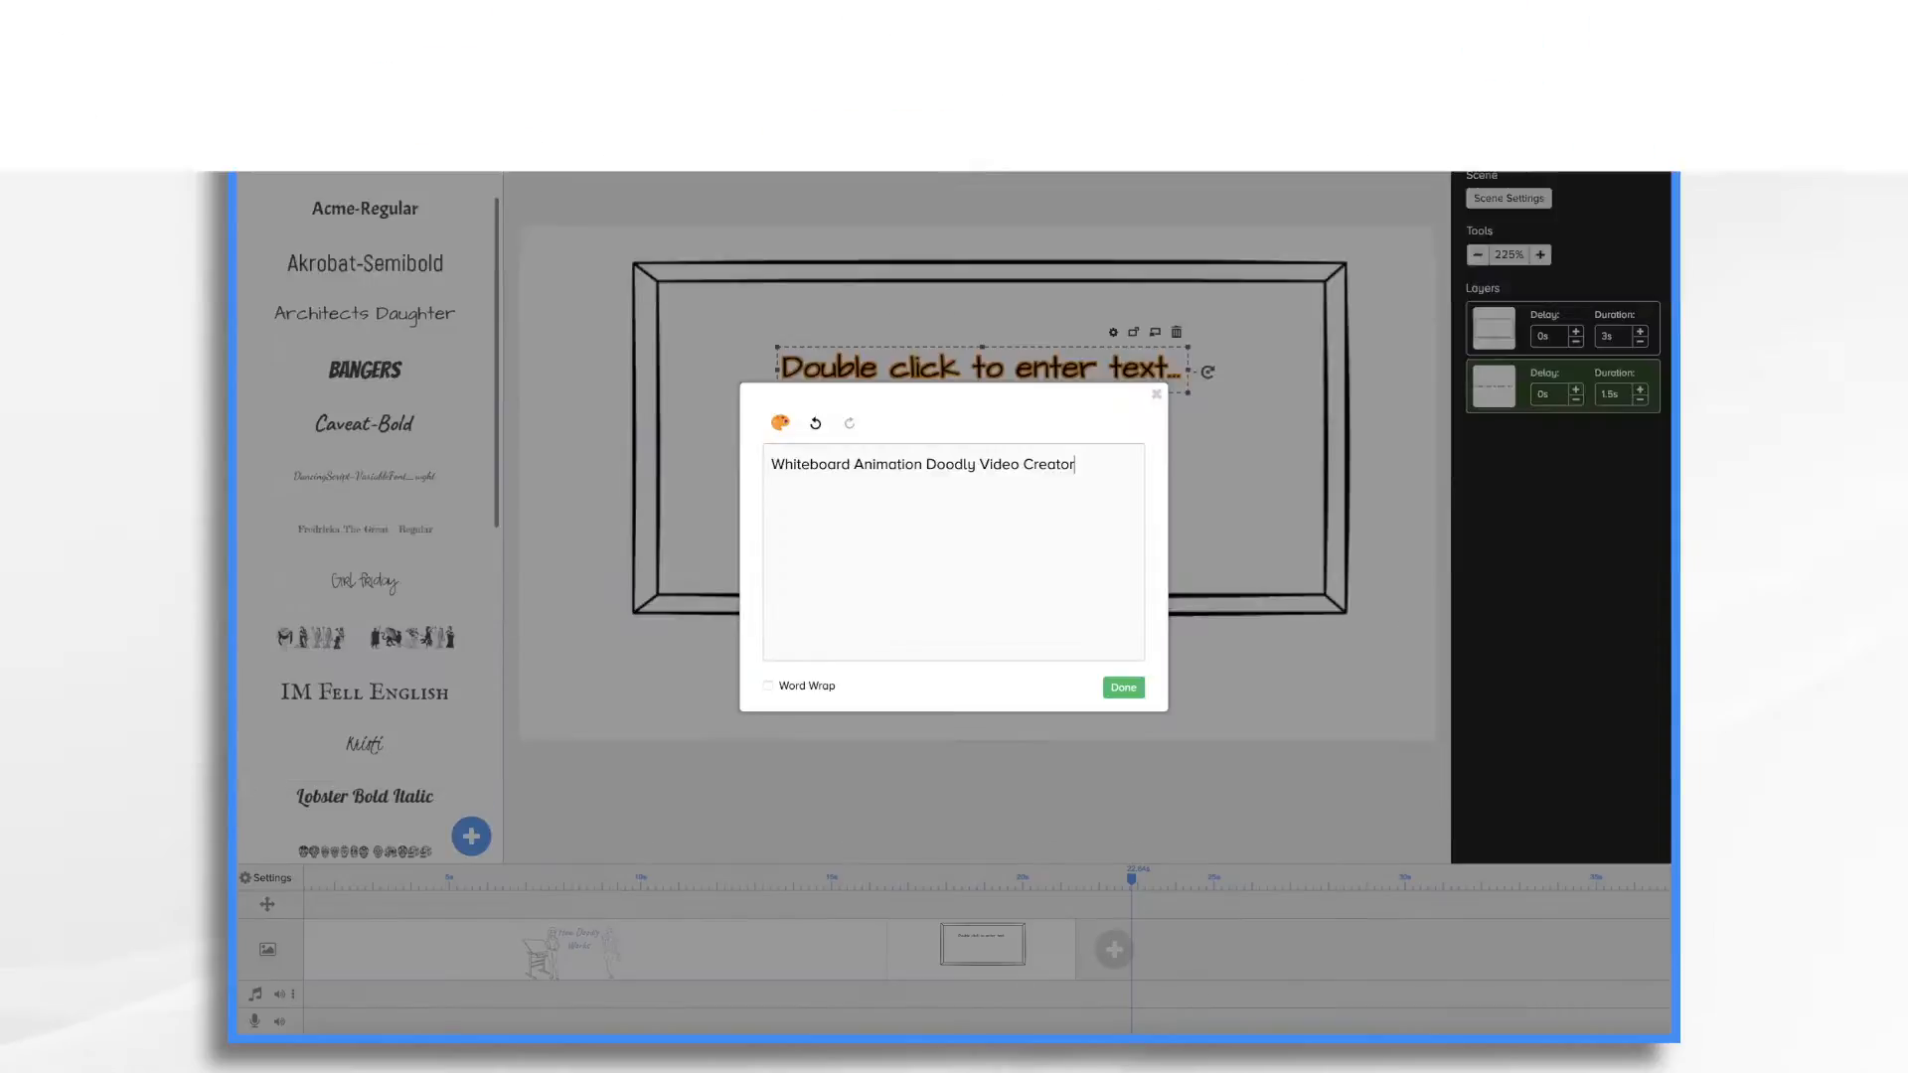
Step: Confirm the 'Whiteboard Animation Video Creator' heading and colour it blue (#4A90E2)
click(1121, 687)
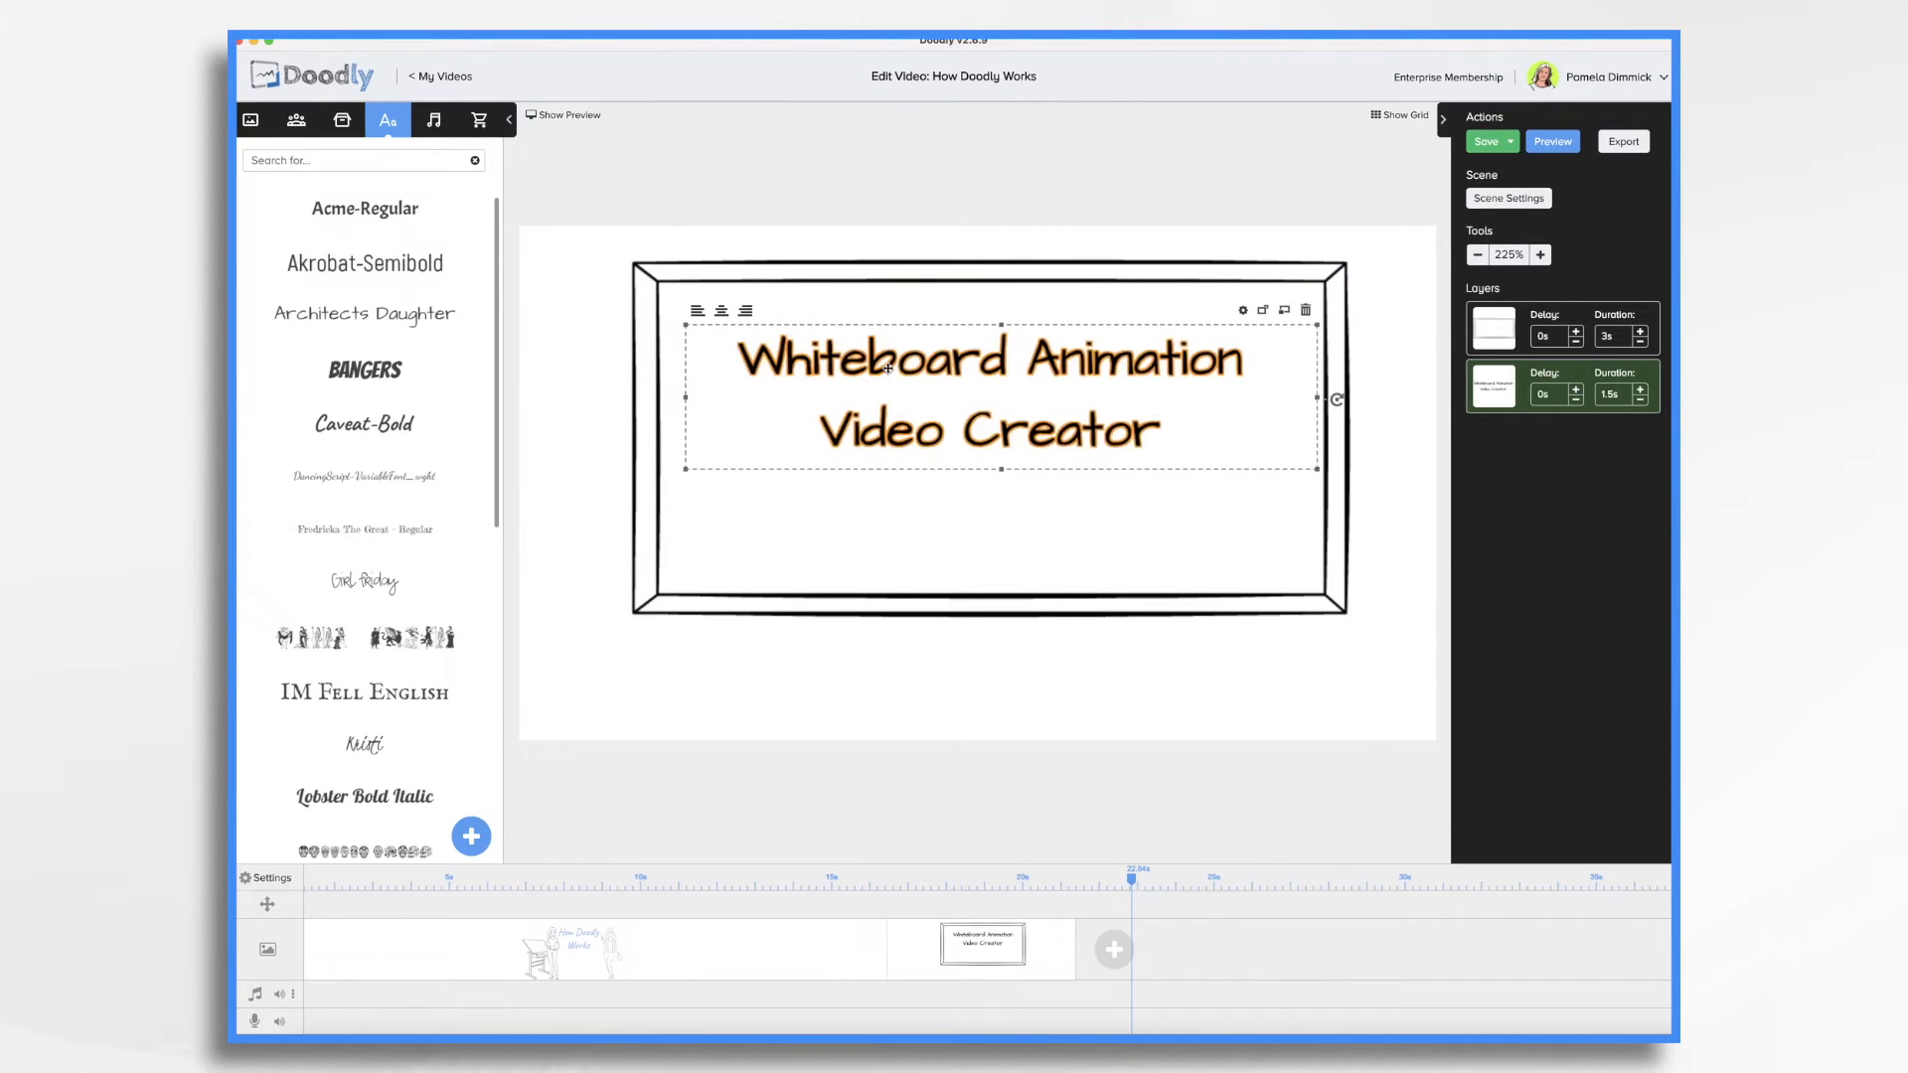
click(1241, 309)
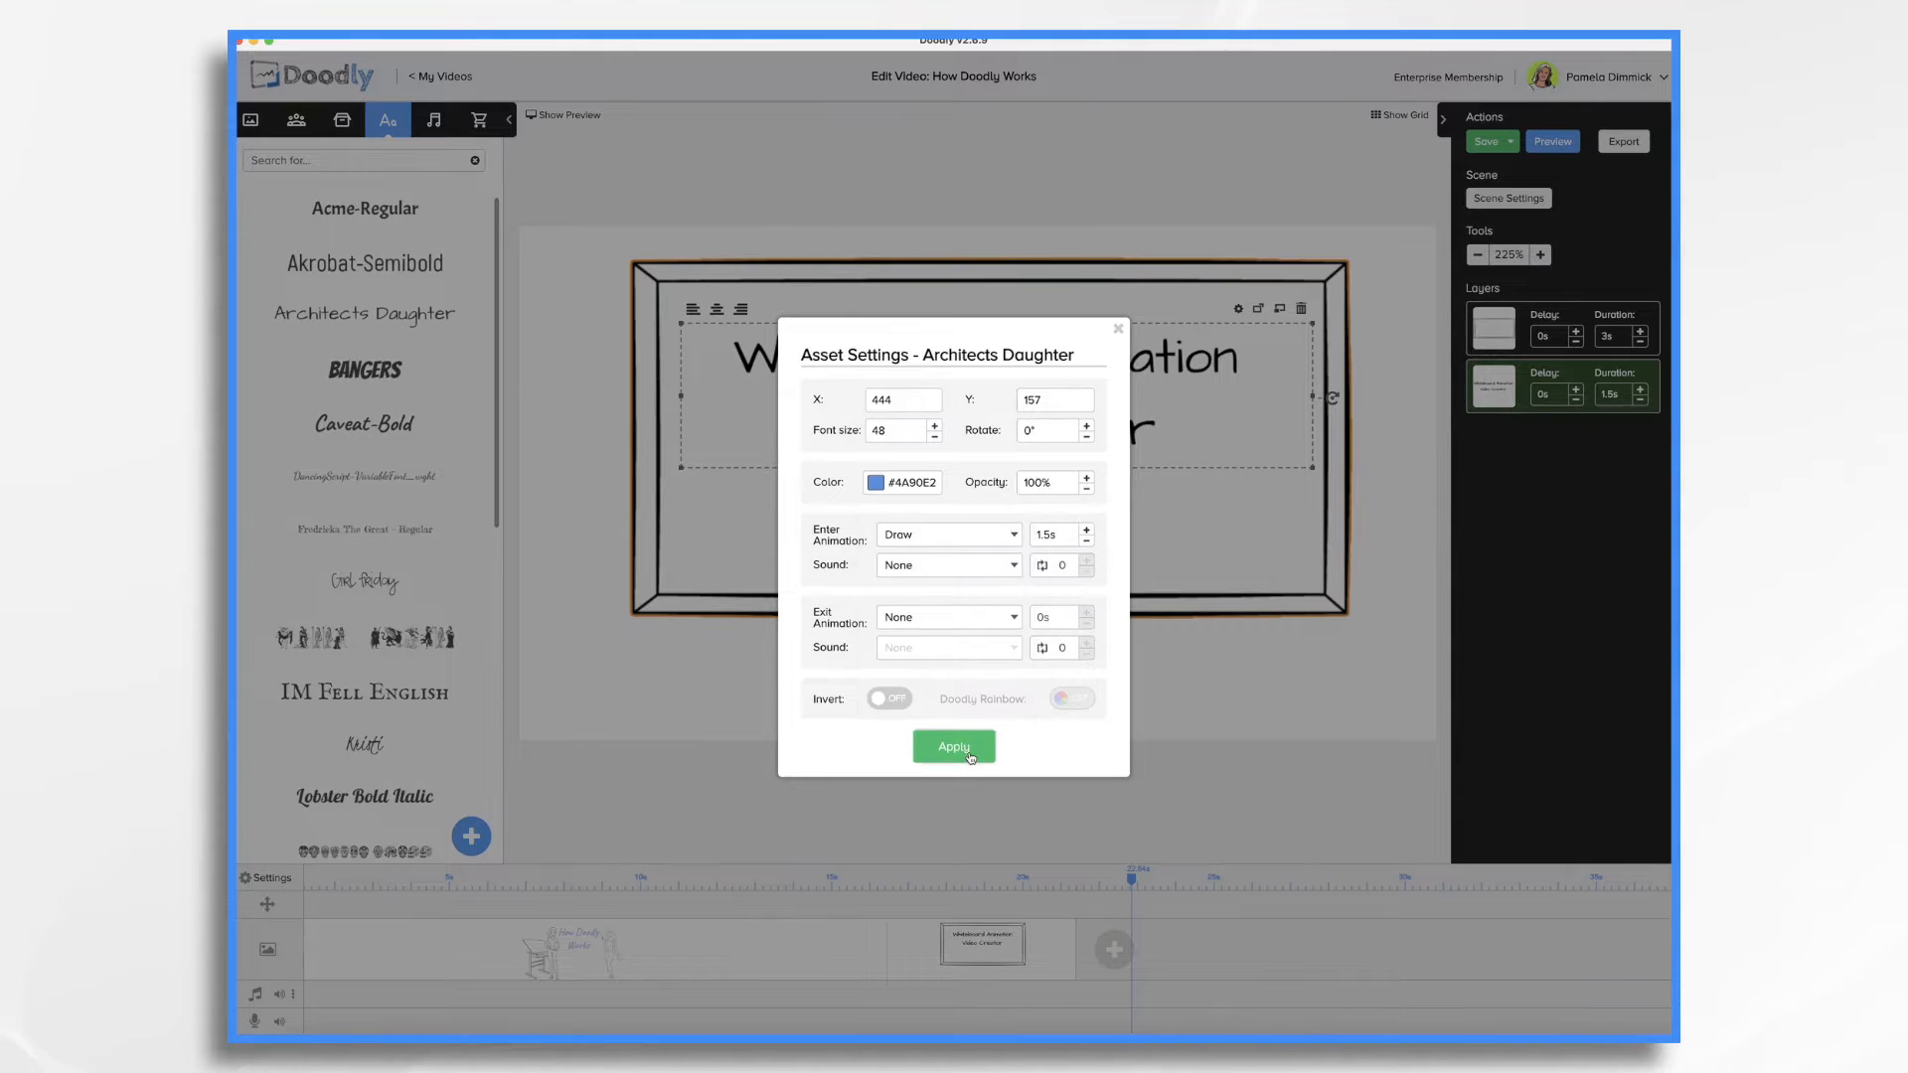
click(954, 746)
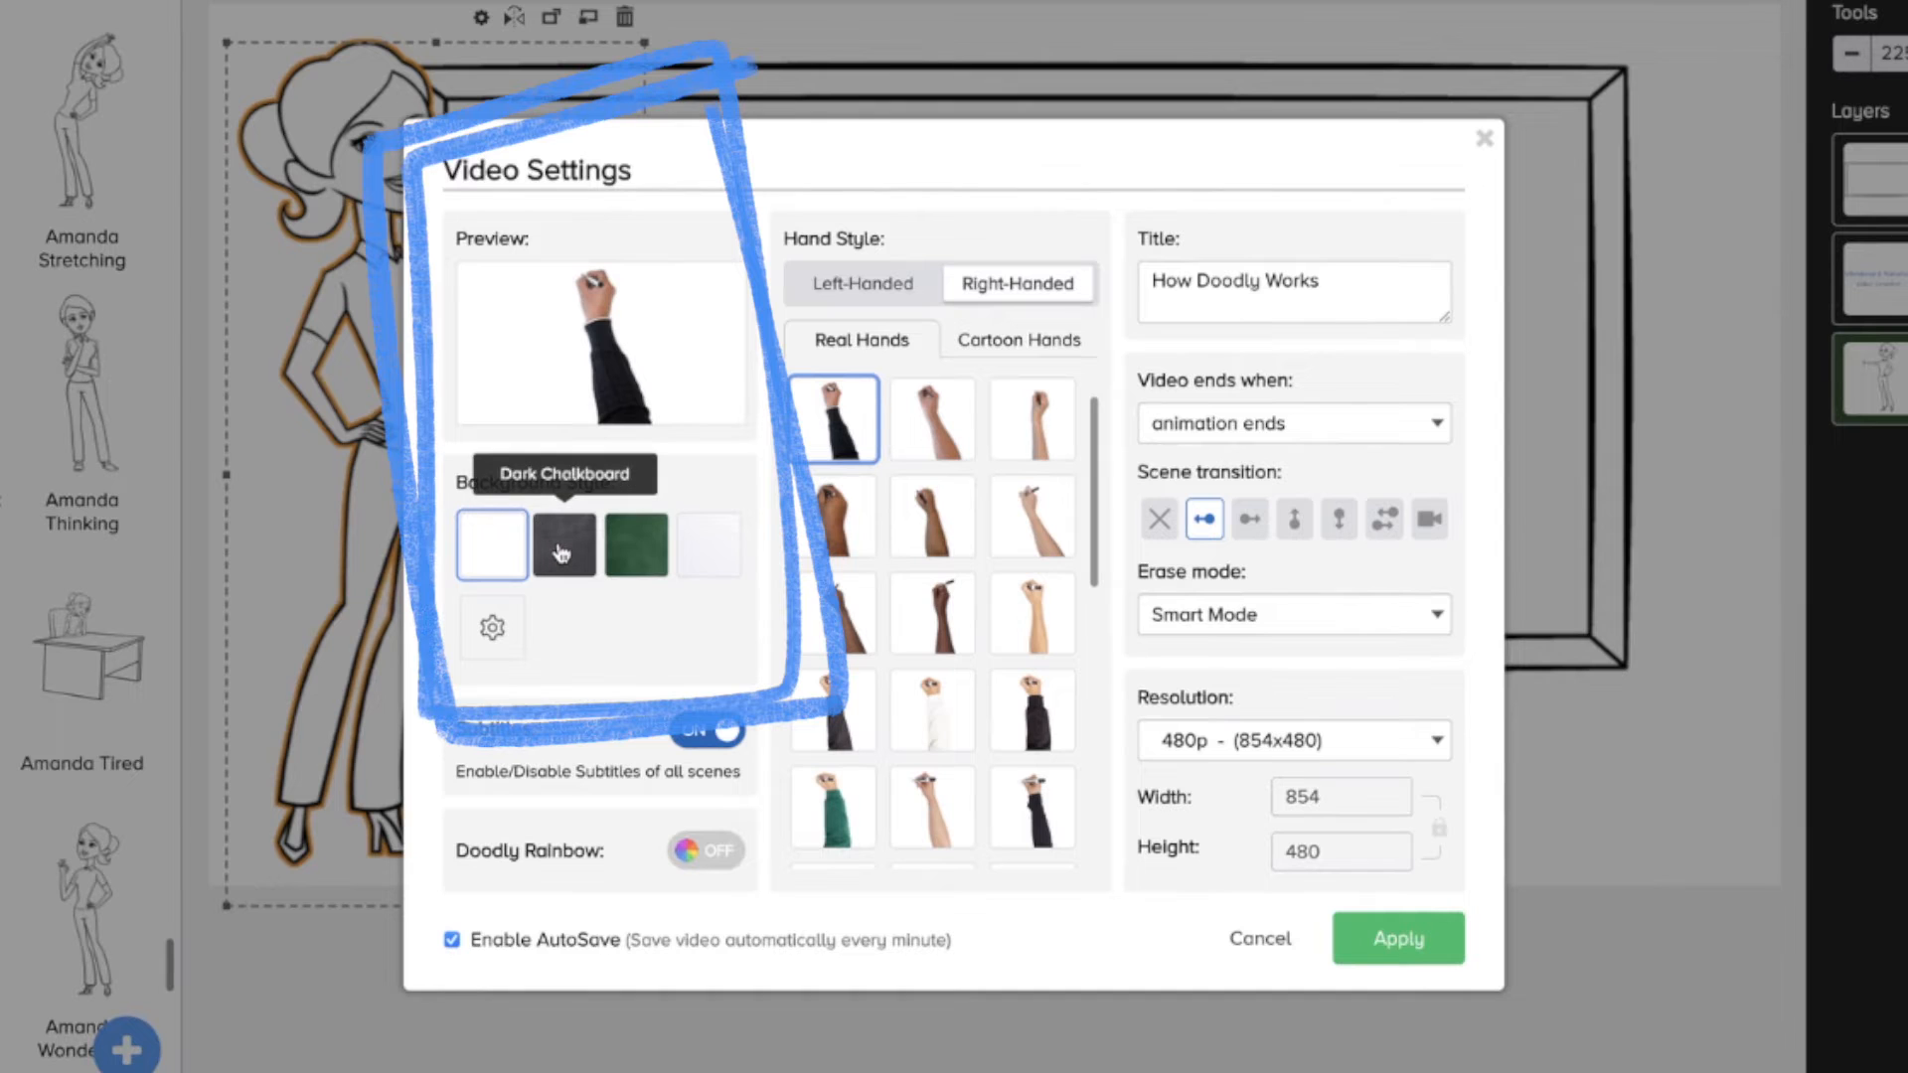
Step: Try the Dark Chalkboard background, then choose the dark-skinned Real Hands drawing hand
click(562, 544)
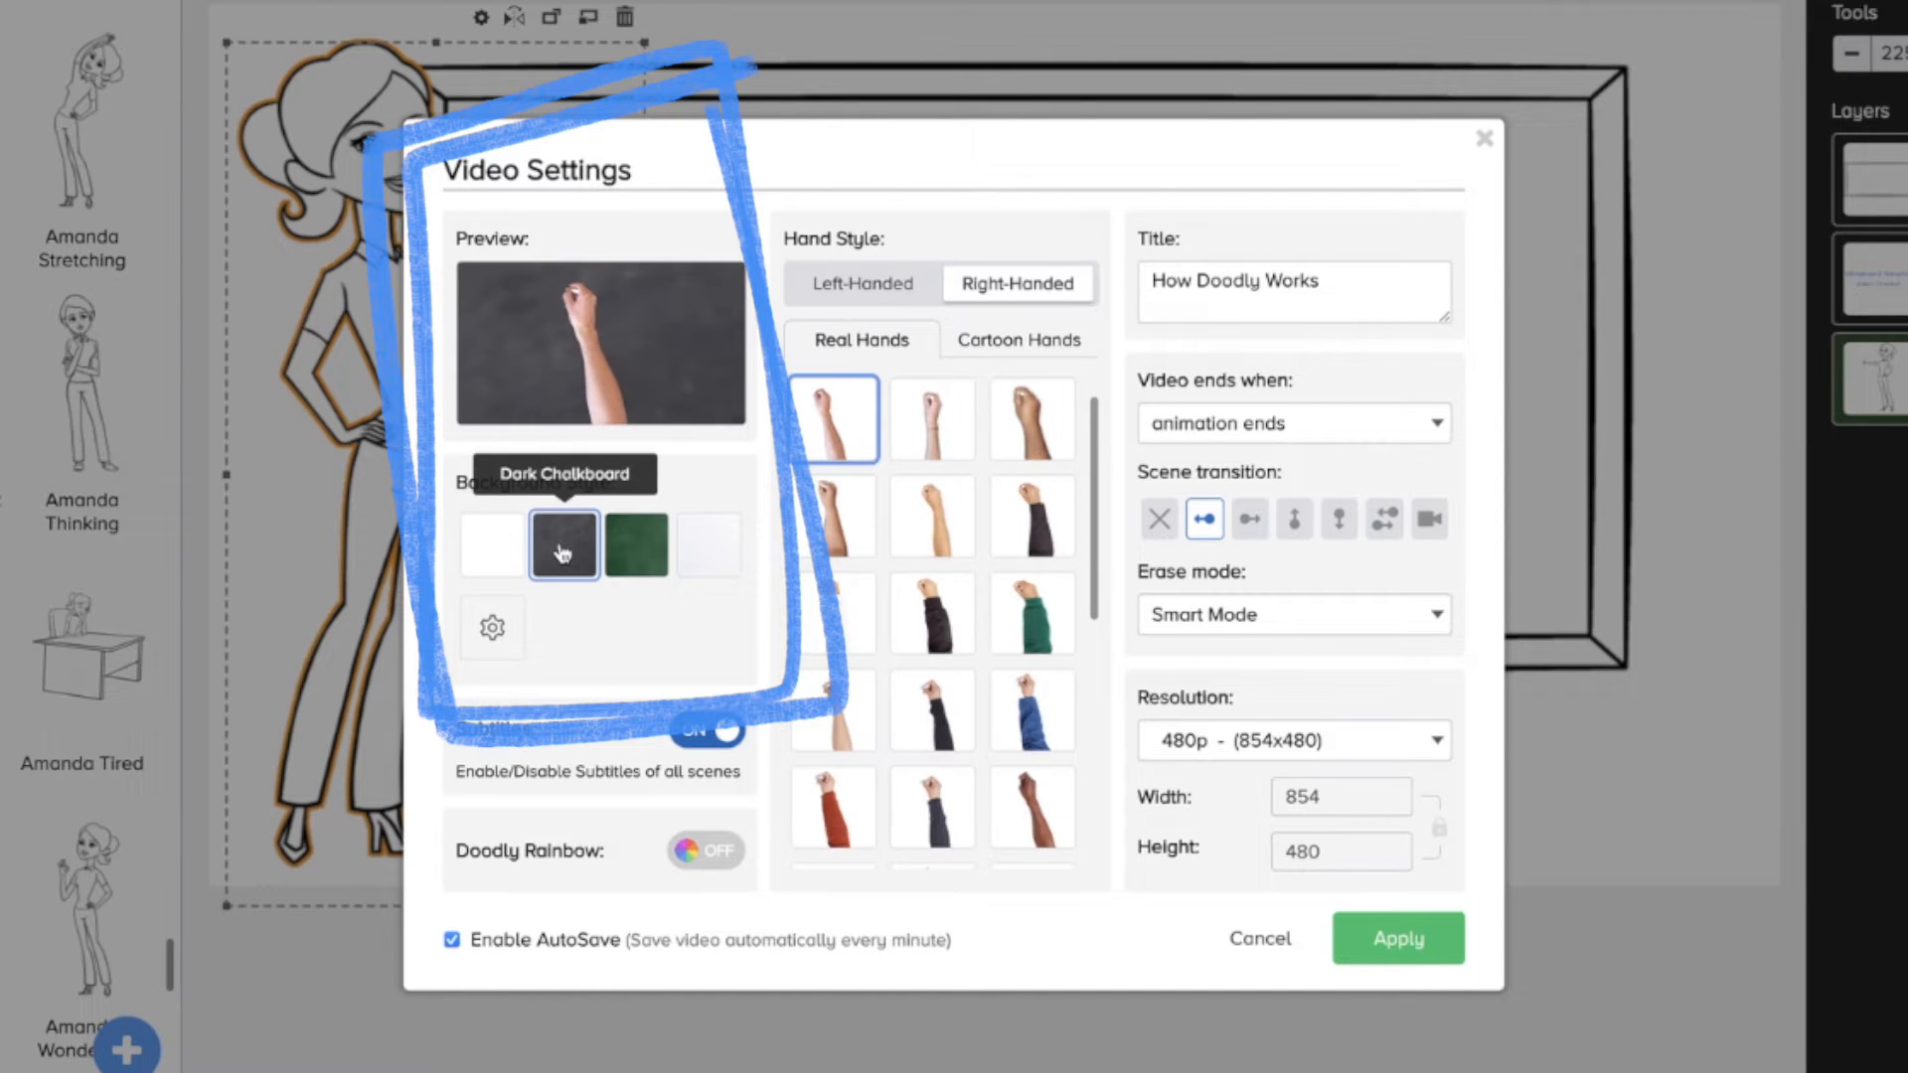
click(932, 545)
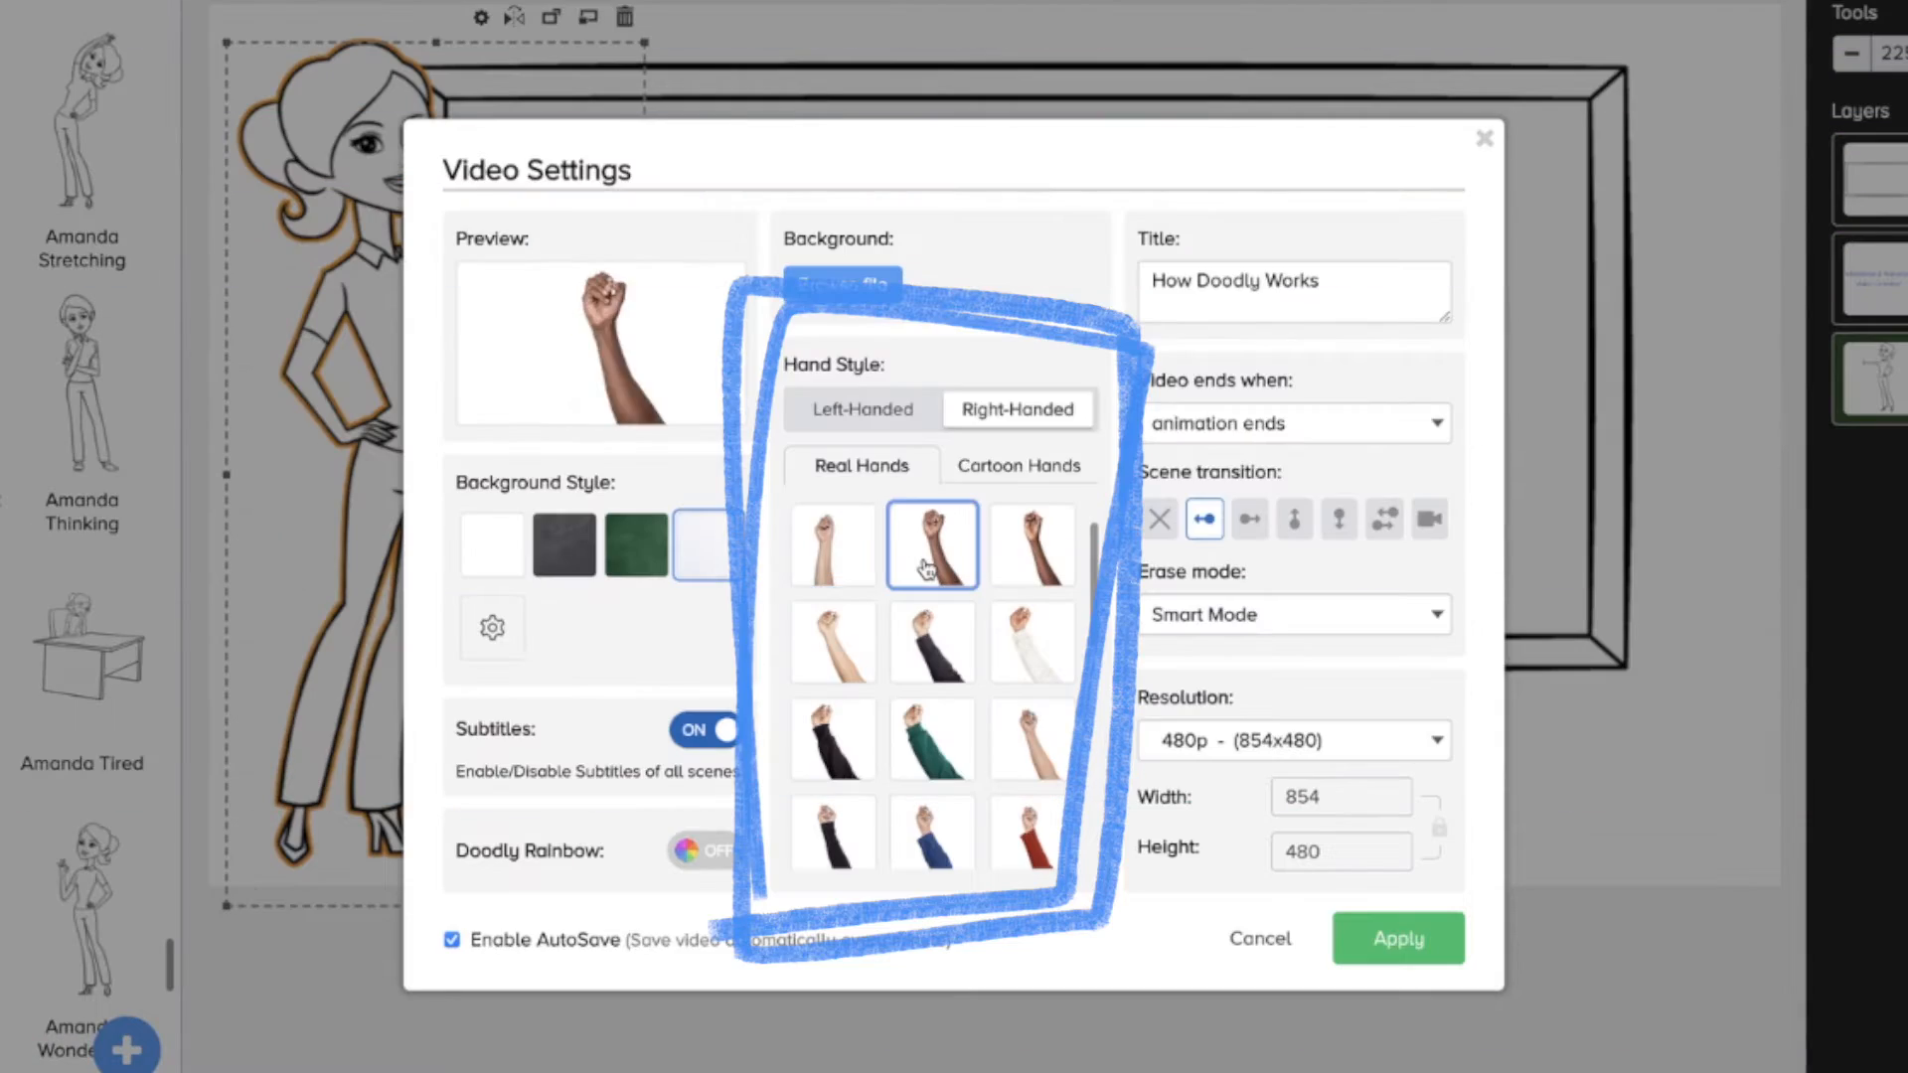
click(1030, 545)
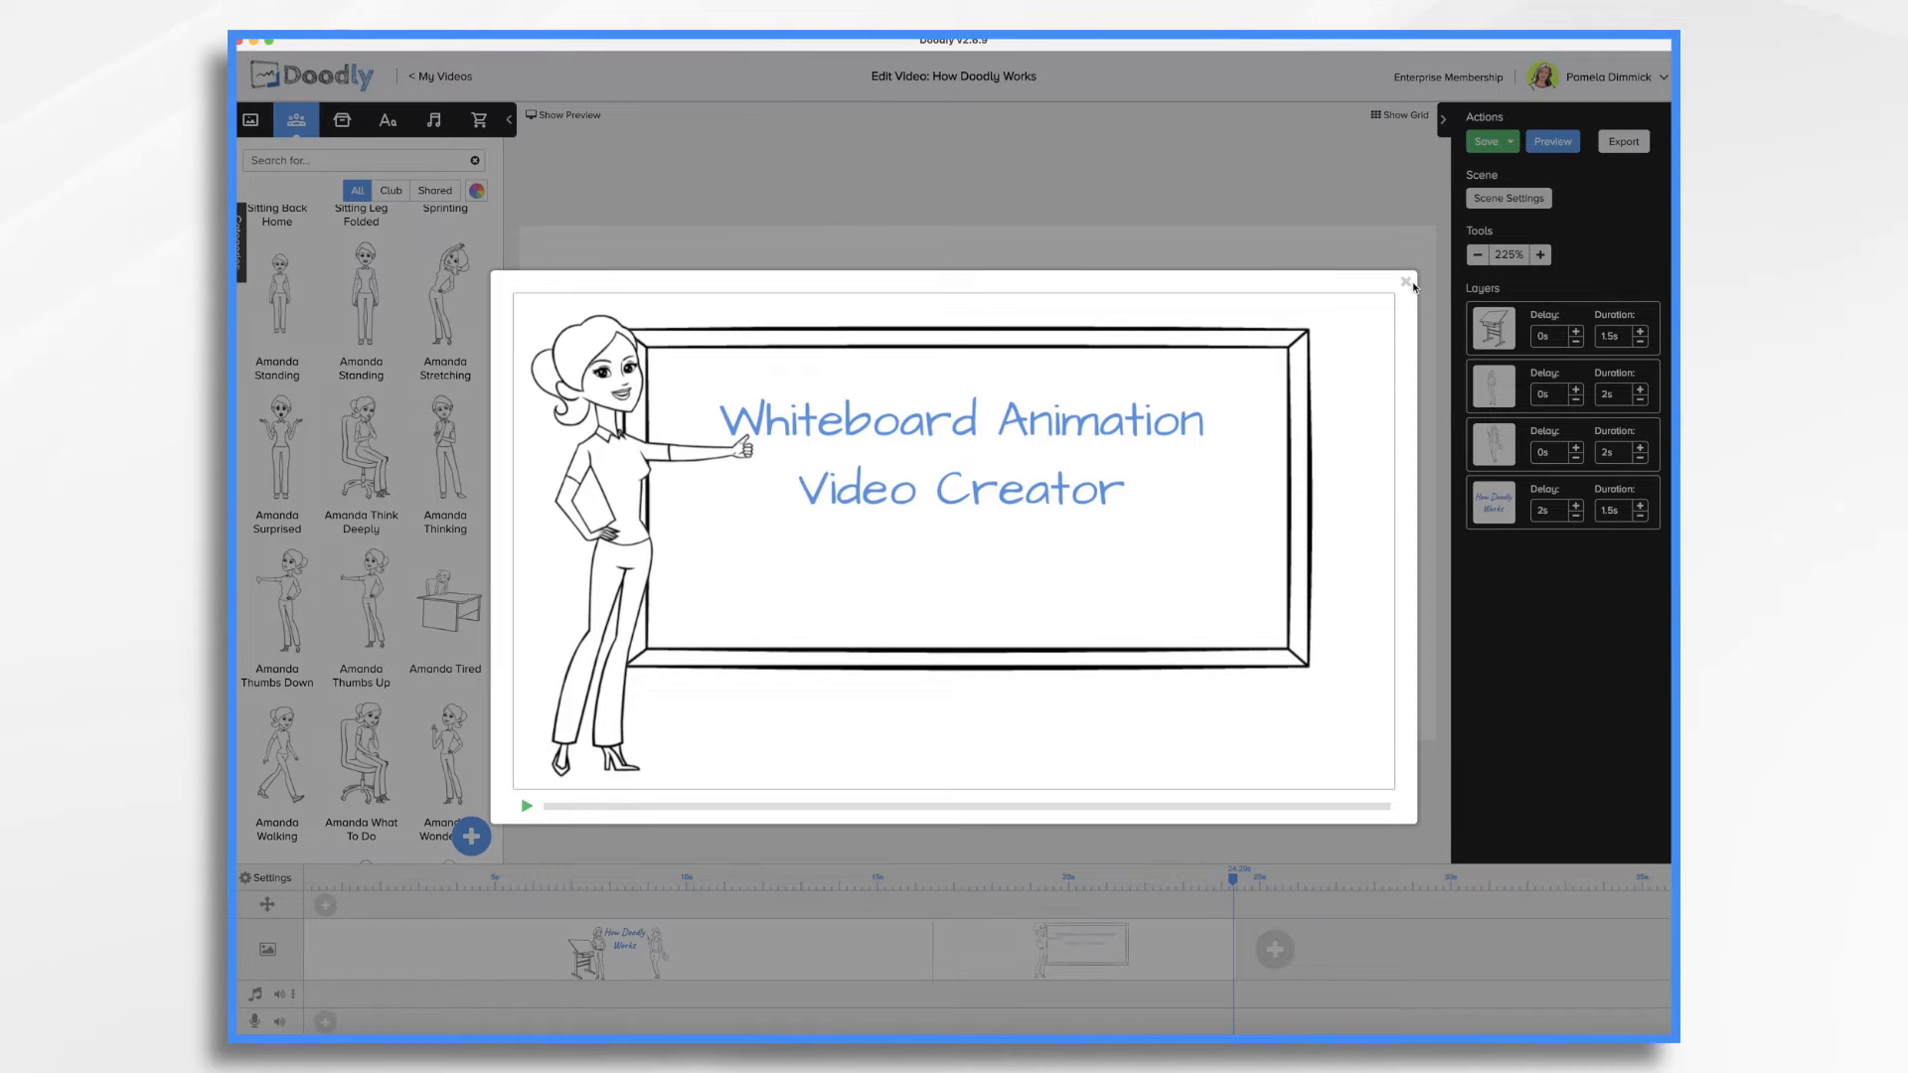
Step: Add Amanda Flying without replacing the first character, then preview the scene
click(527, 806)
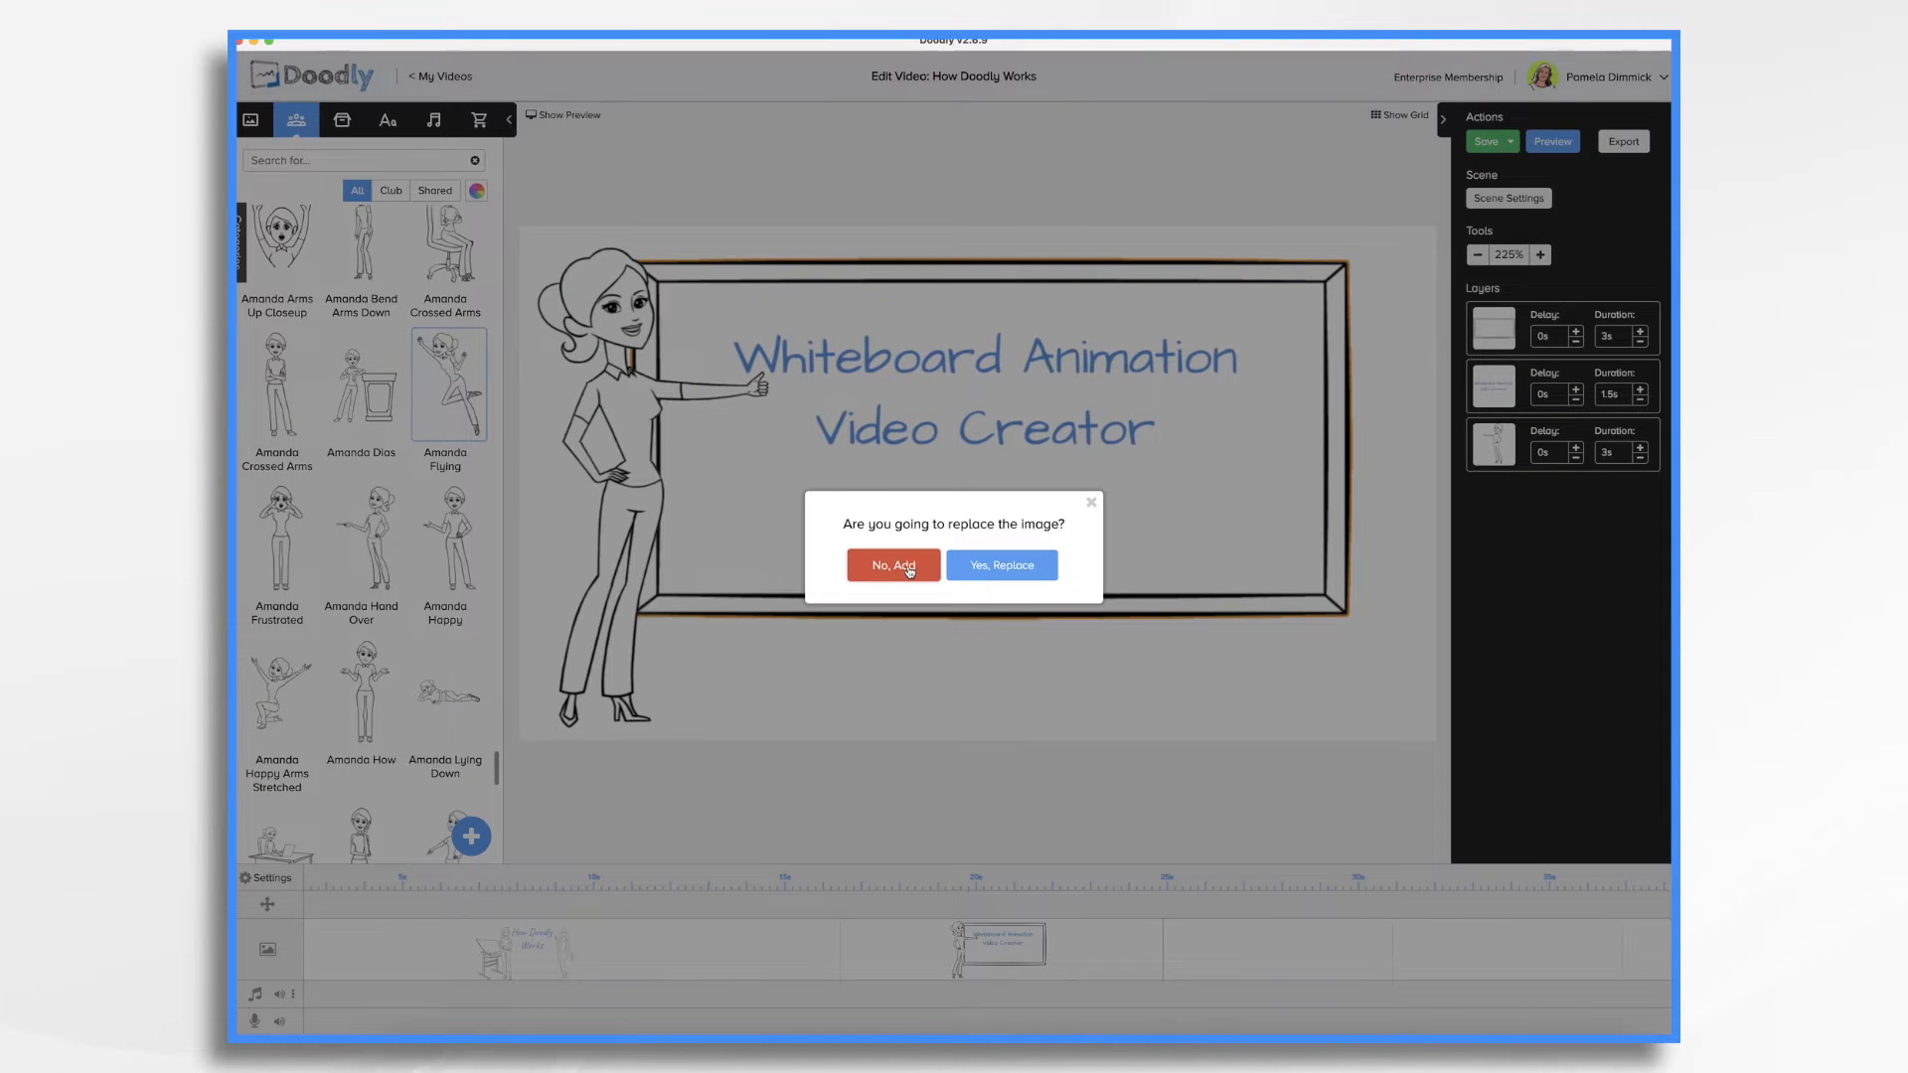
click(892, 565)
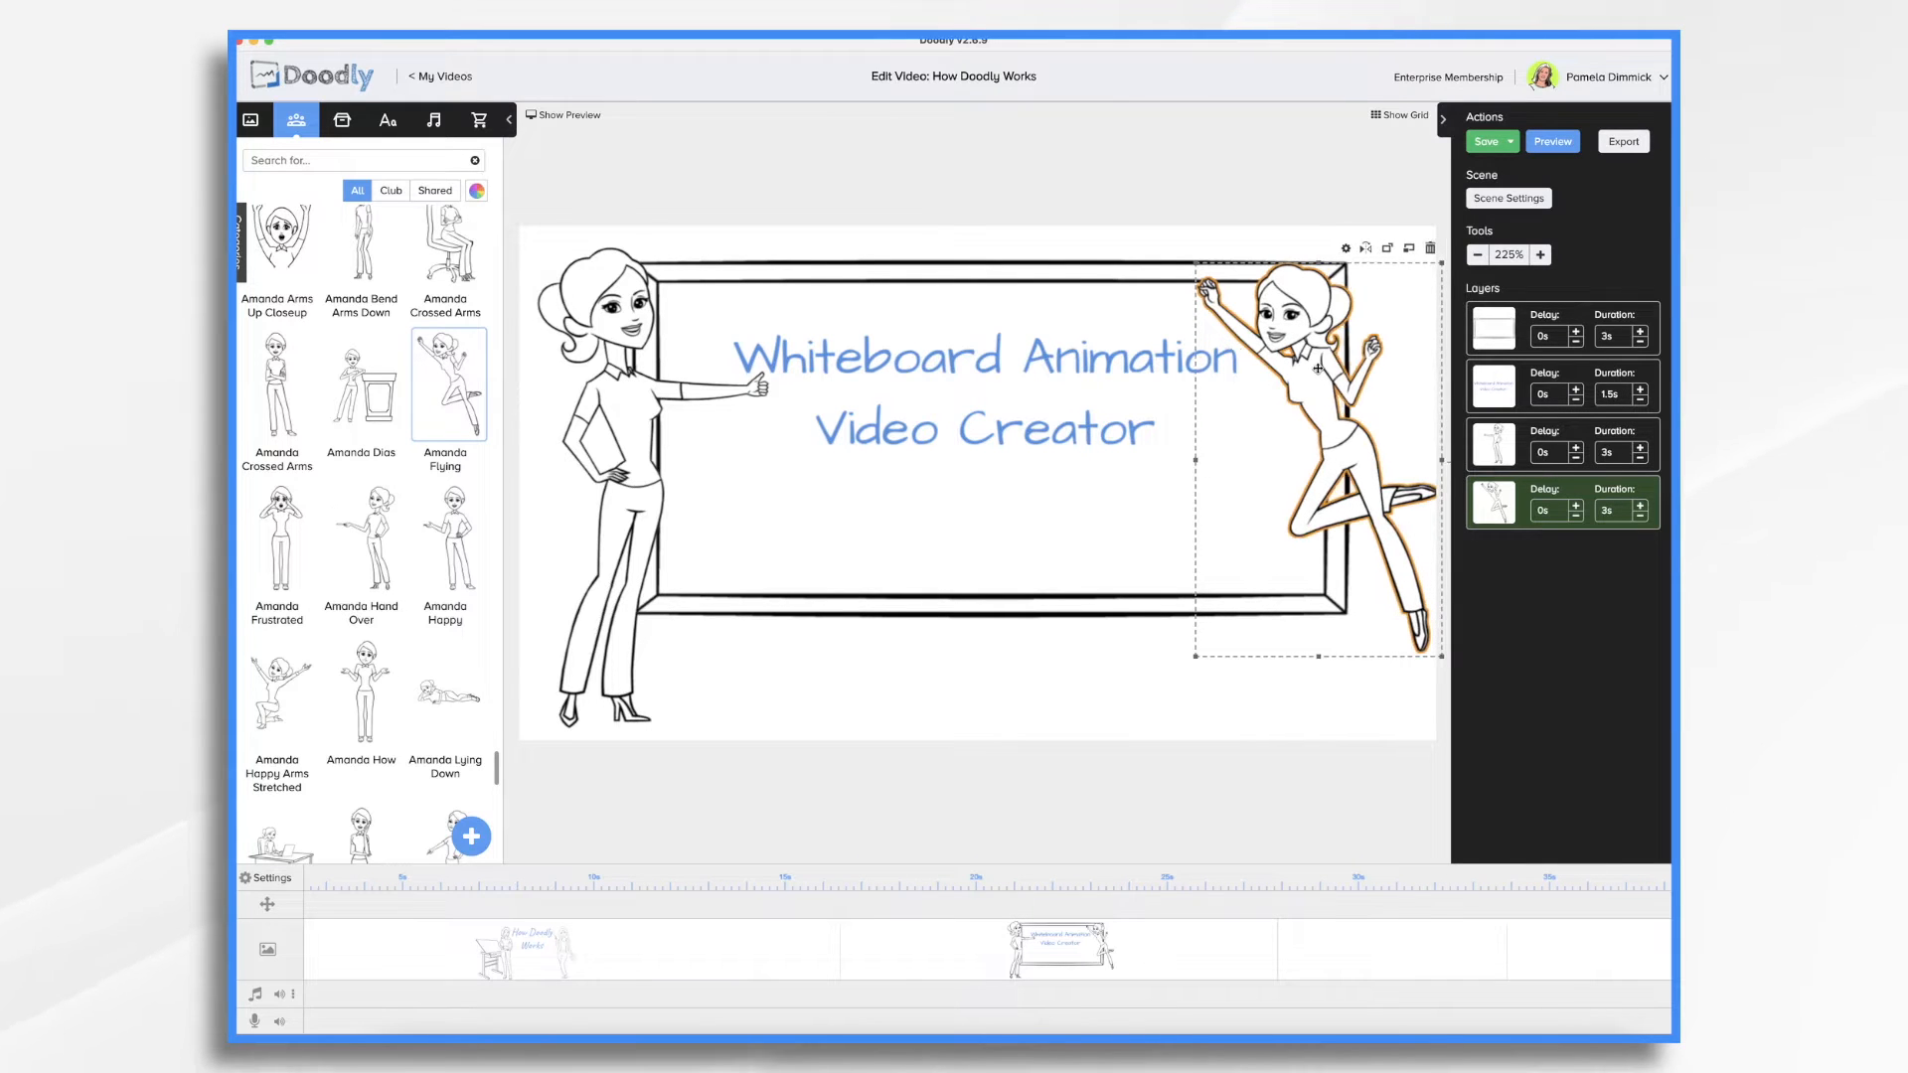
click(1551, 142)
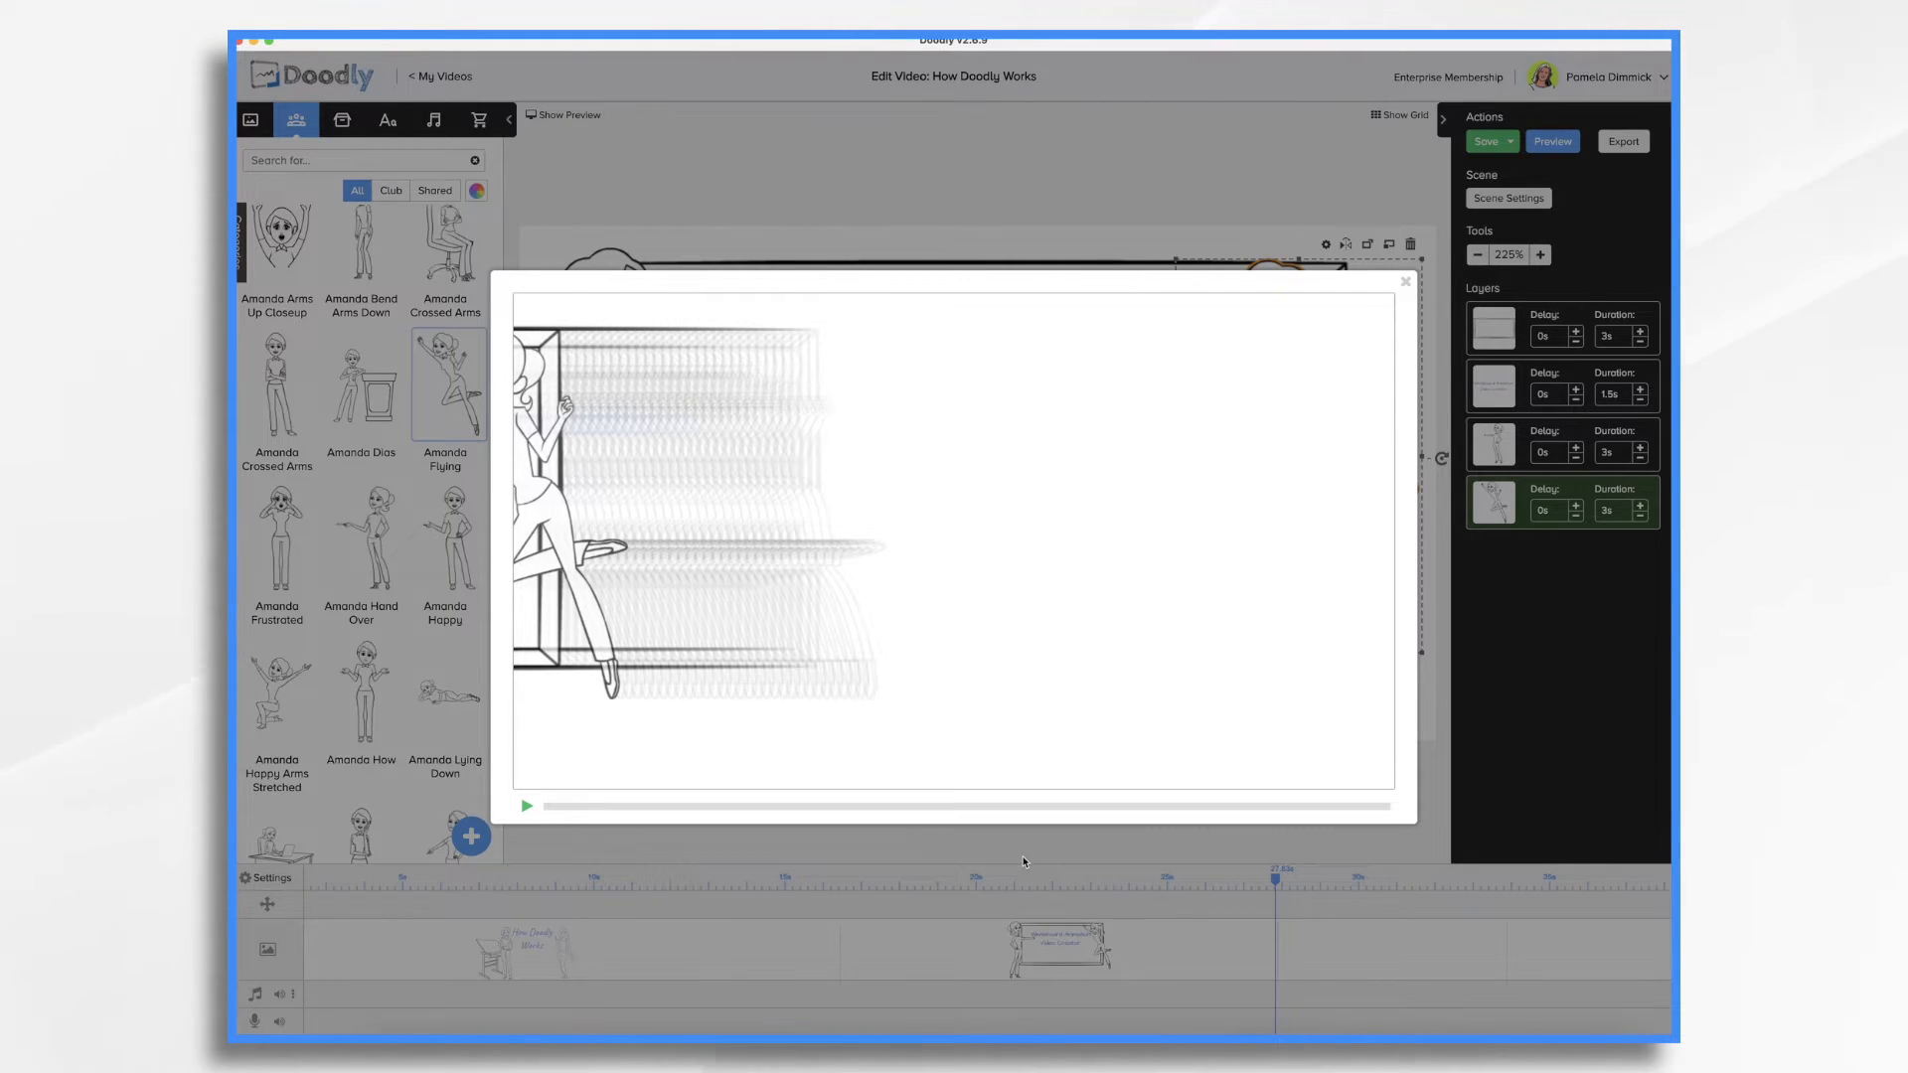
Step: Close the preview and browse the Props, Audio and Text libraries
click(1404, 281)
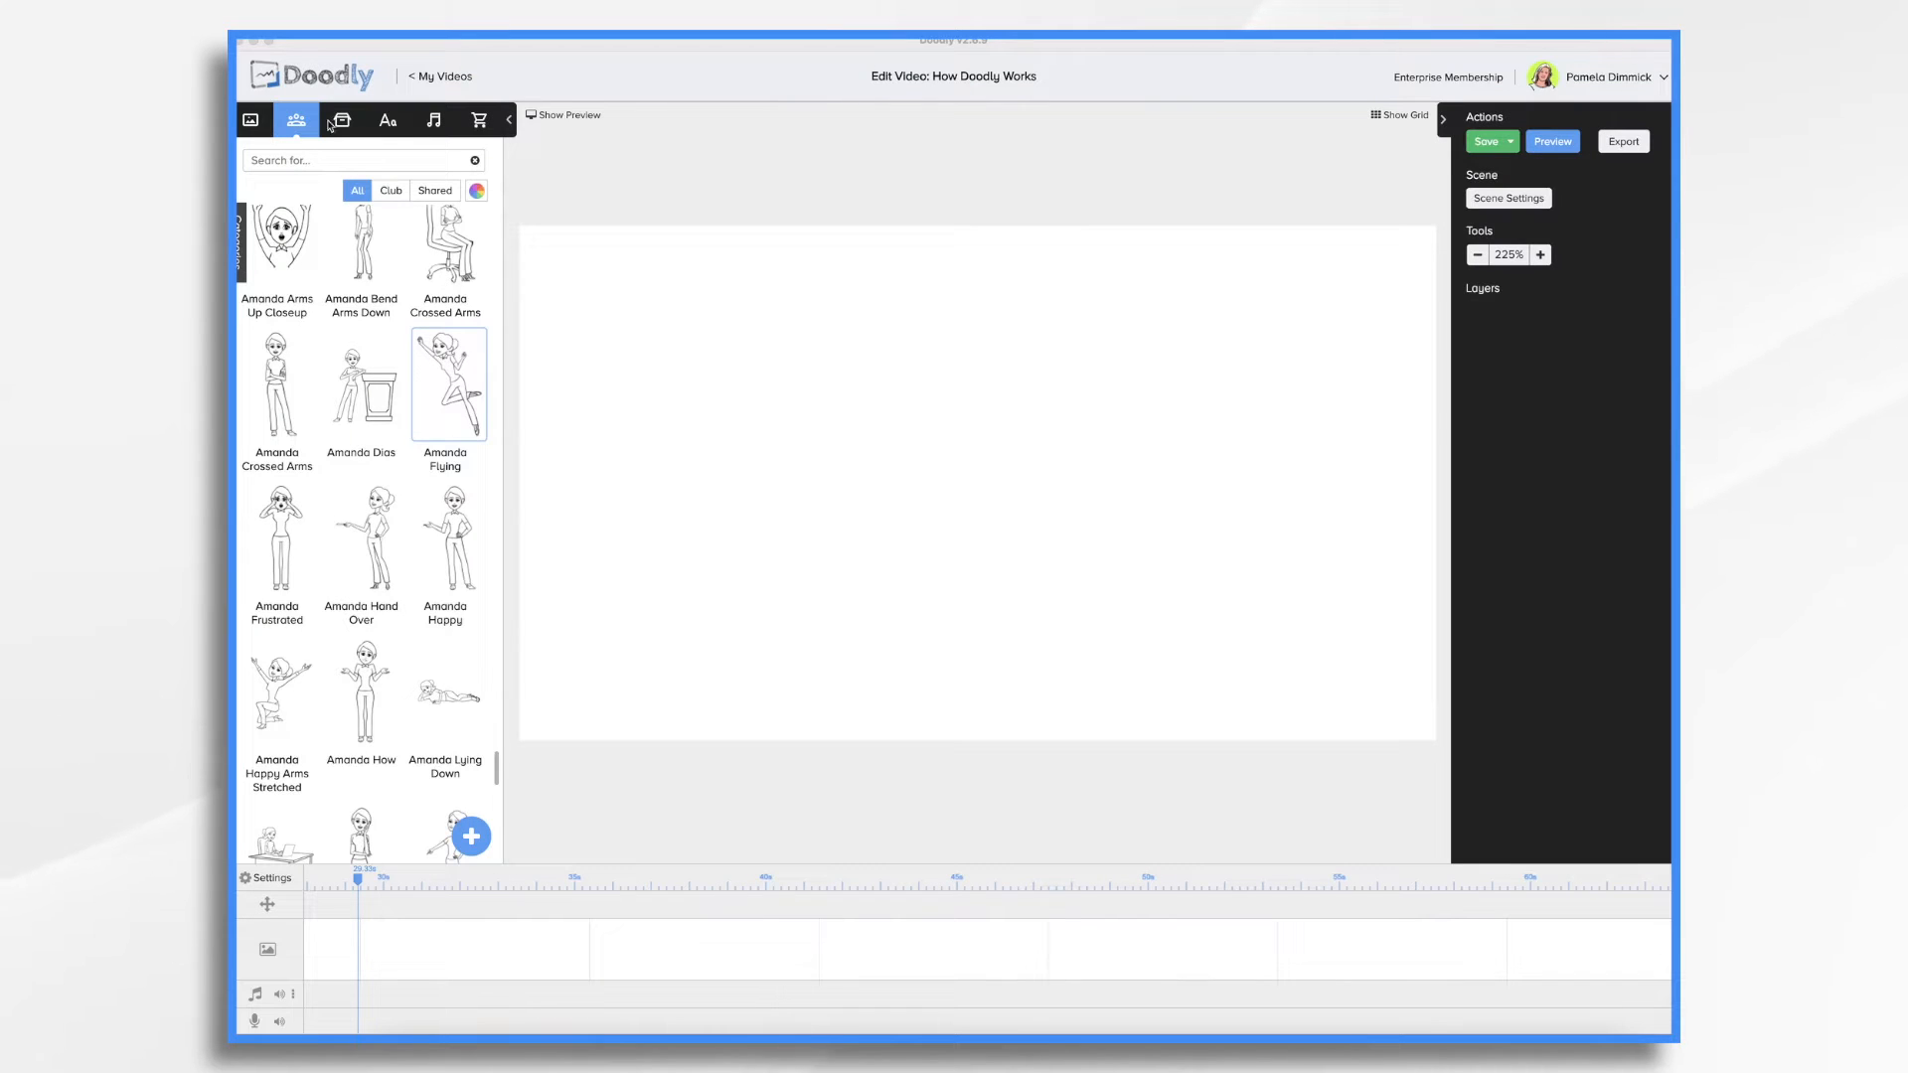
click(342, 120)
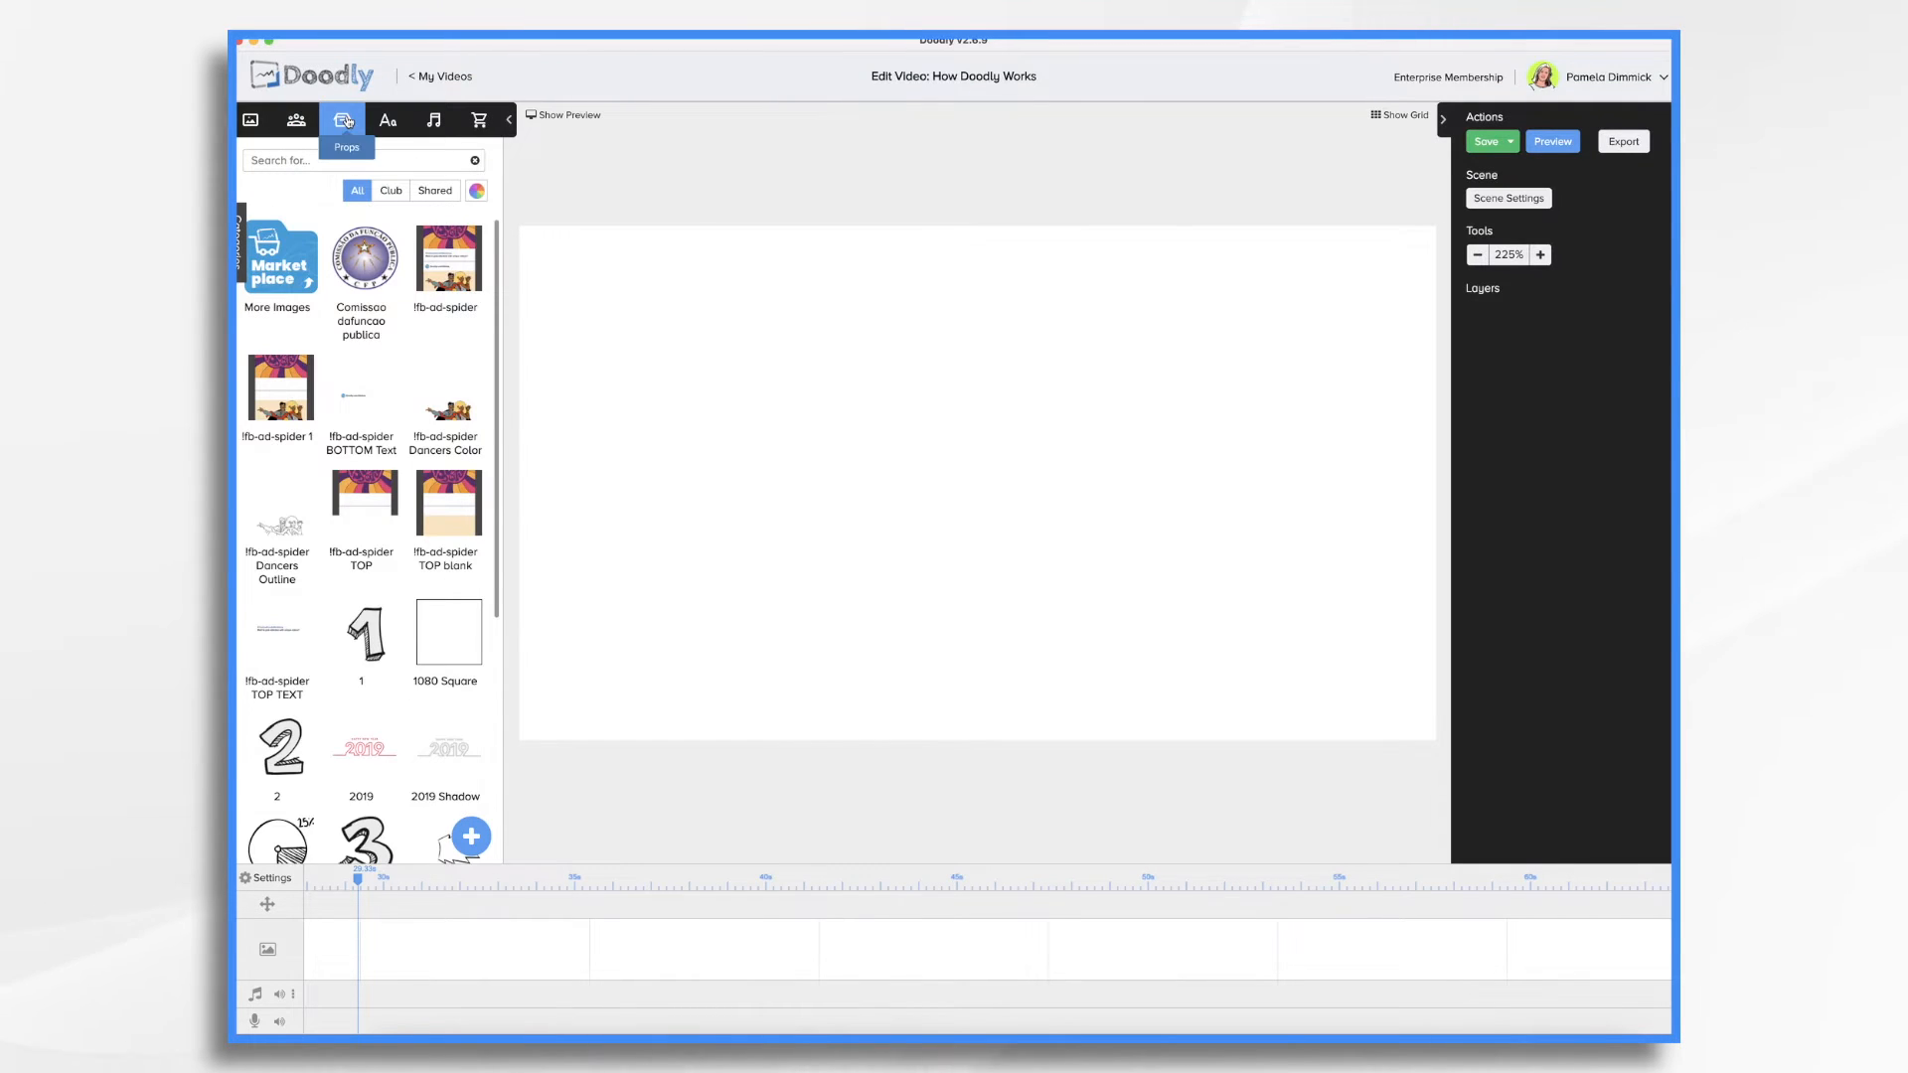
click(433, 120)
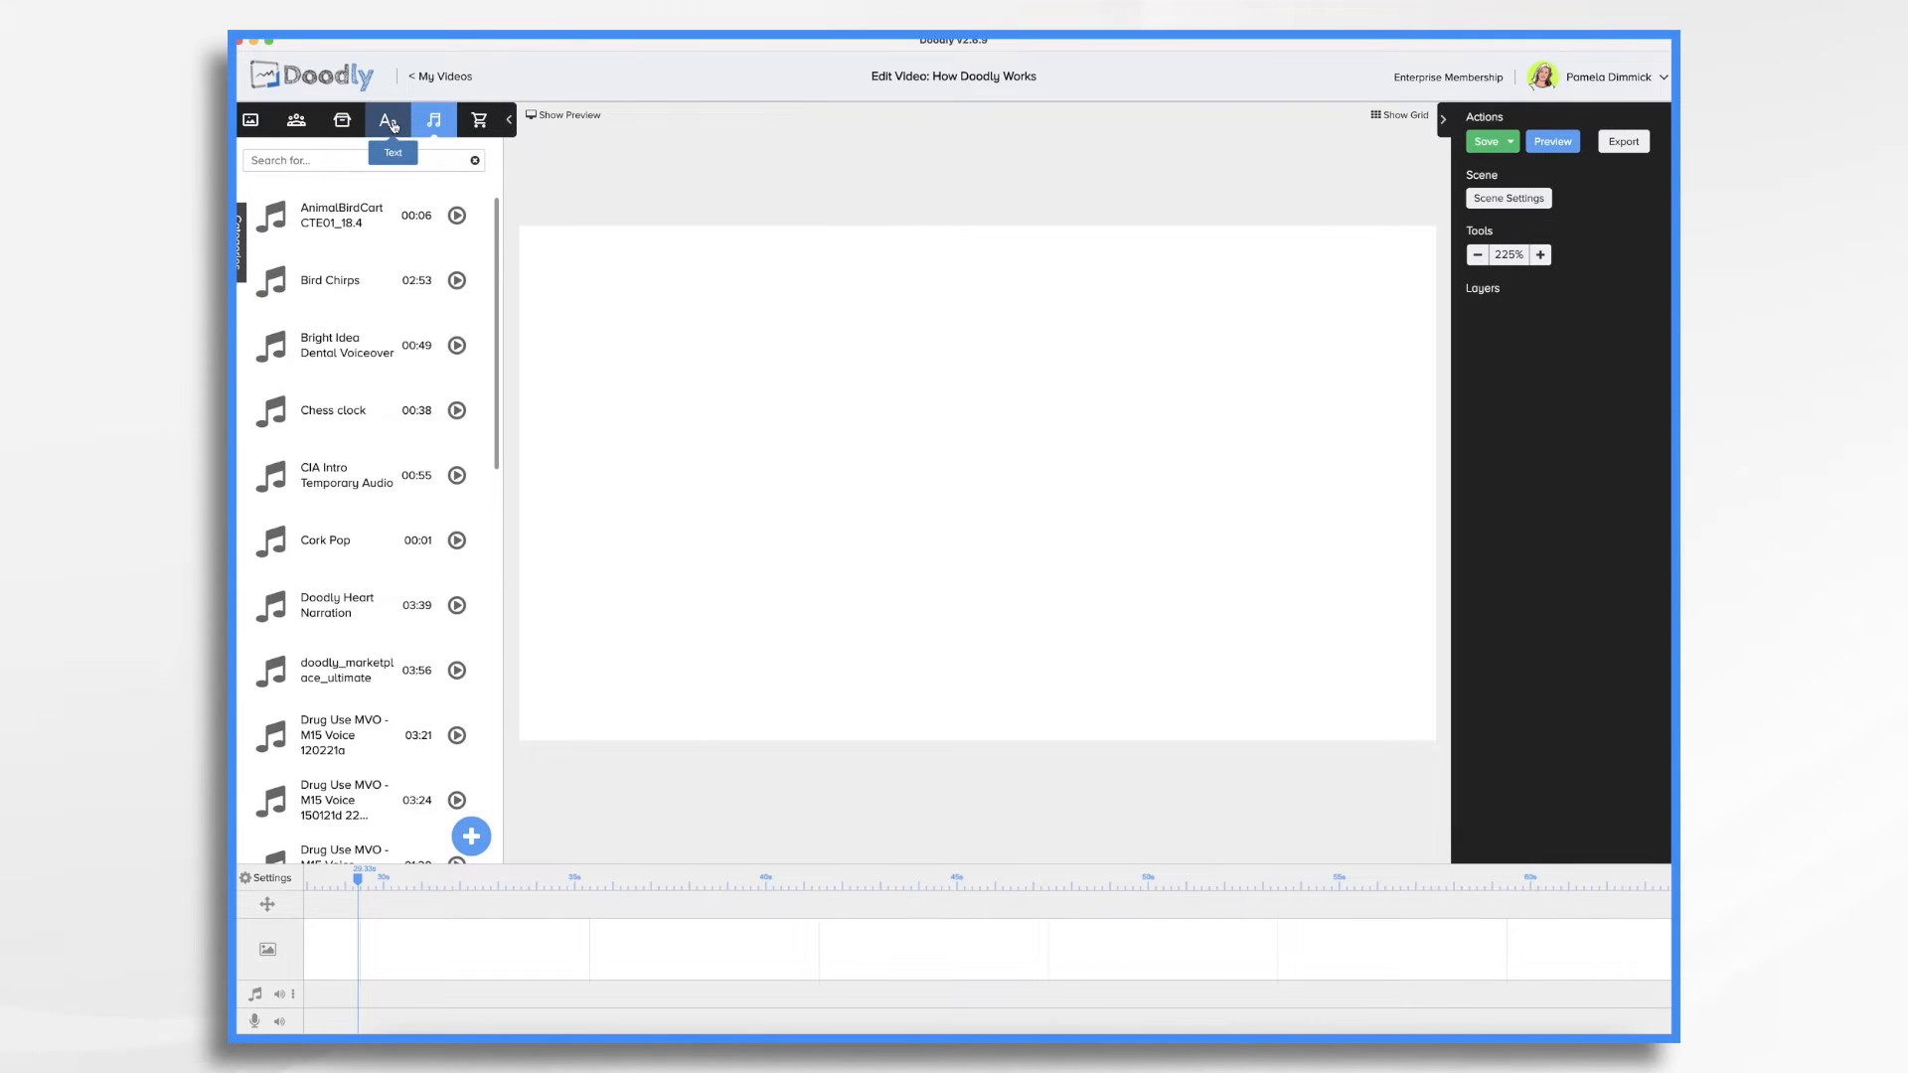
click(386, 120)
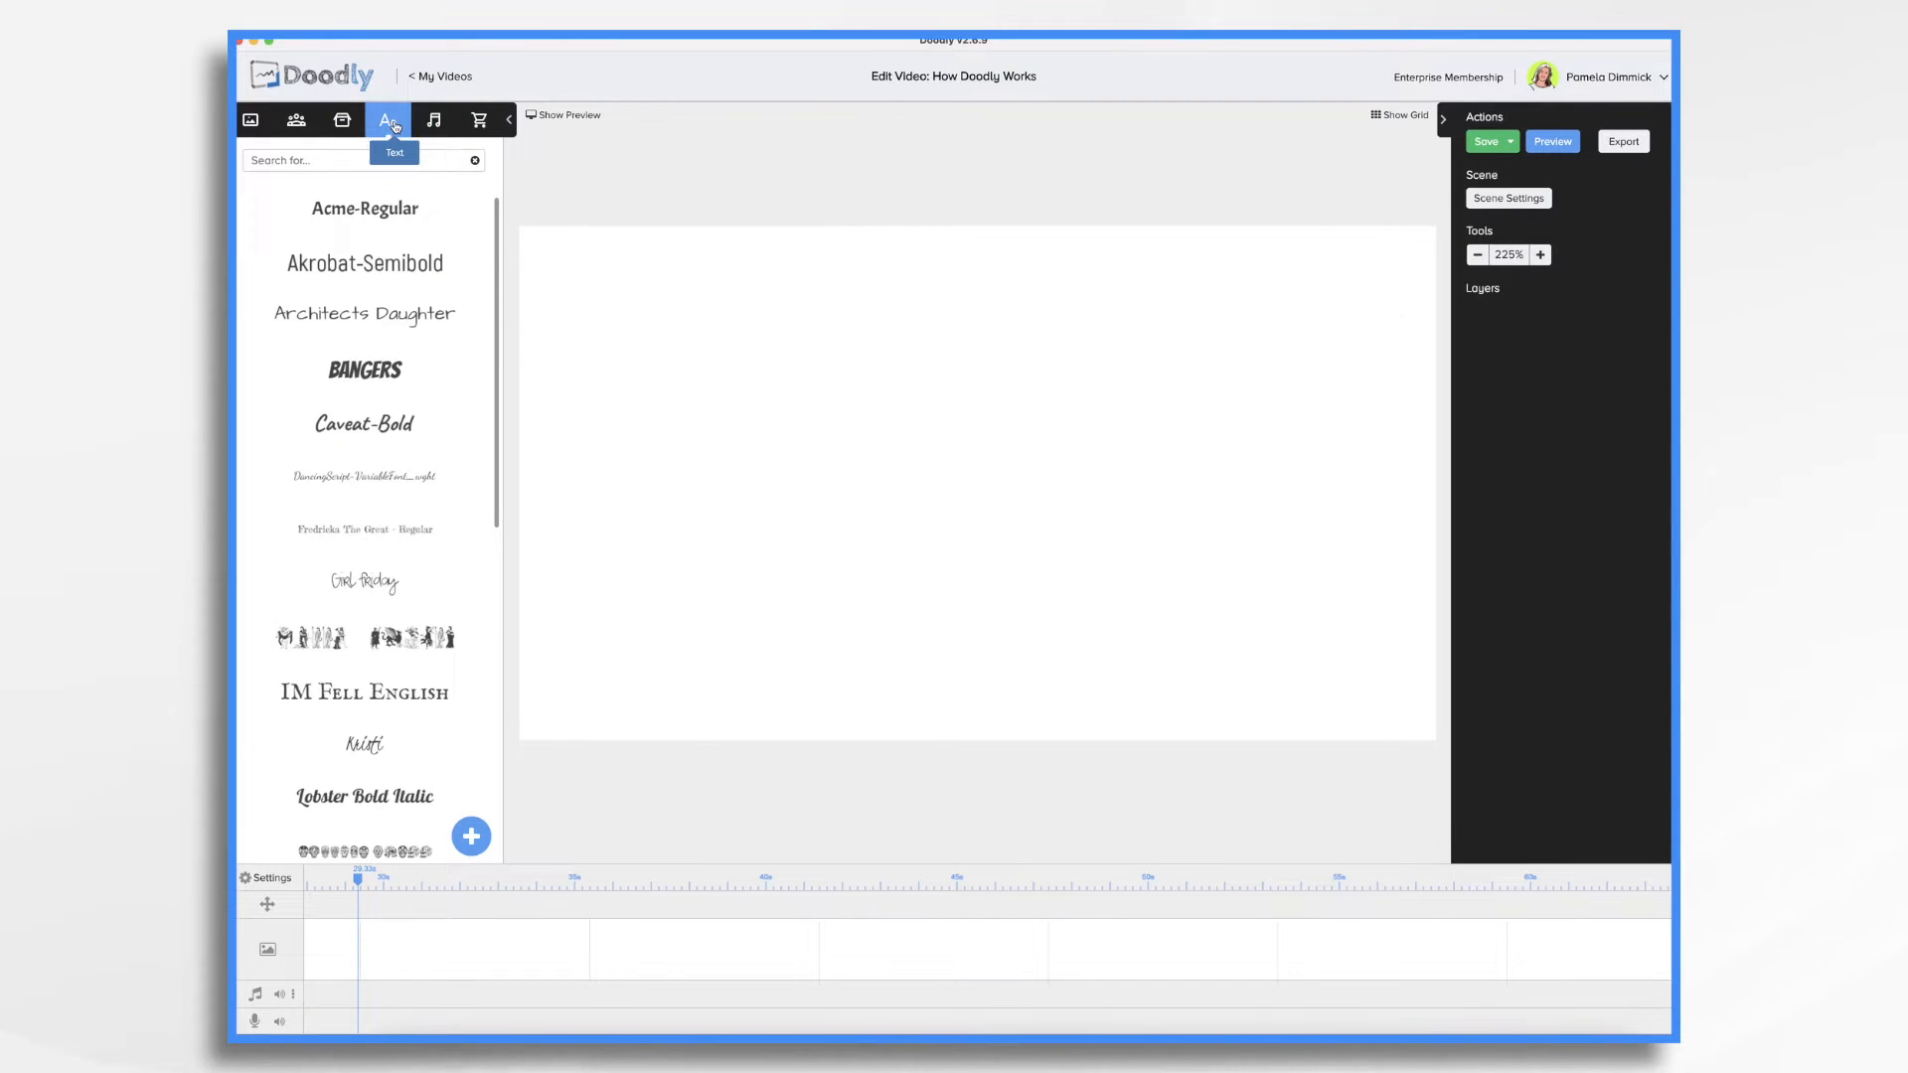
click(342, 119)
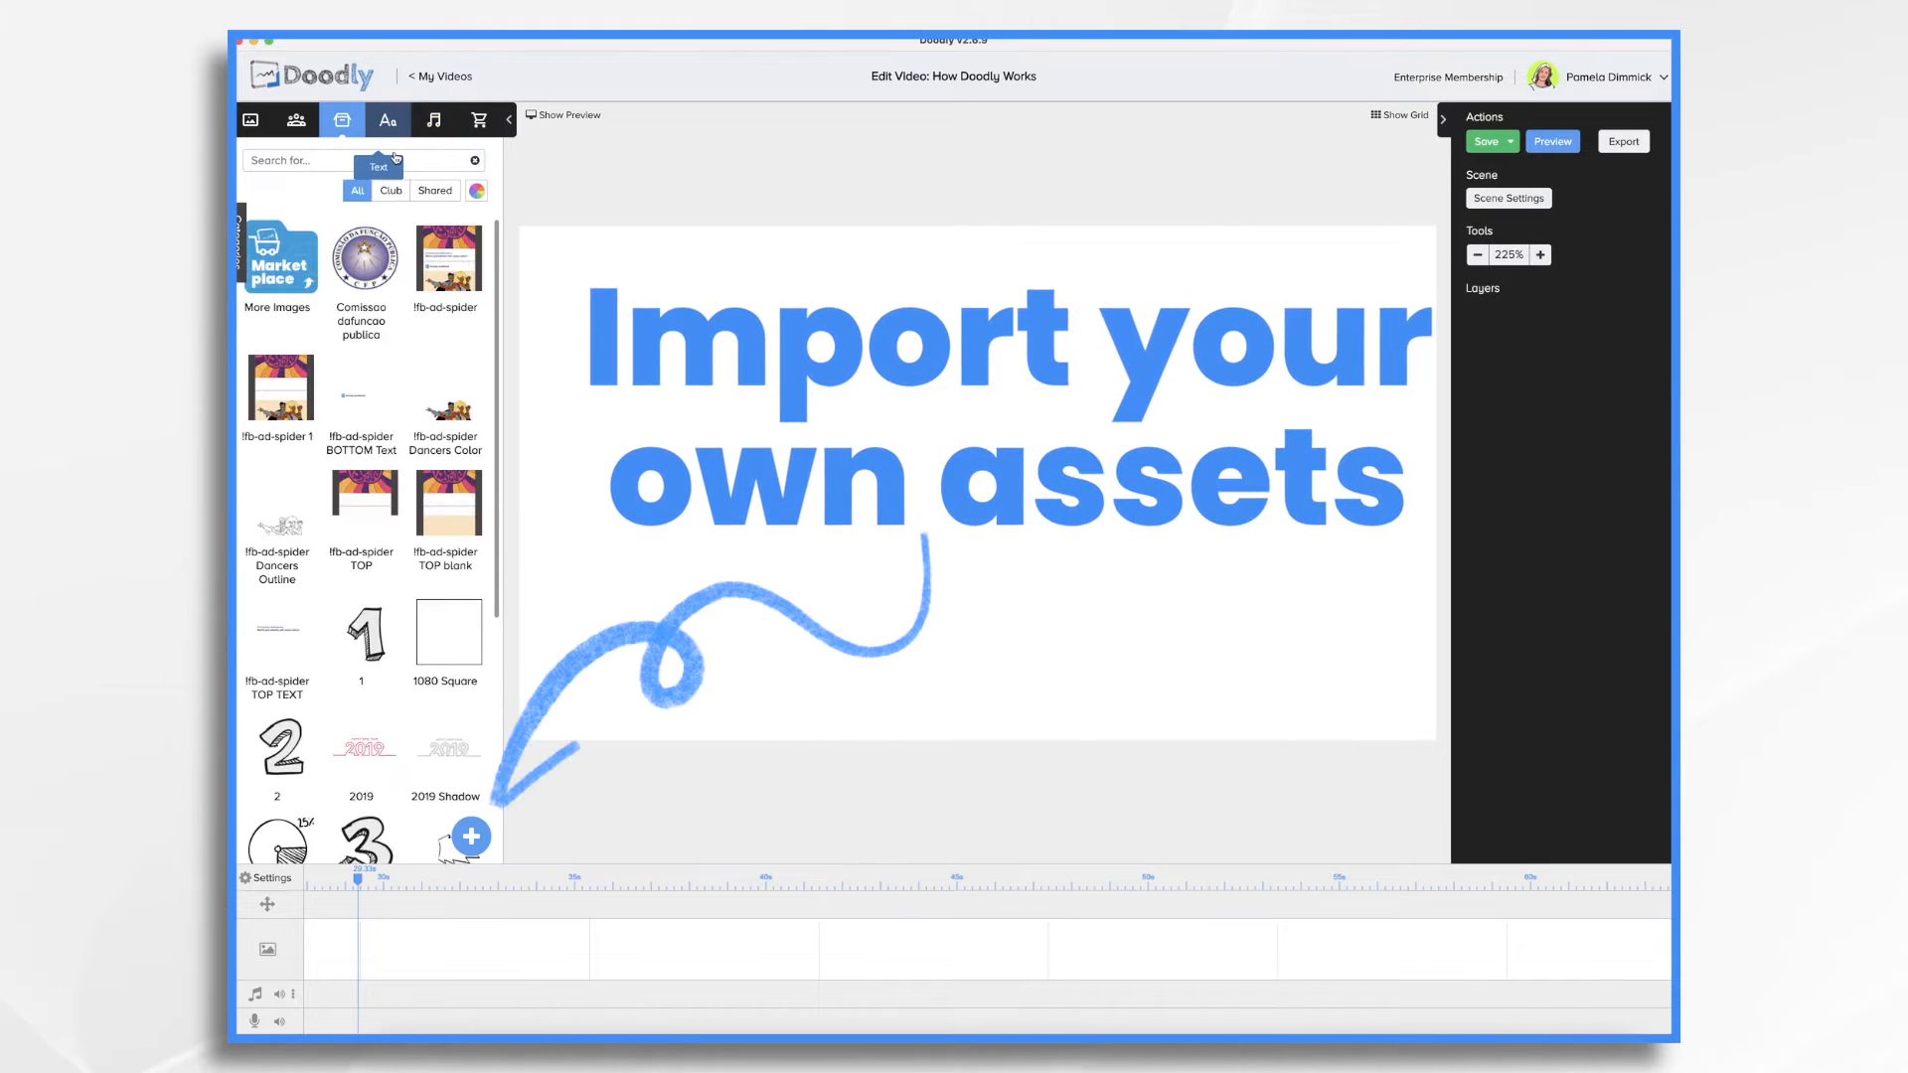
Step: Start and cancel adding a new prop, then cycle through the Text, Audio and Props libraries
click(470, 836)
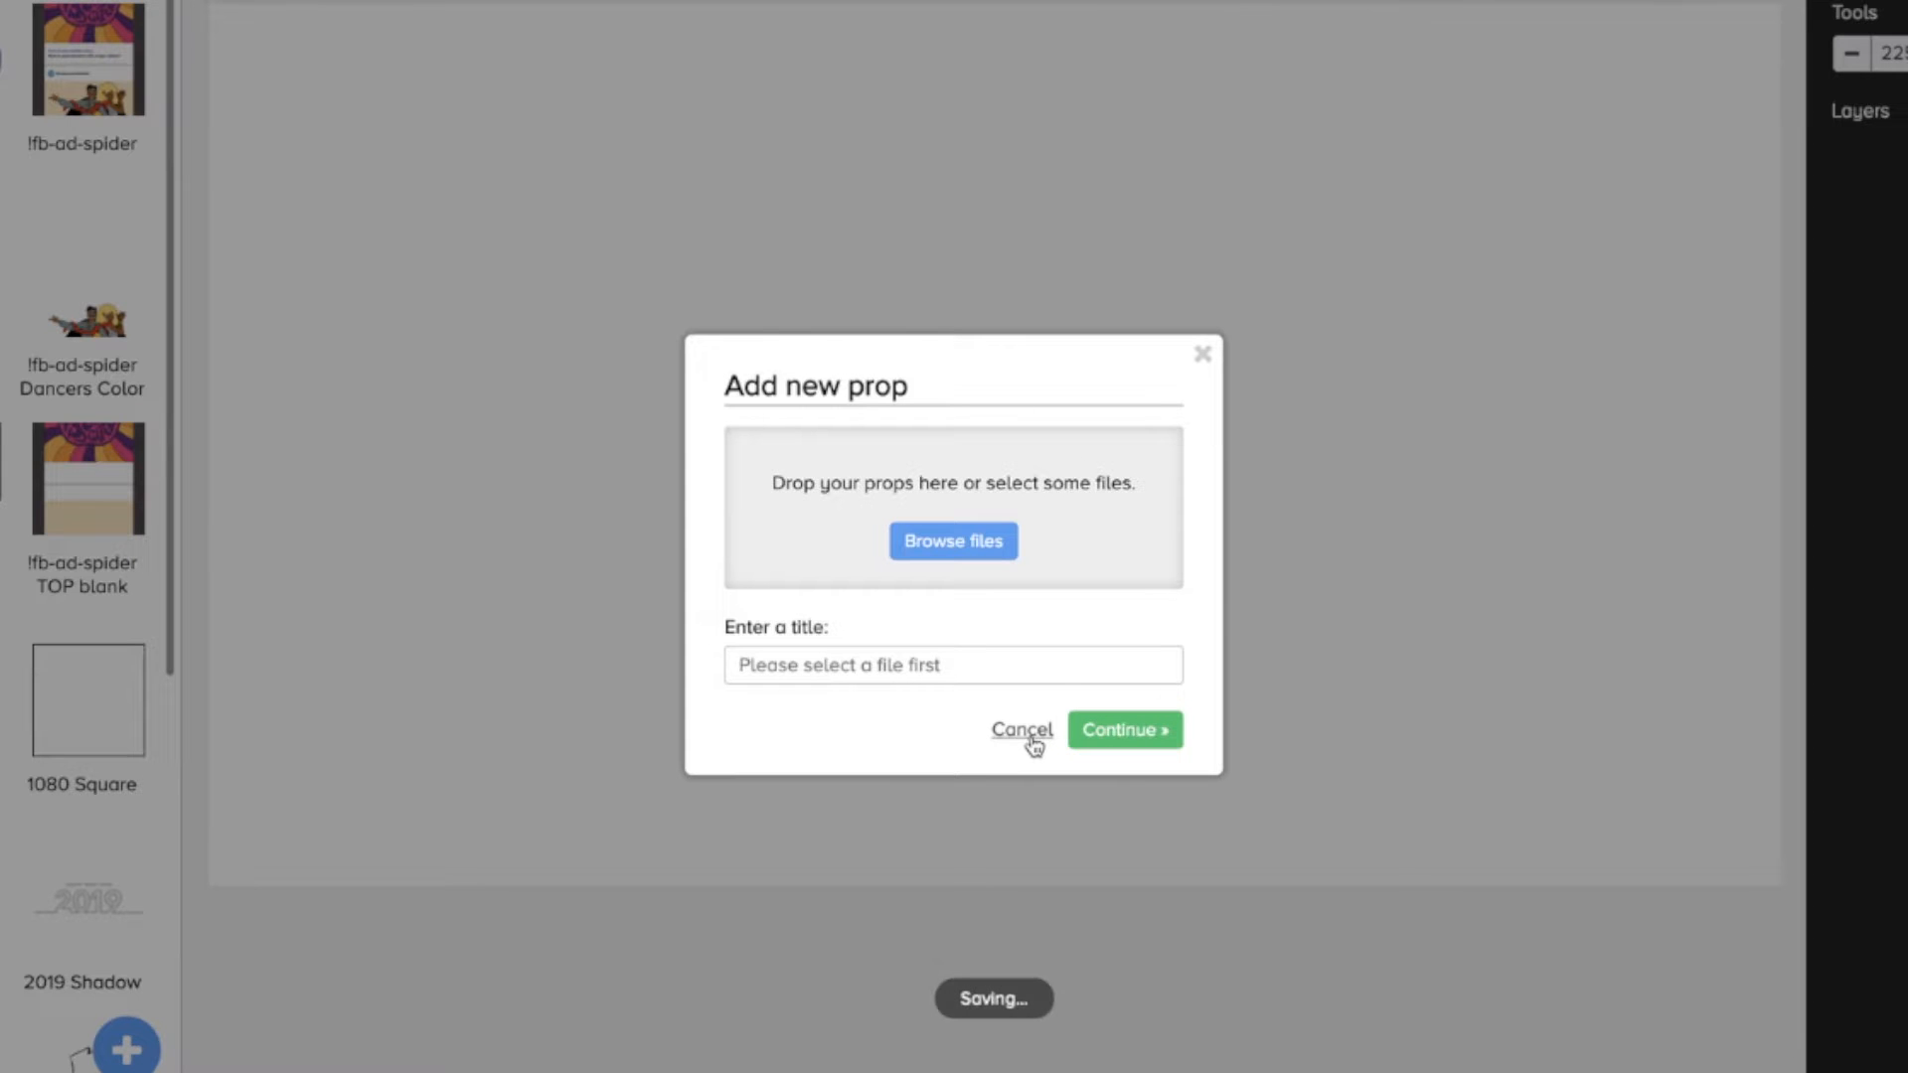
click(1022, 730)
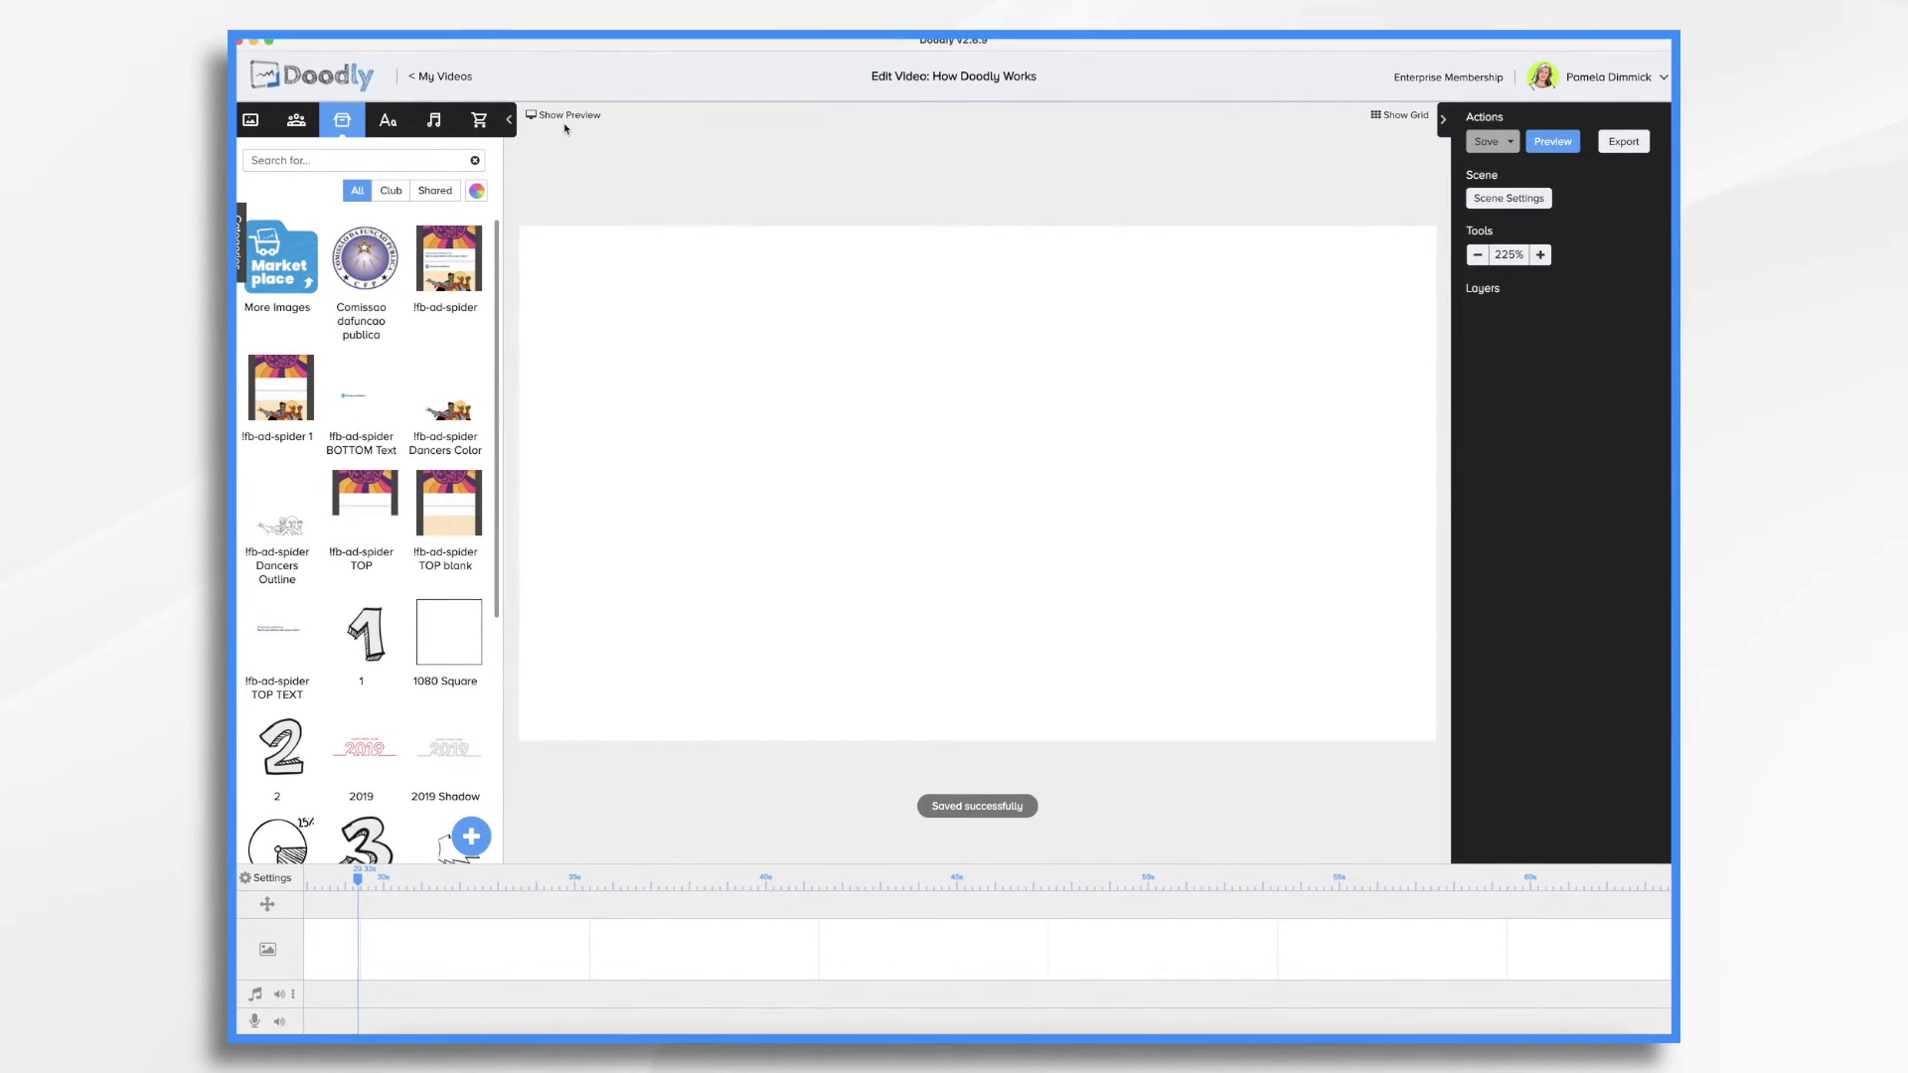
click(386, 119)
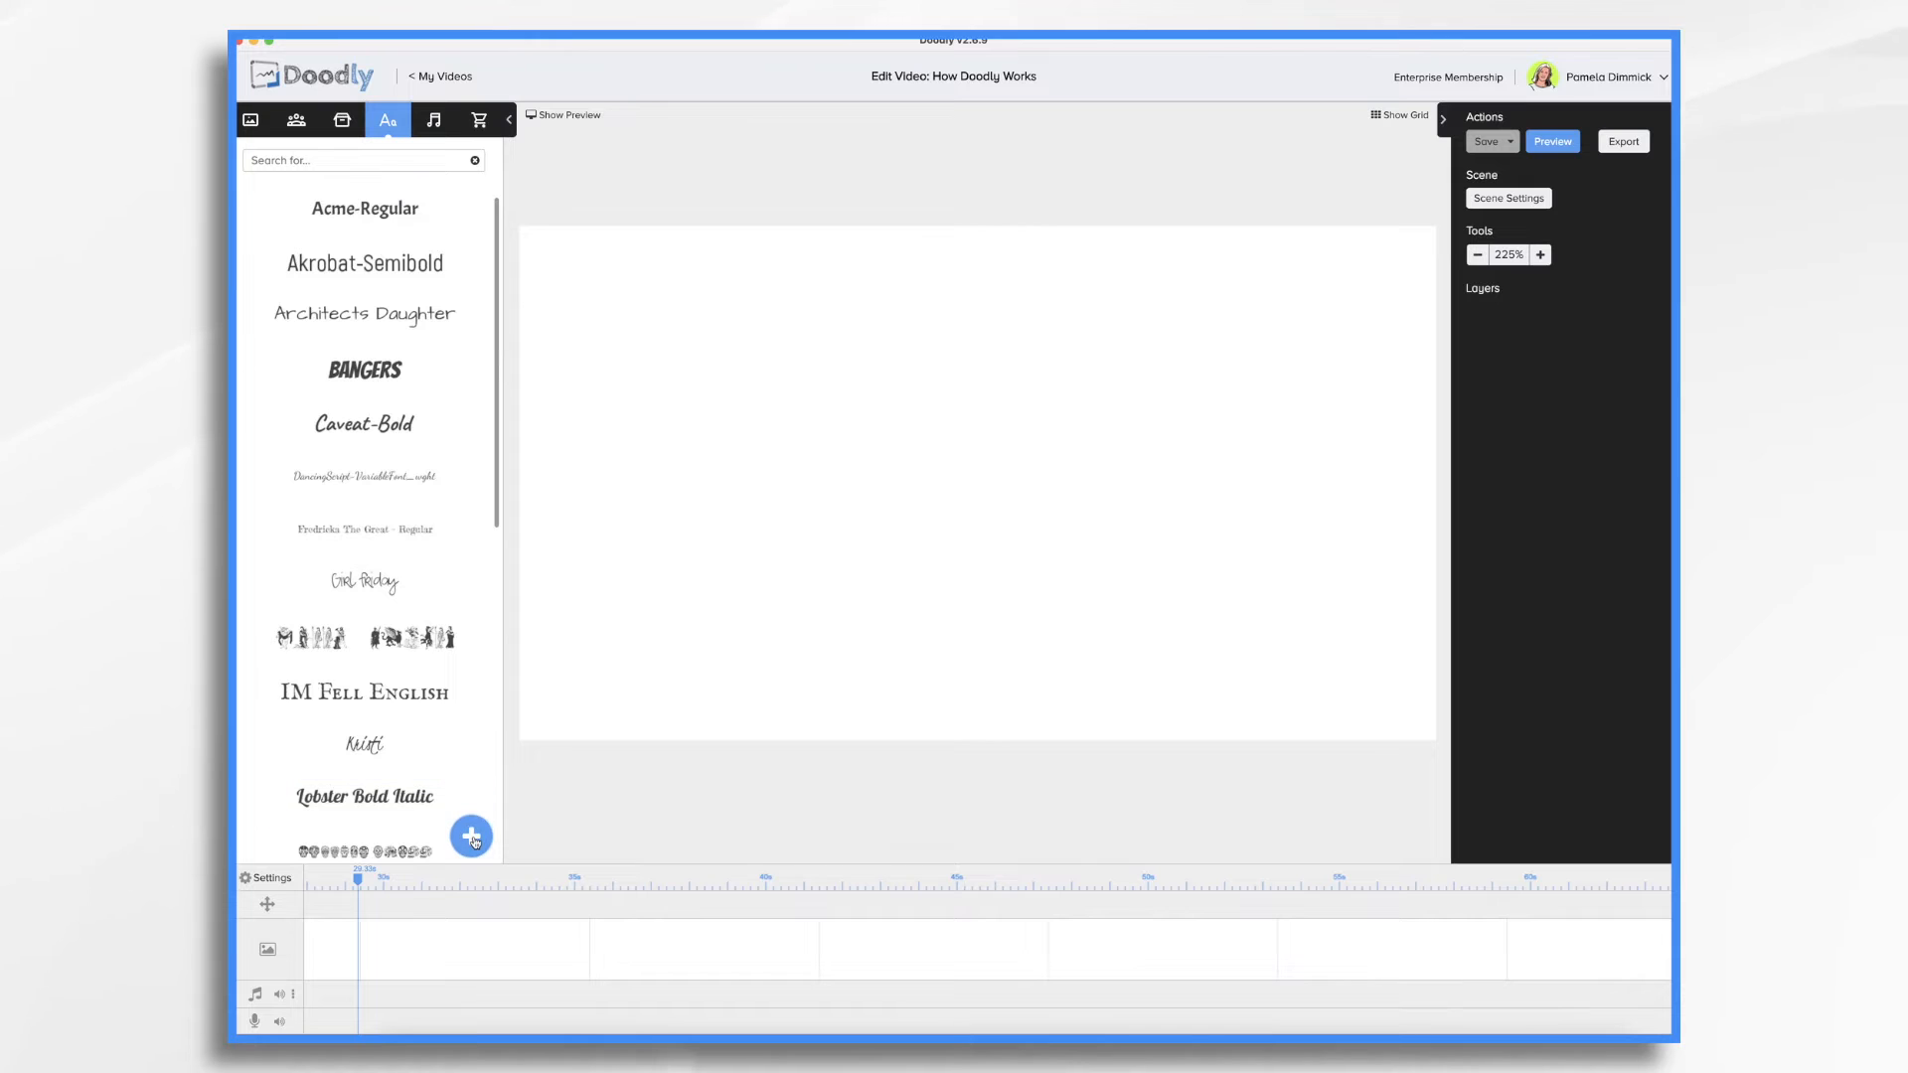
click(470, 835)
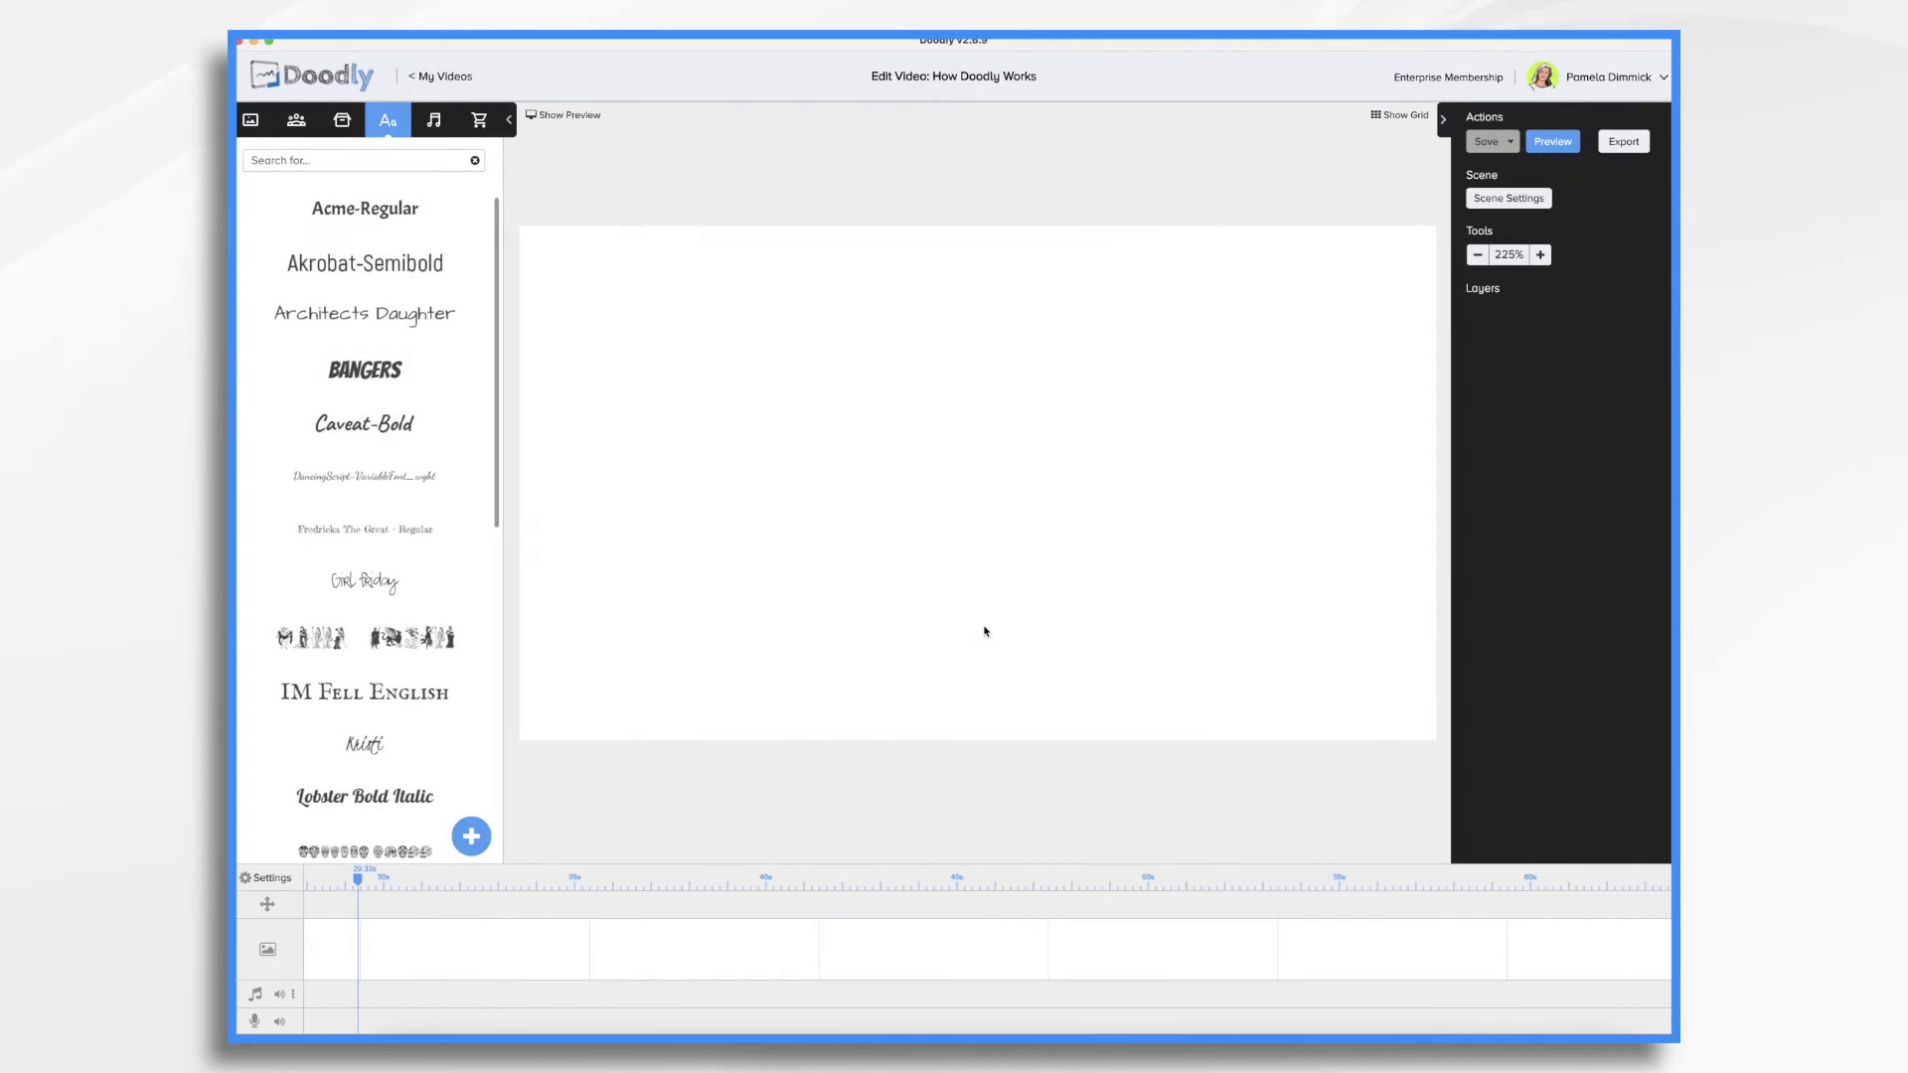
click(433, 119)
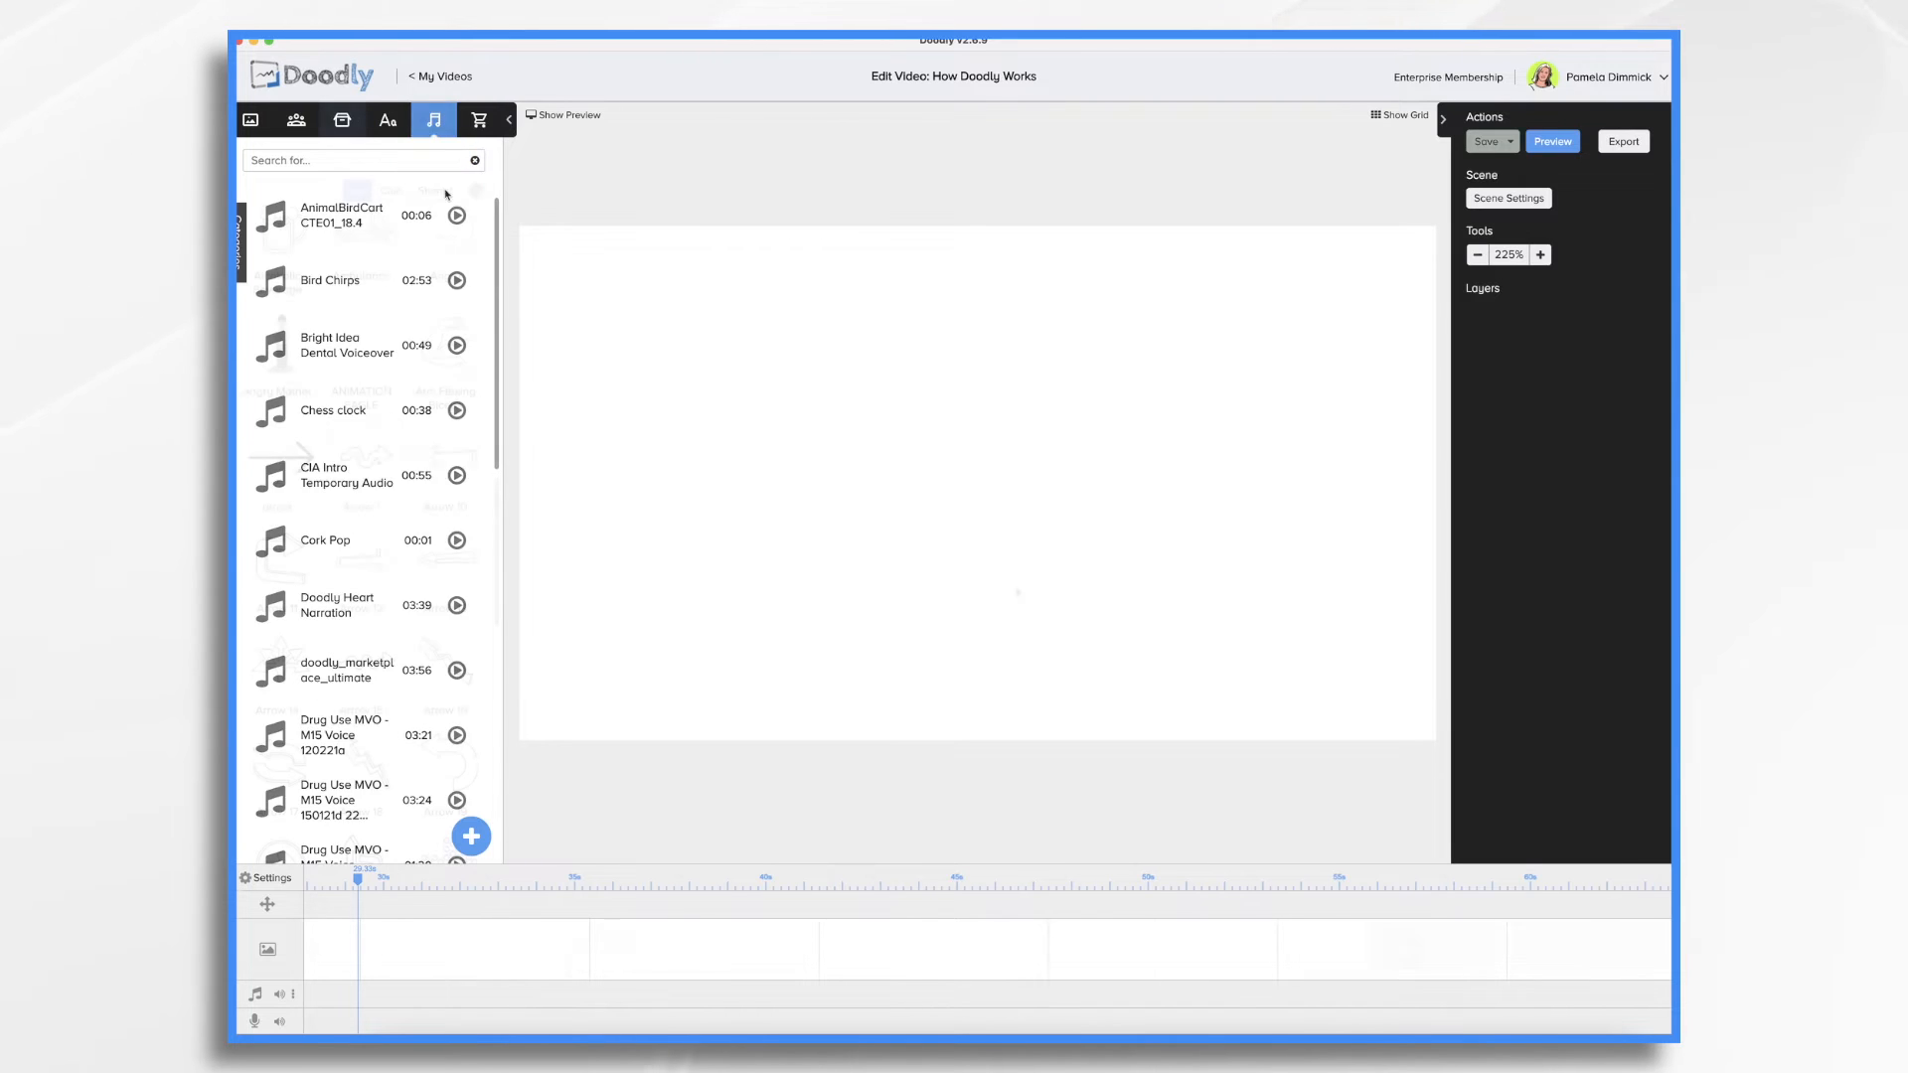
click(341, 119)
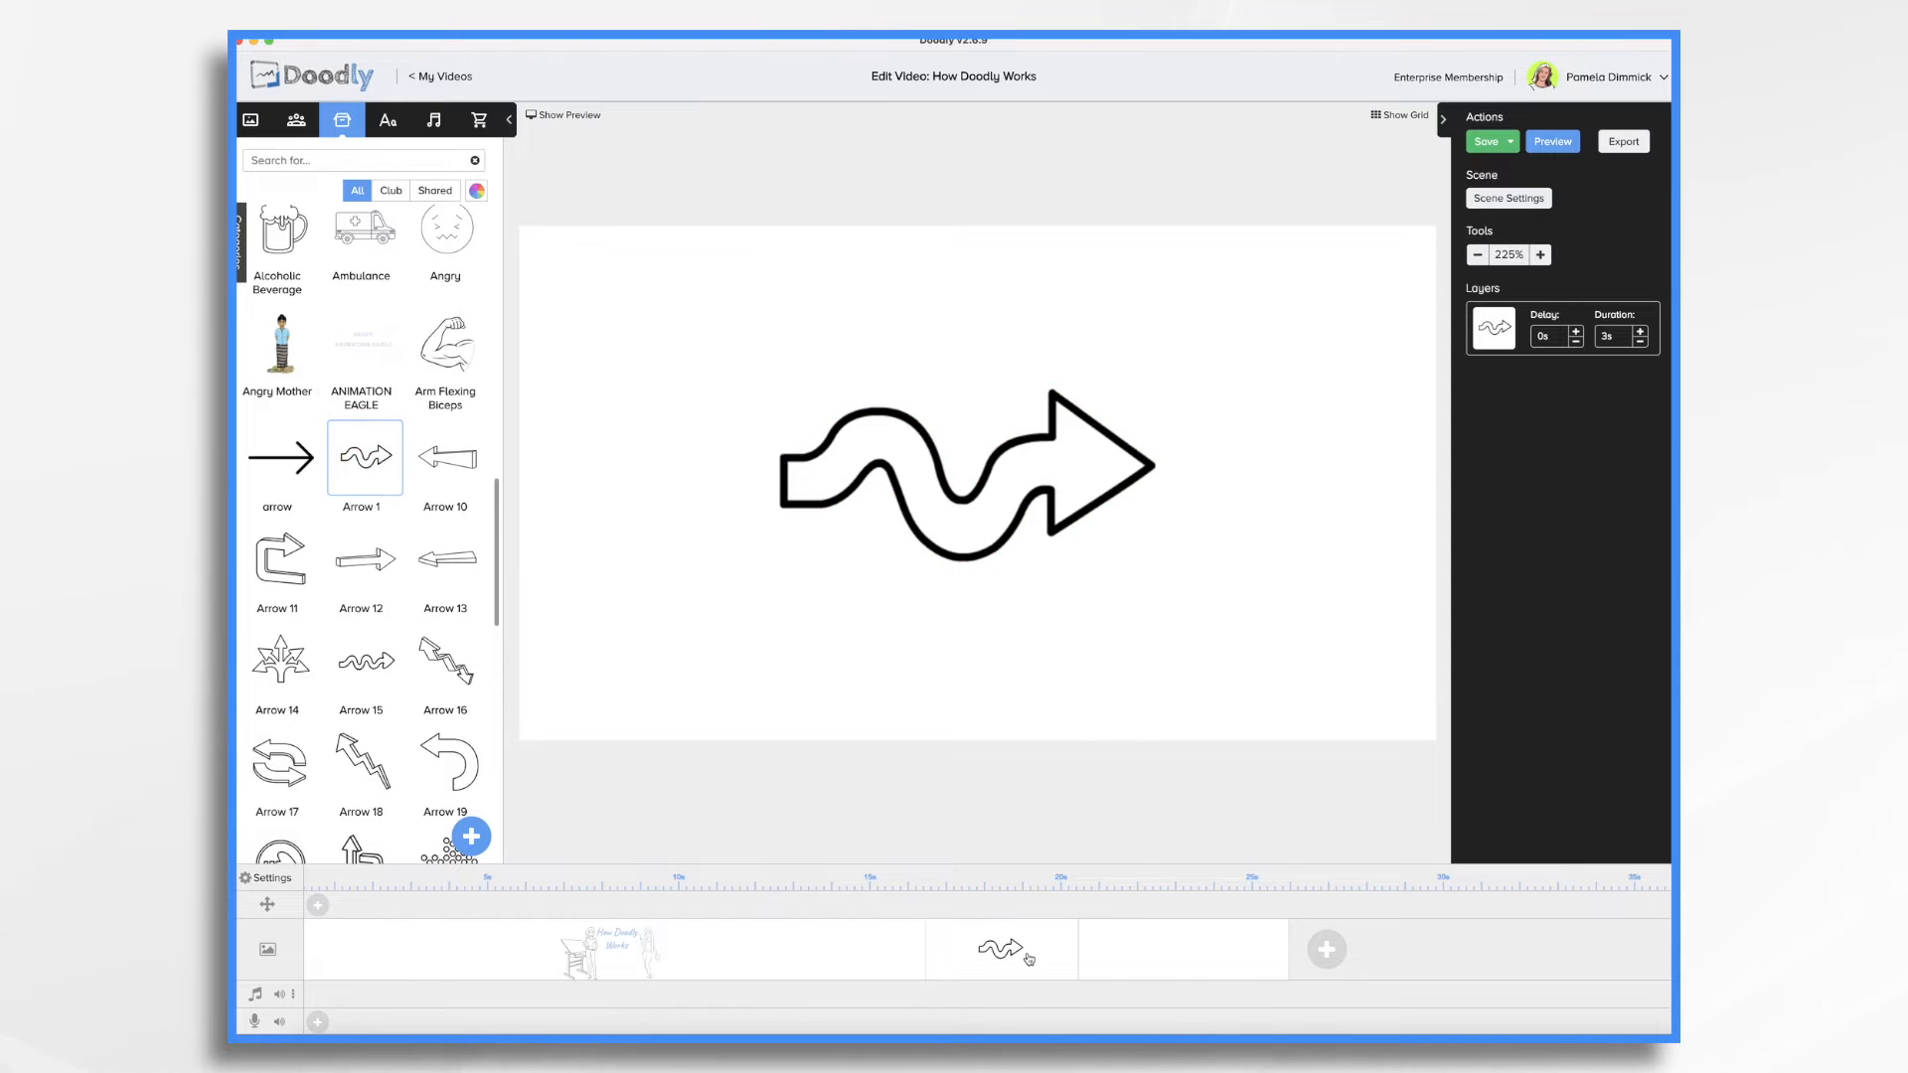
right_click(1001, 948)
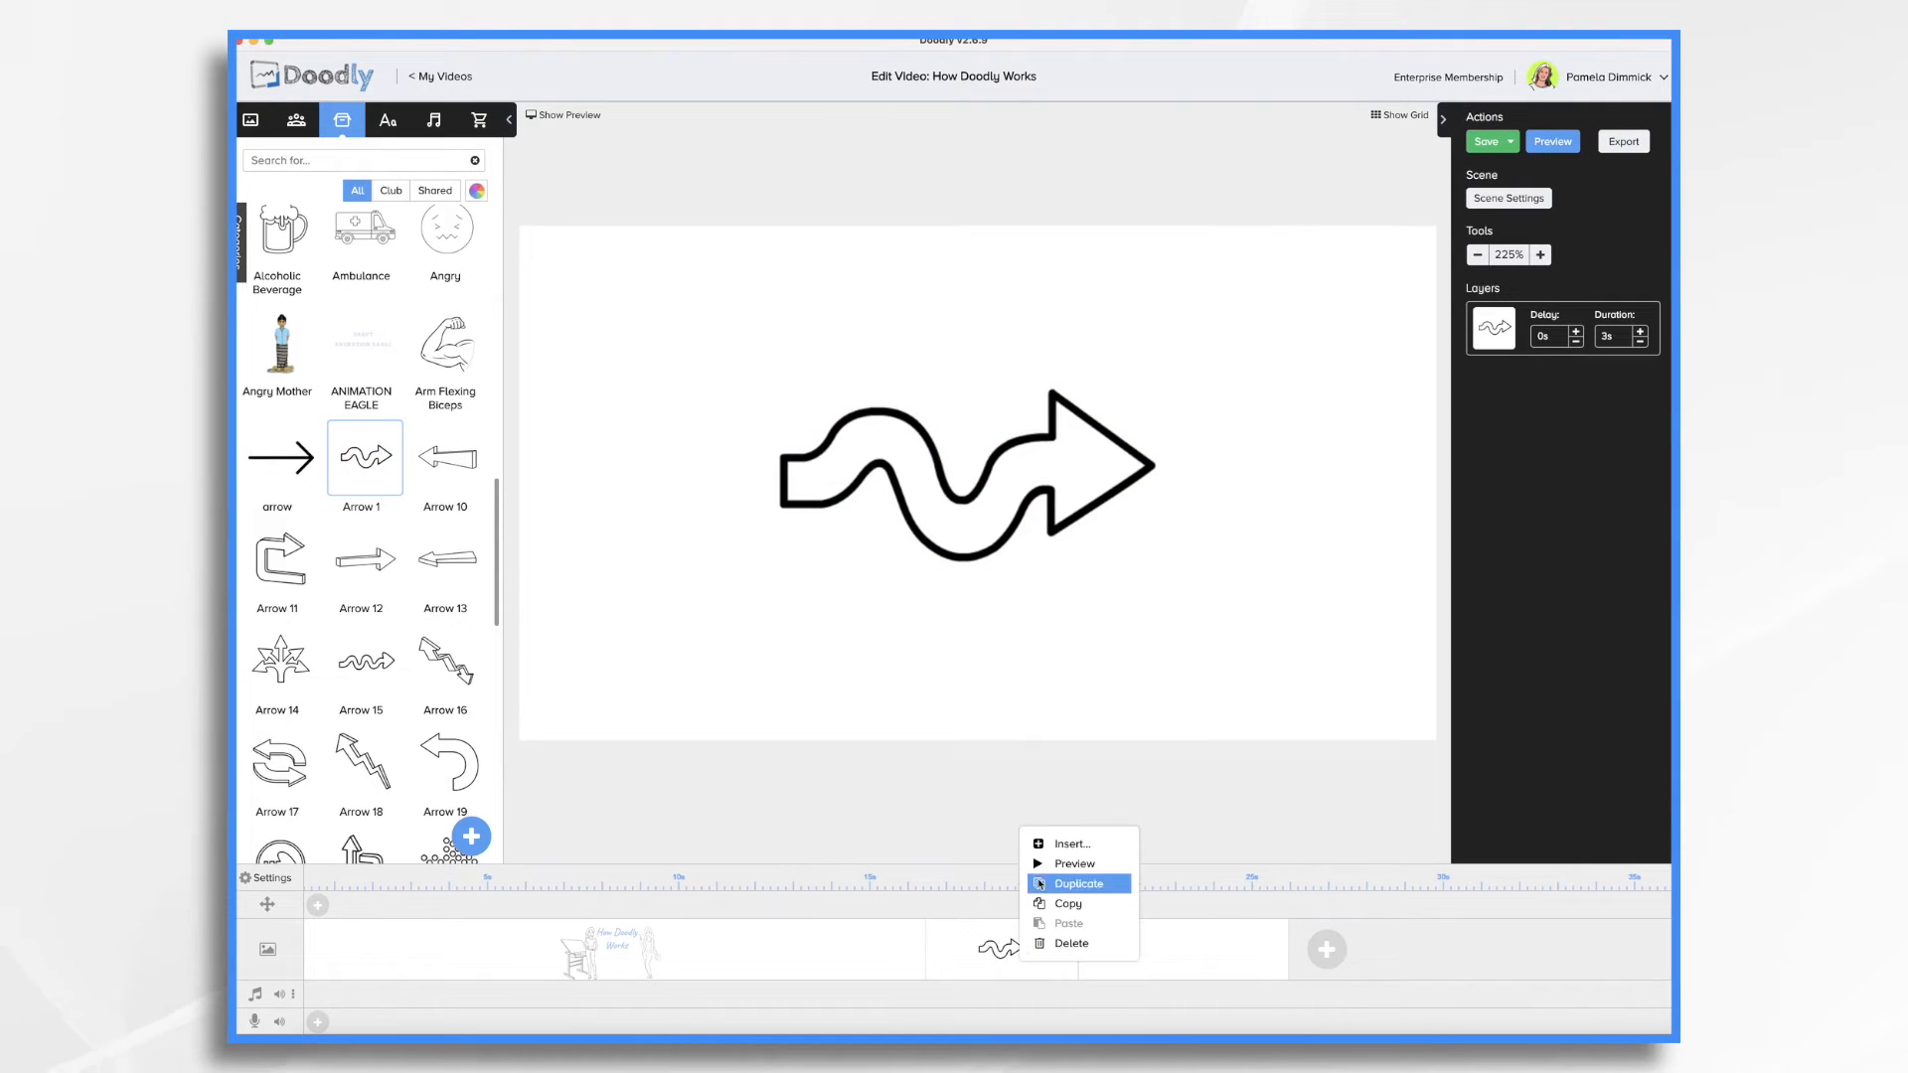
click(1074, 864)
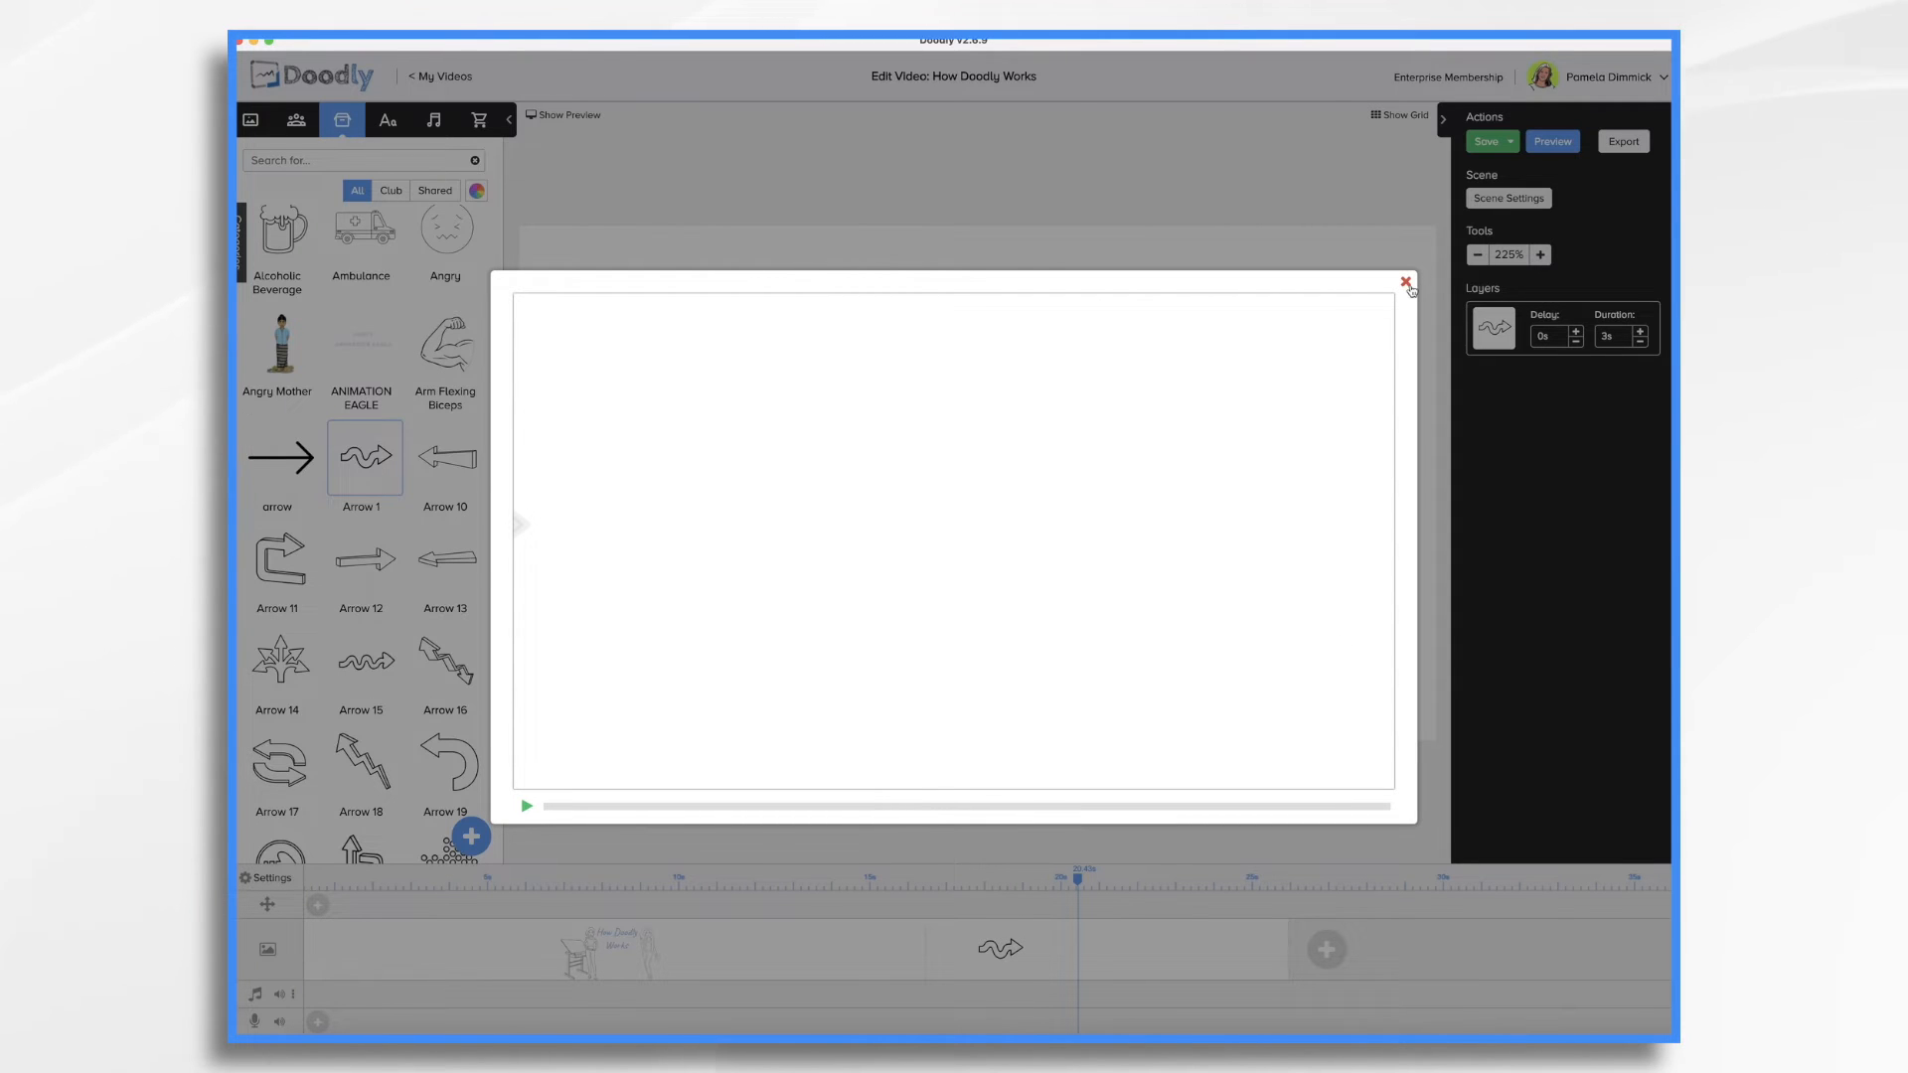
click(1403, 281)
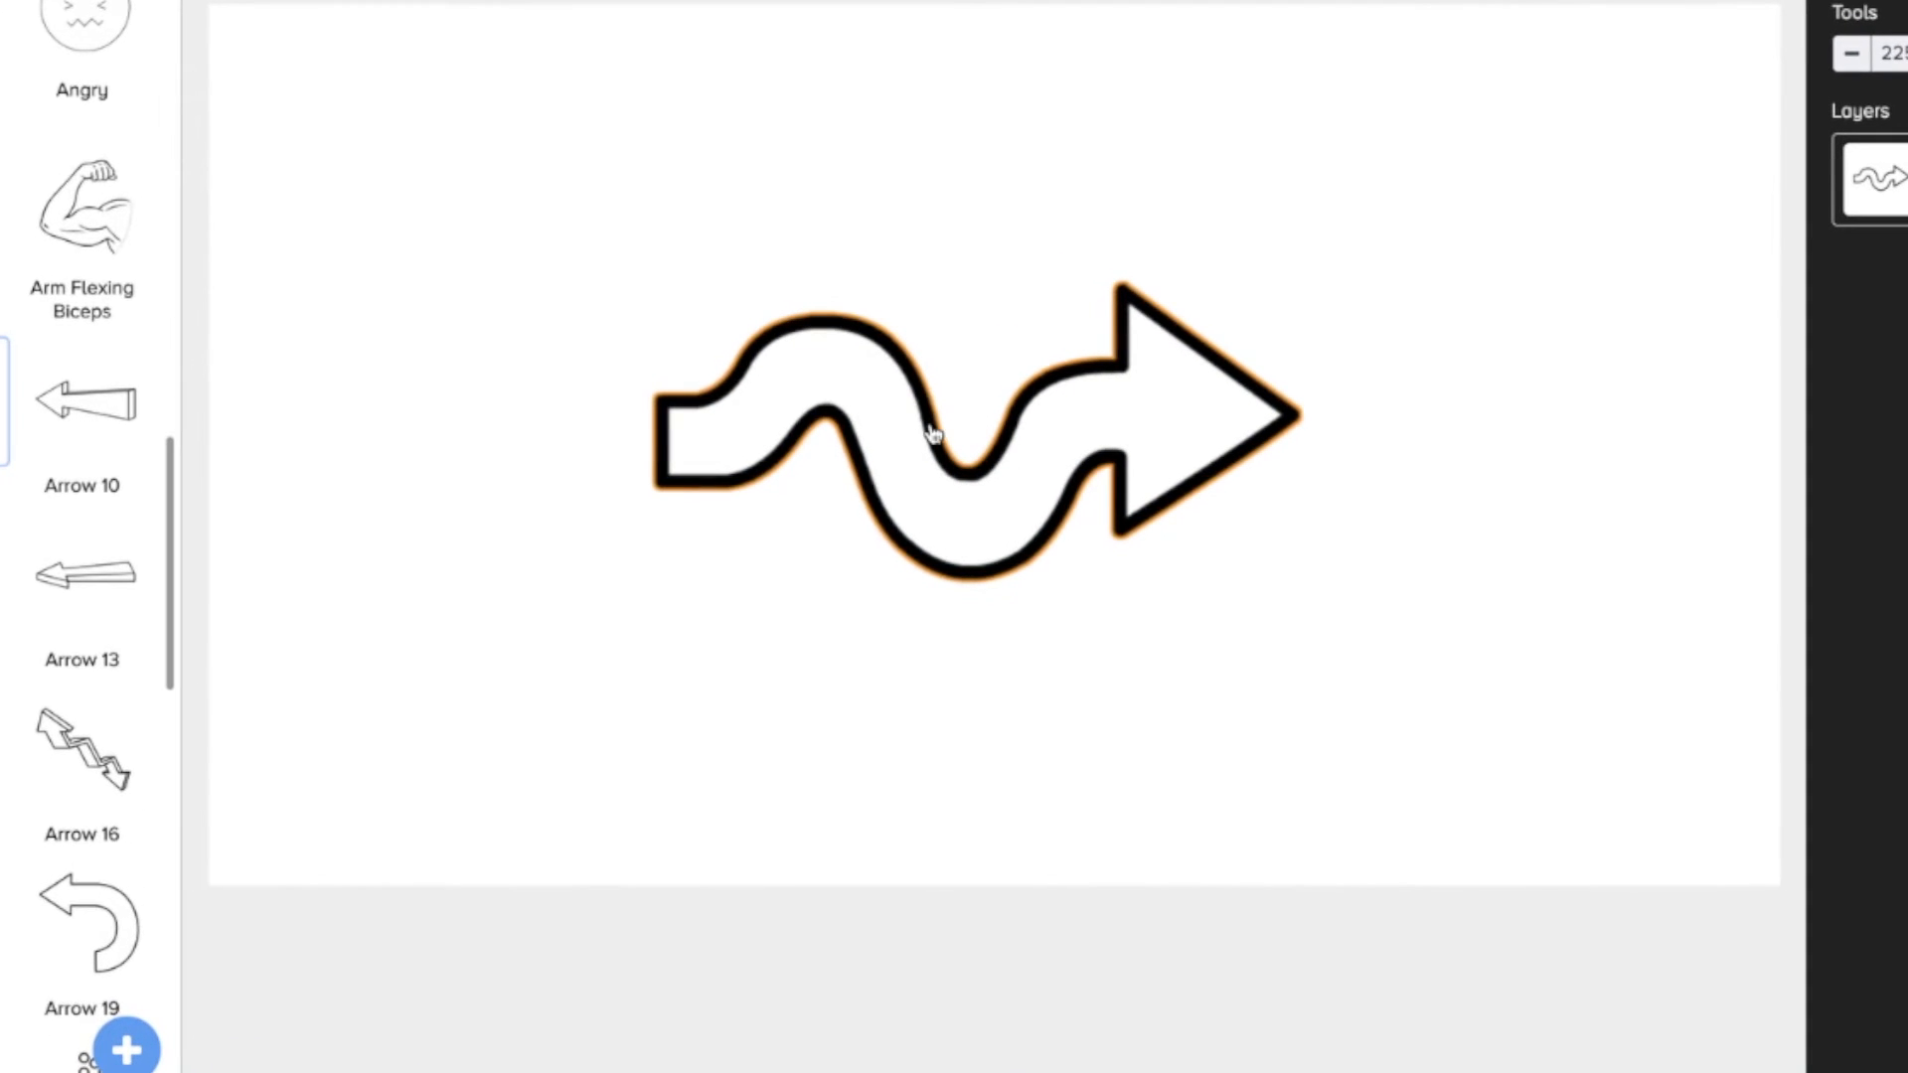
mouse_move(1290, 432)
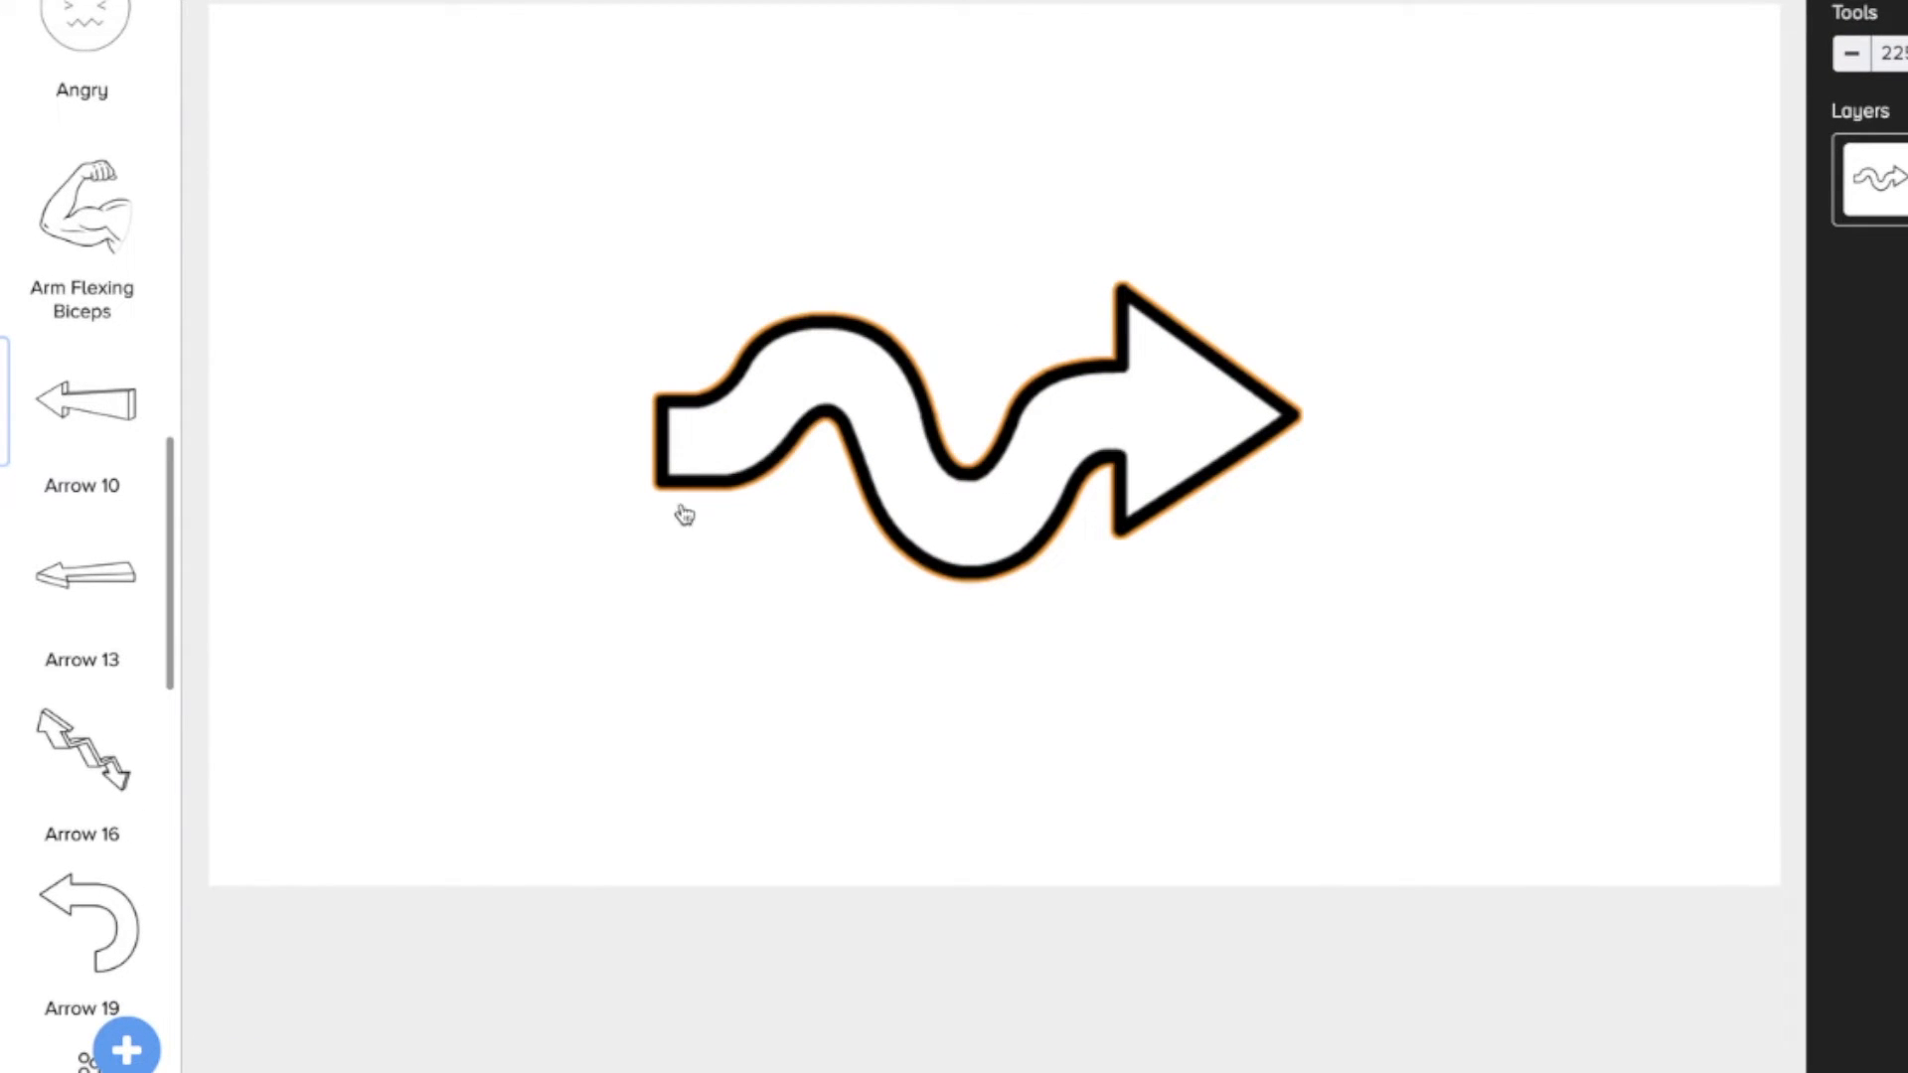
mouse_move(1300, 421)
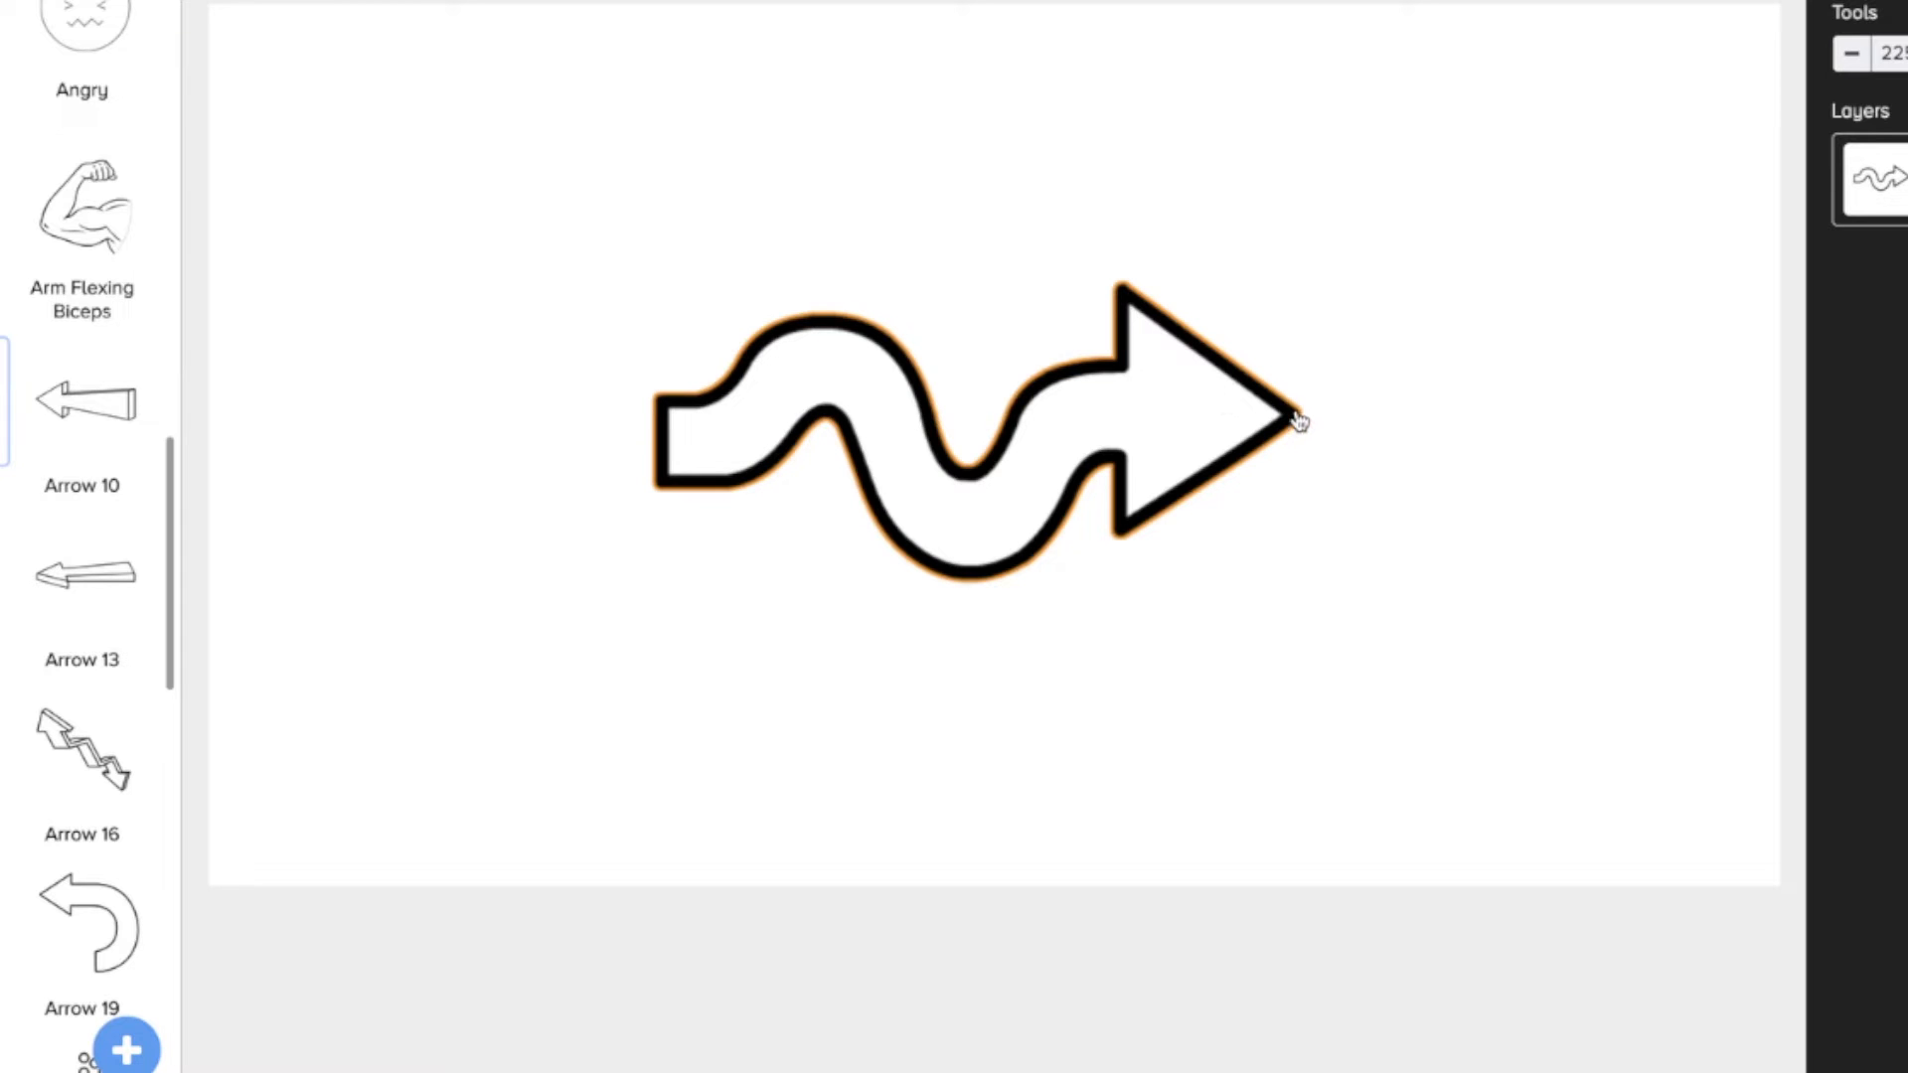
mouse_move(1089, 303)
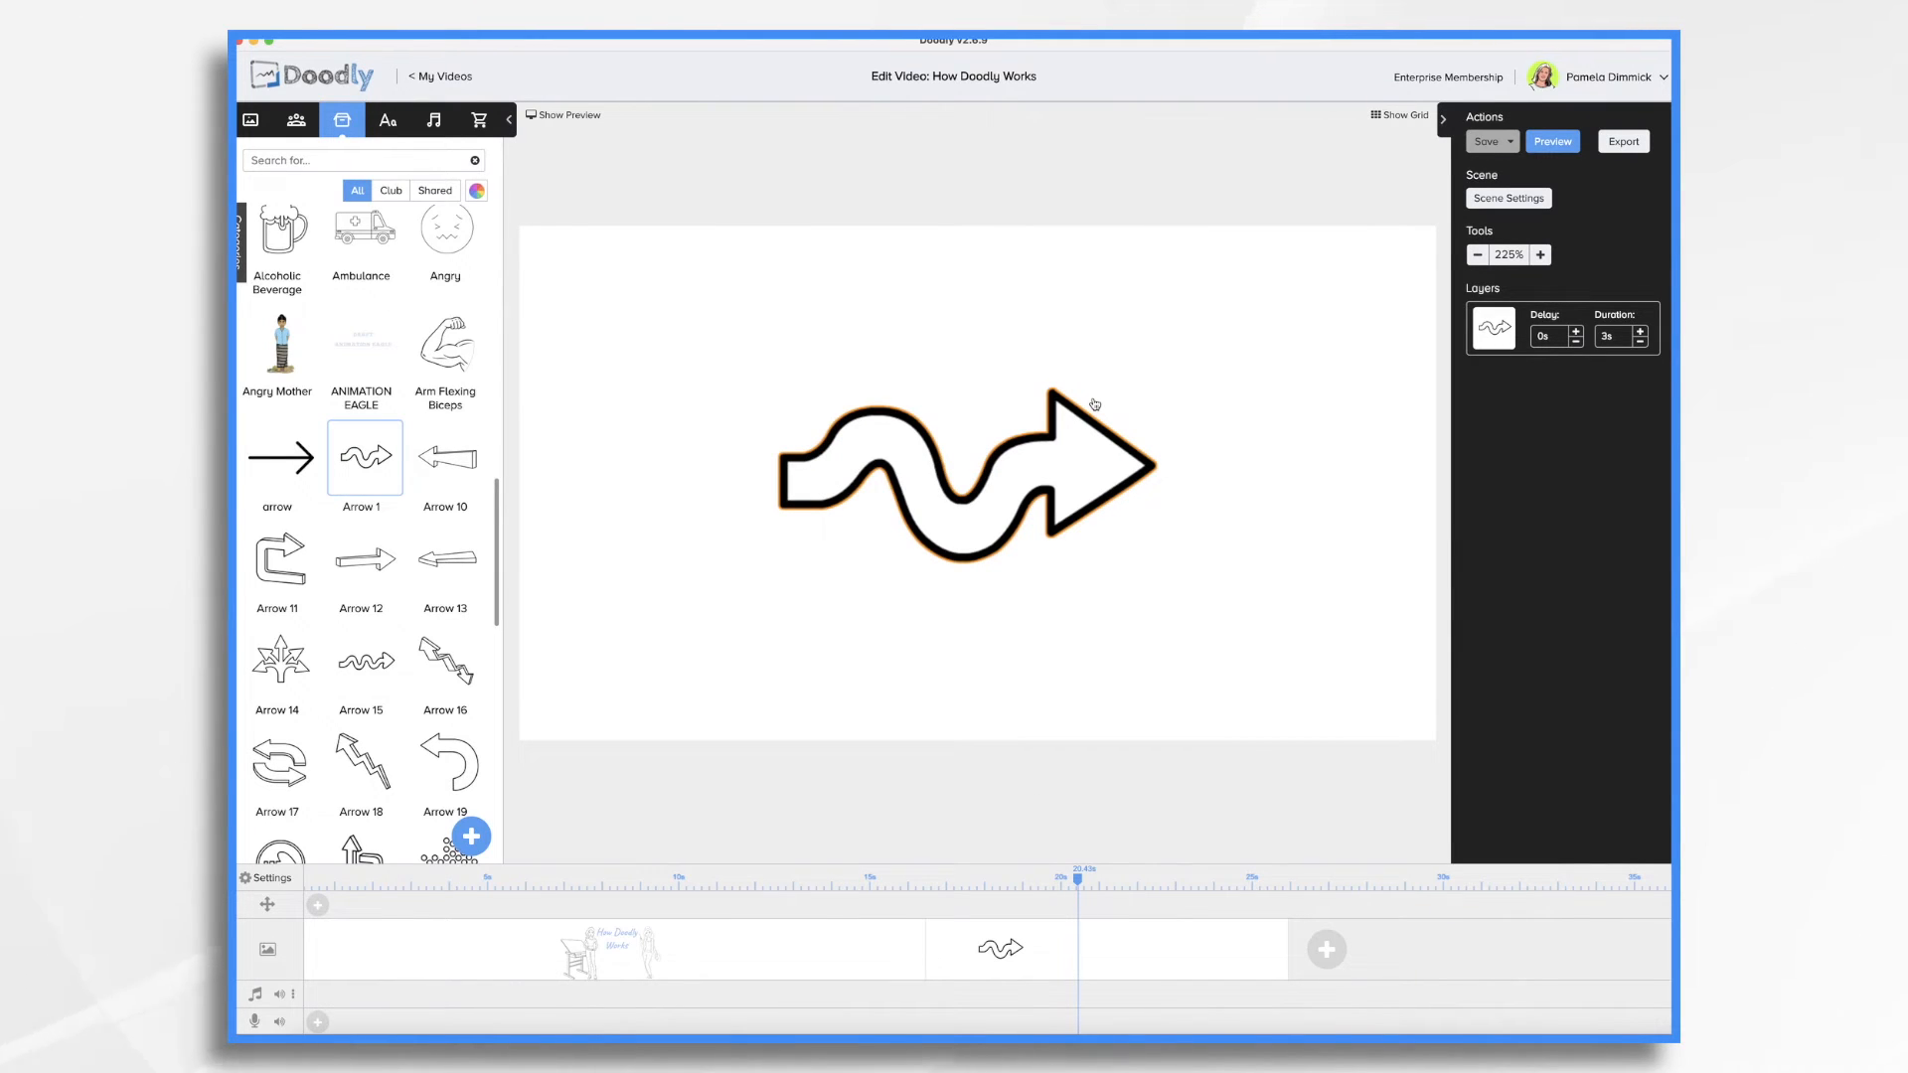
Step: Select the wavy arrow and open it in the reveal-path editor
click(967, 487)
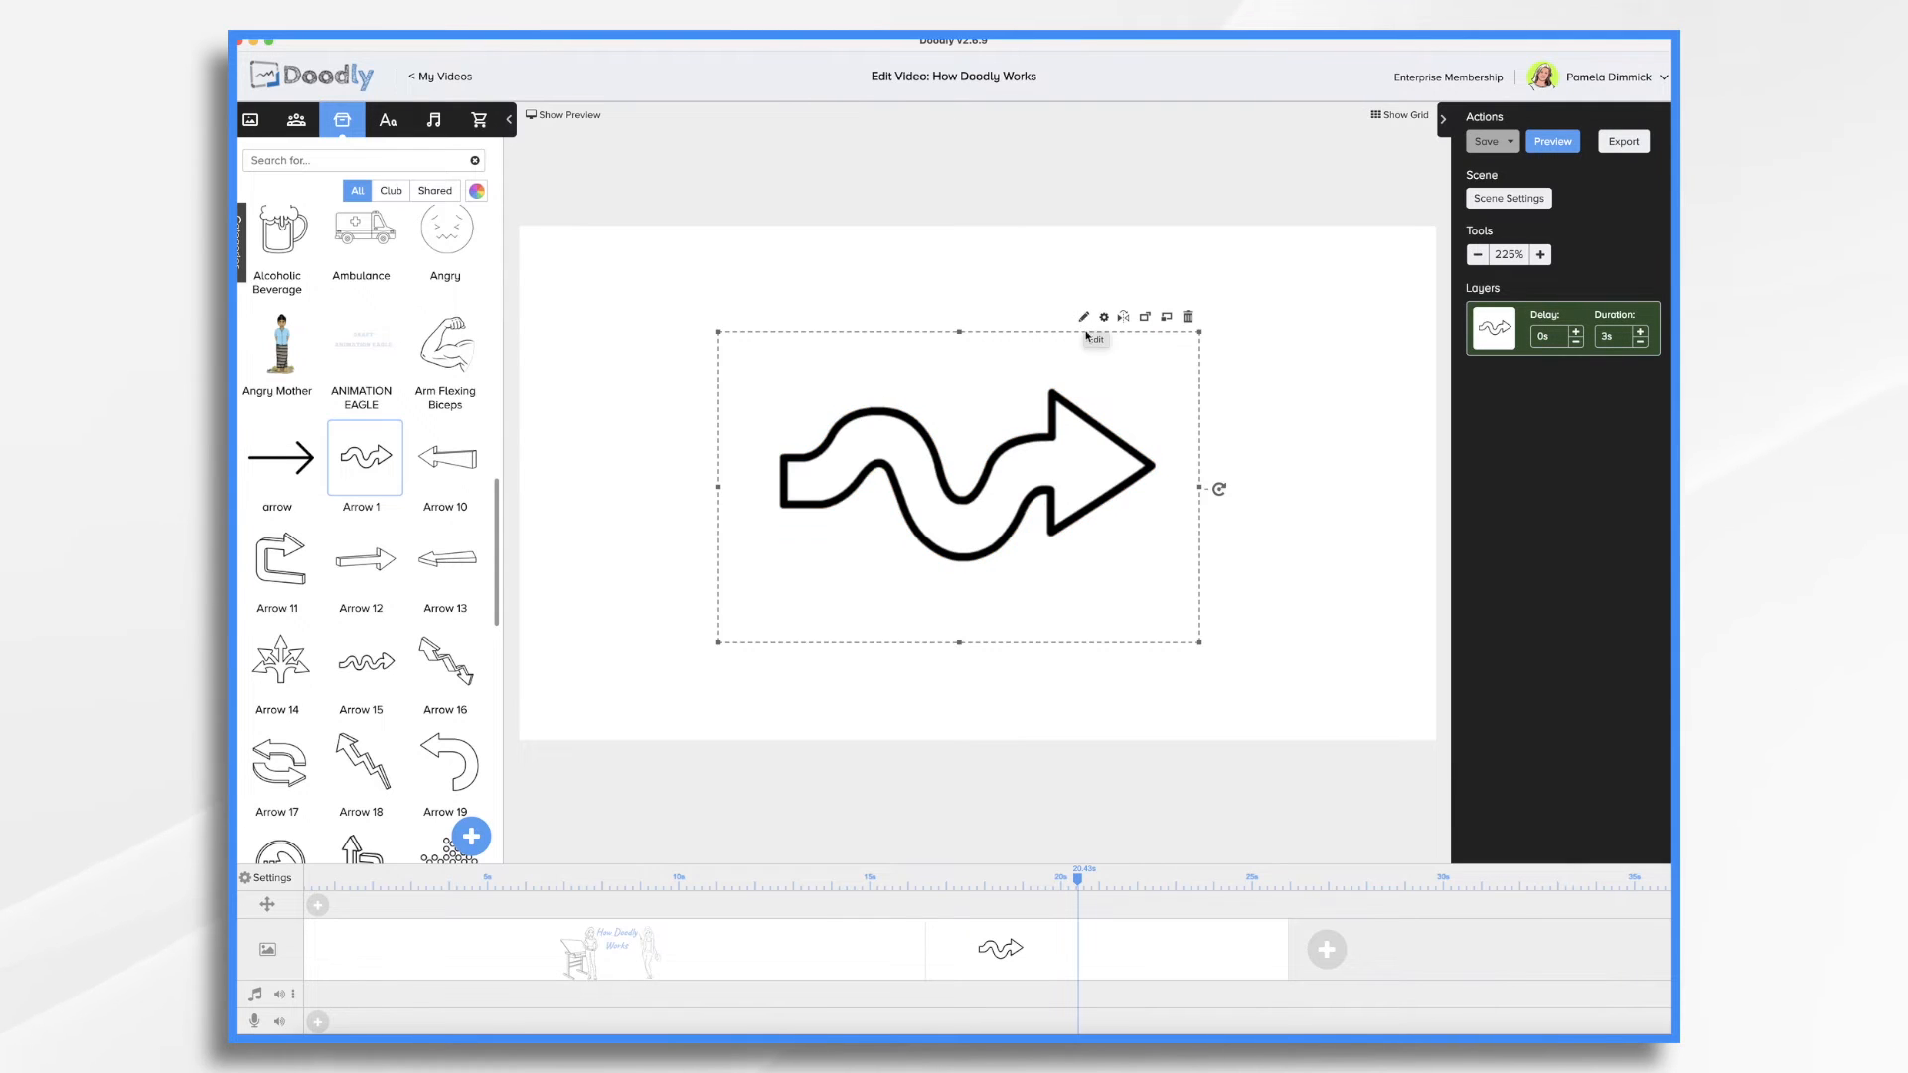
click(1083, 316)
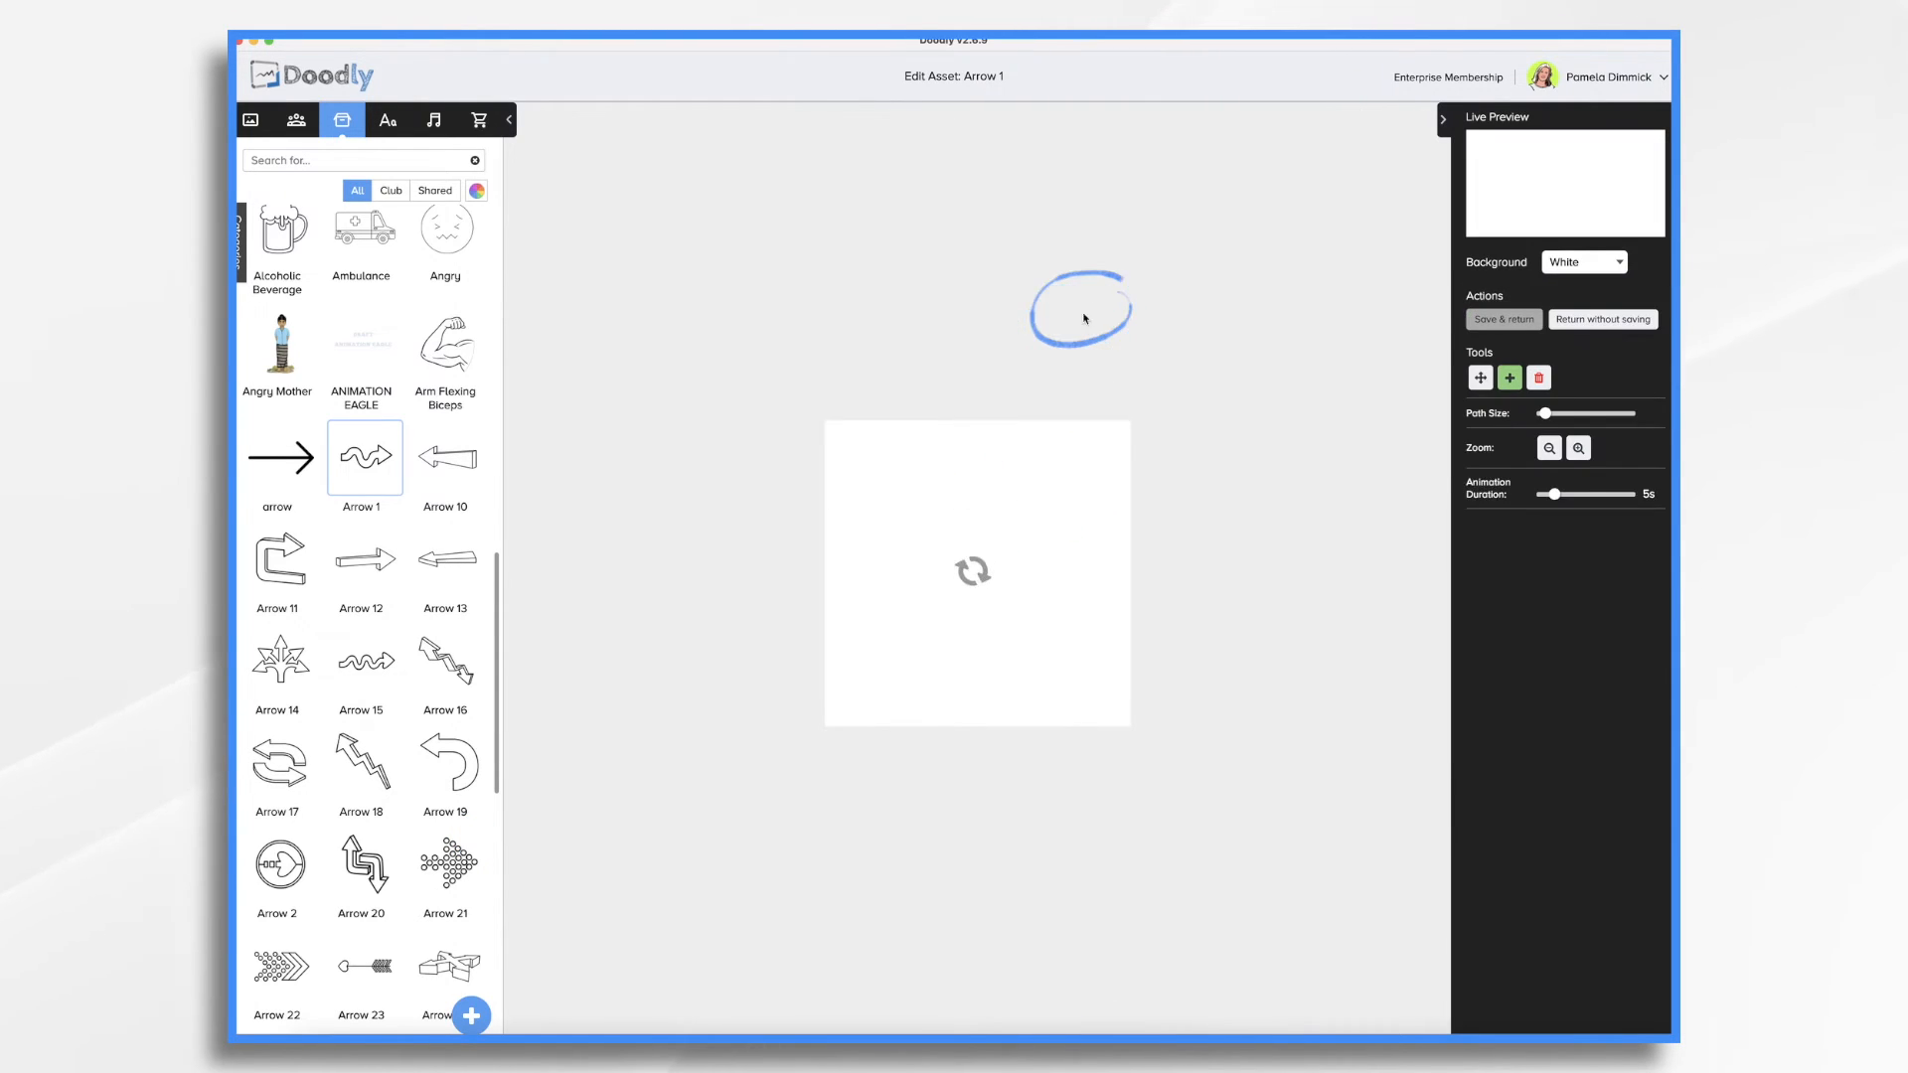
click(364, 459)
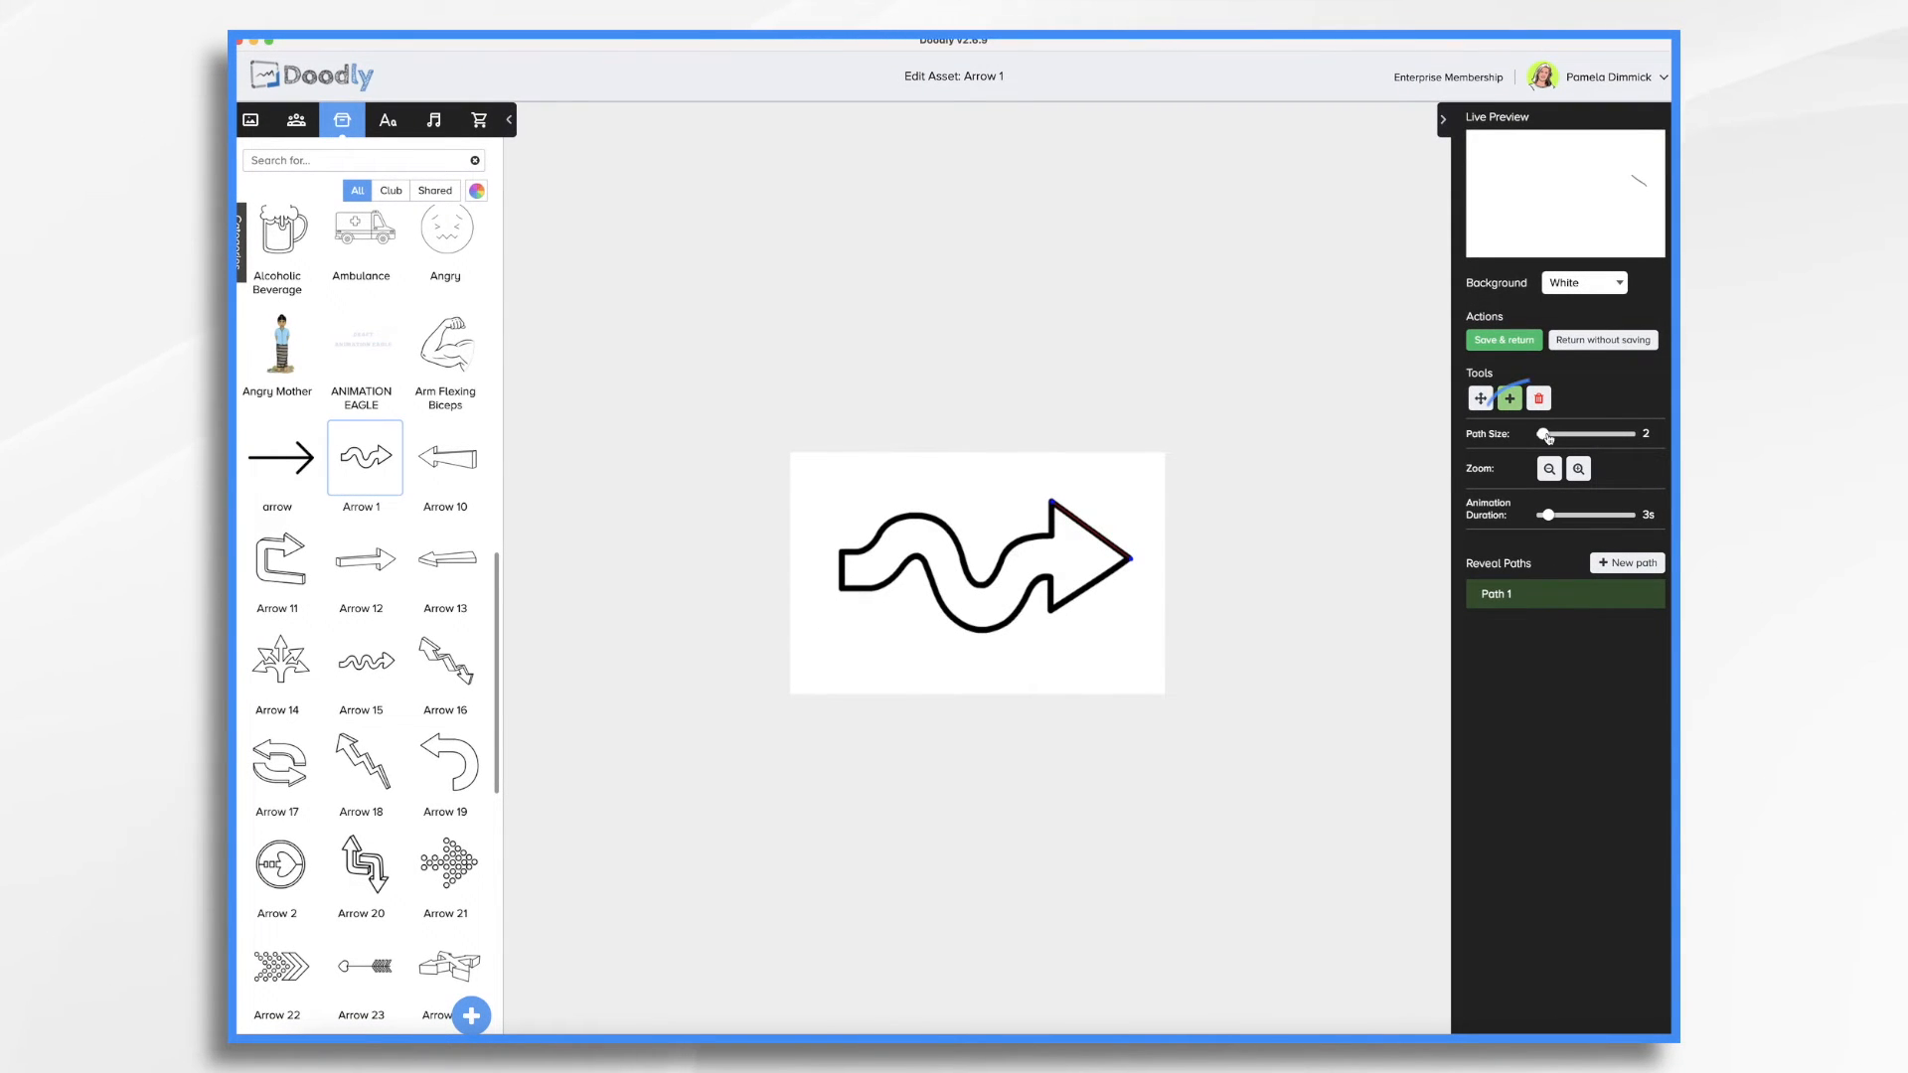
Step: Thicken the arrowhead's reveal path to size 14 and add a second path
drag(1545, 434, 1587, 434)
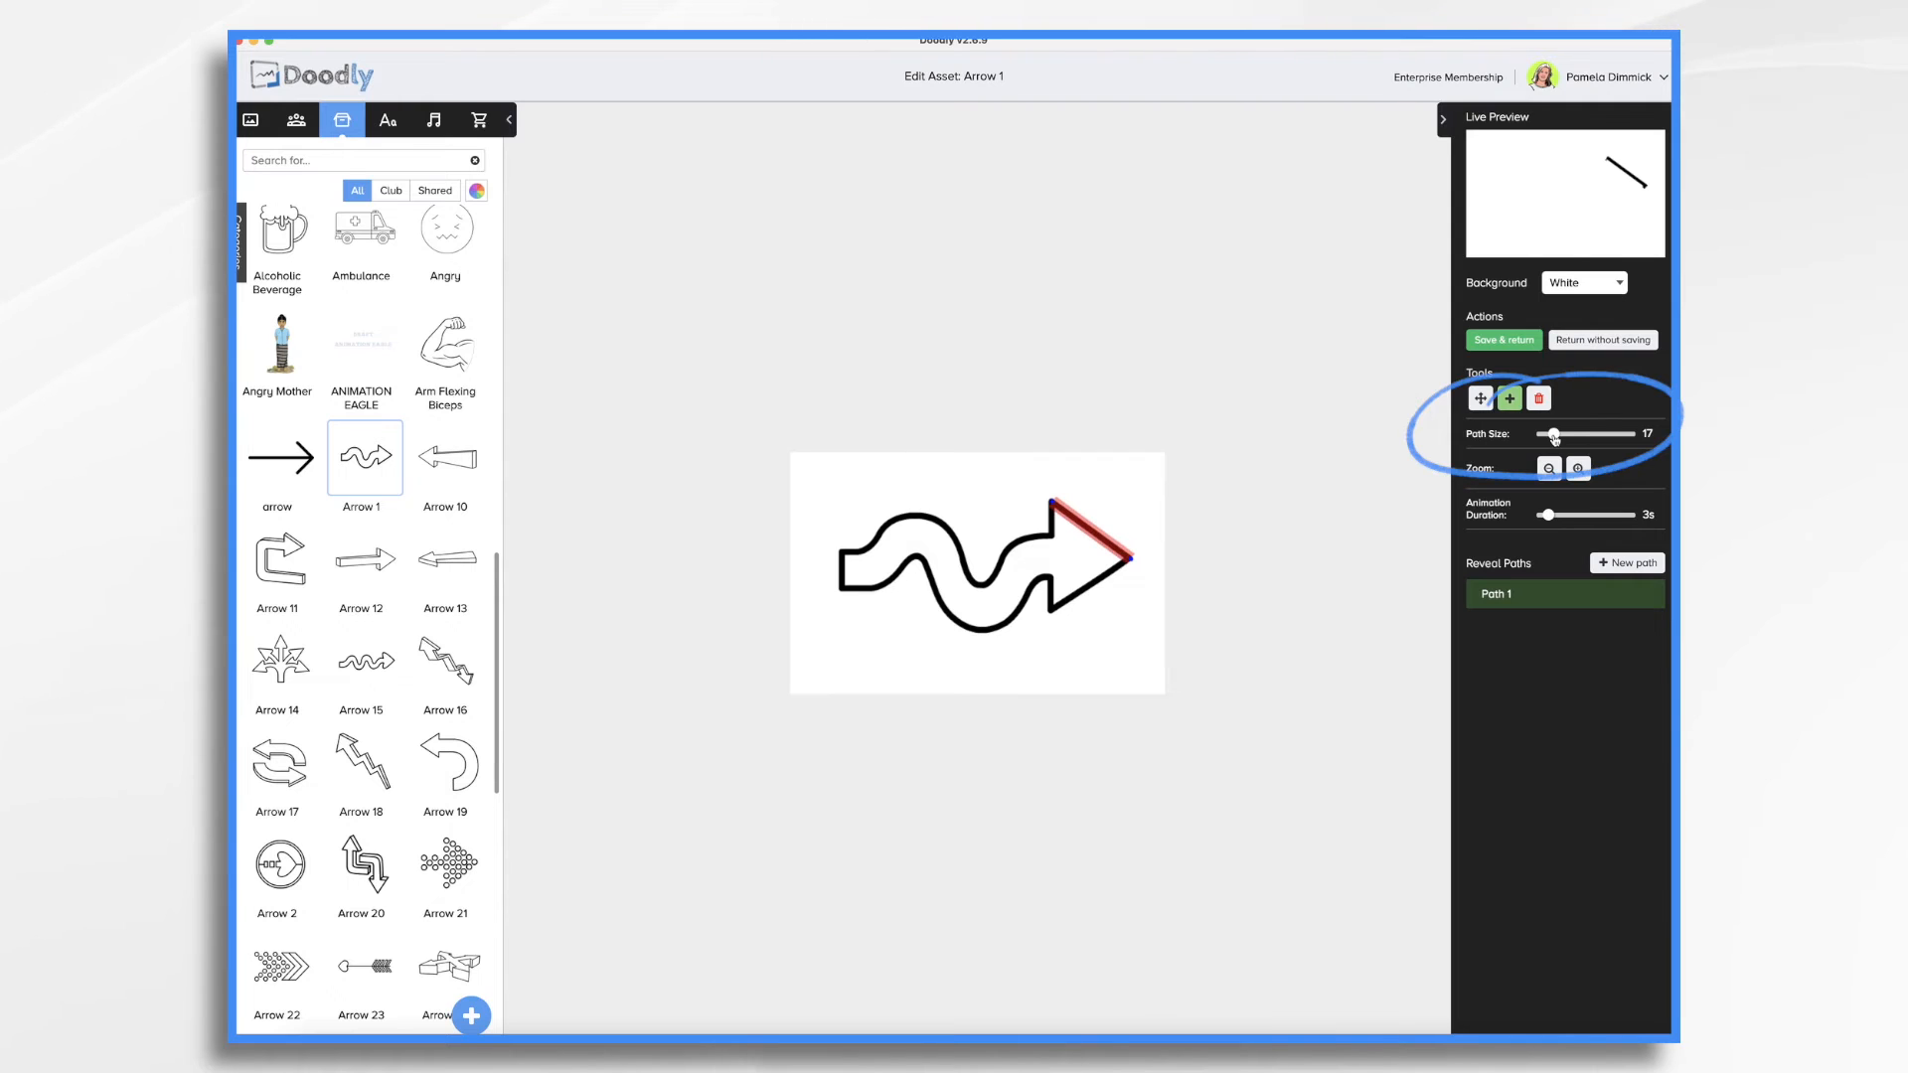
drag(1559, 434, 1555, 435)
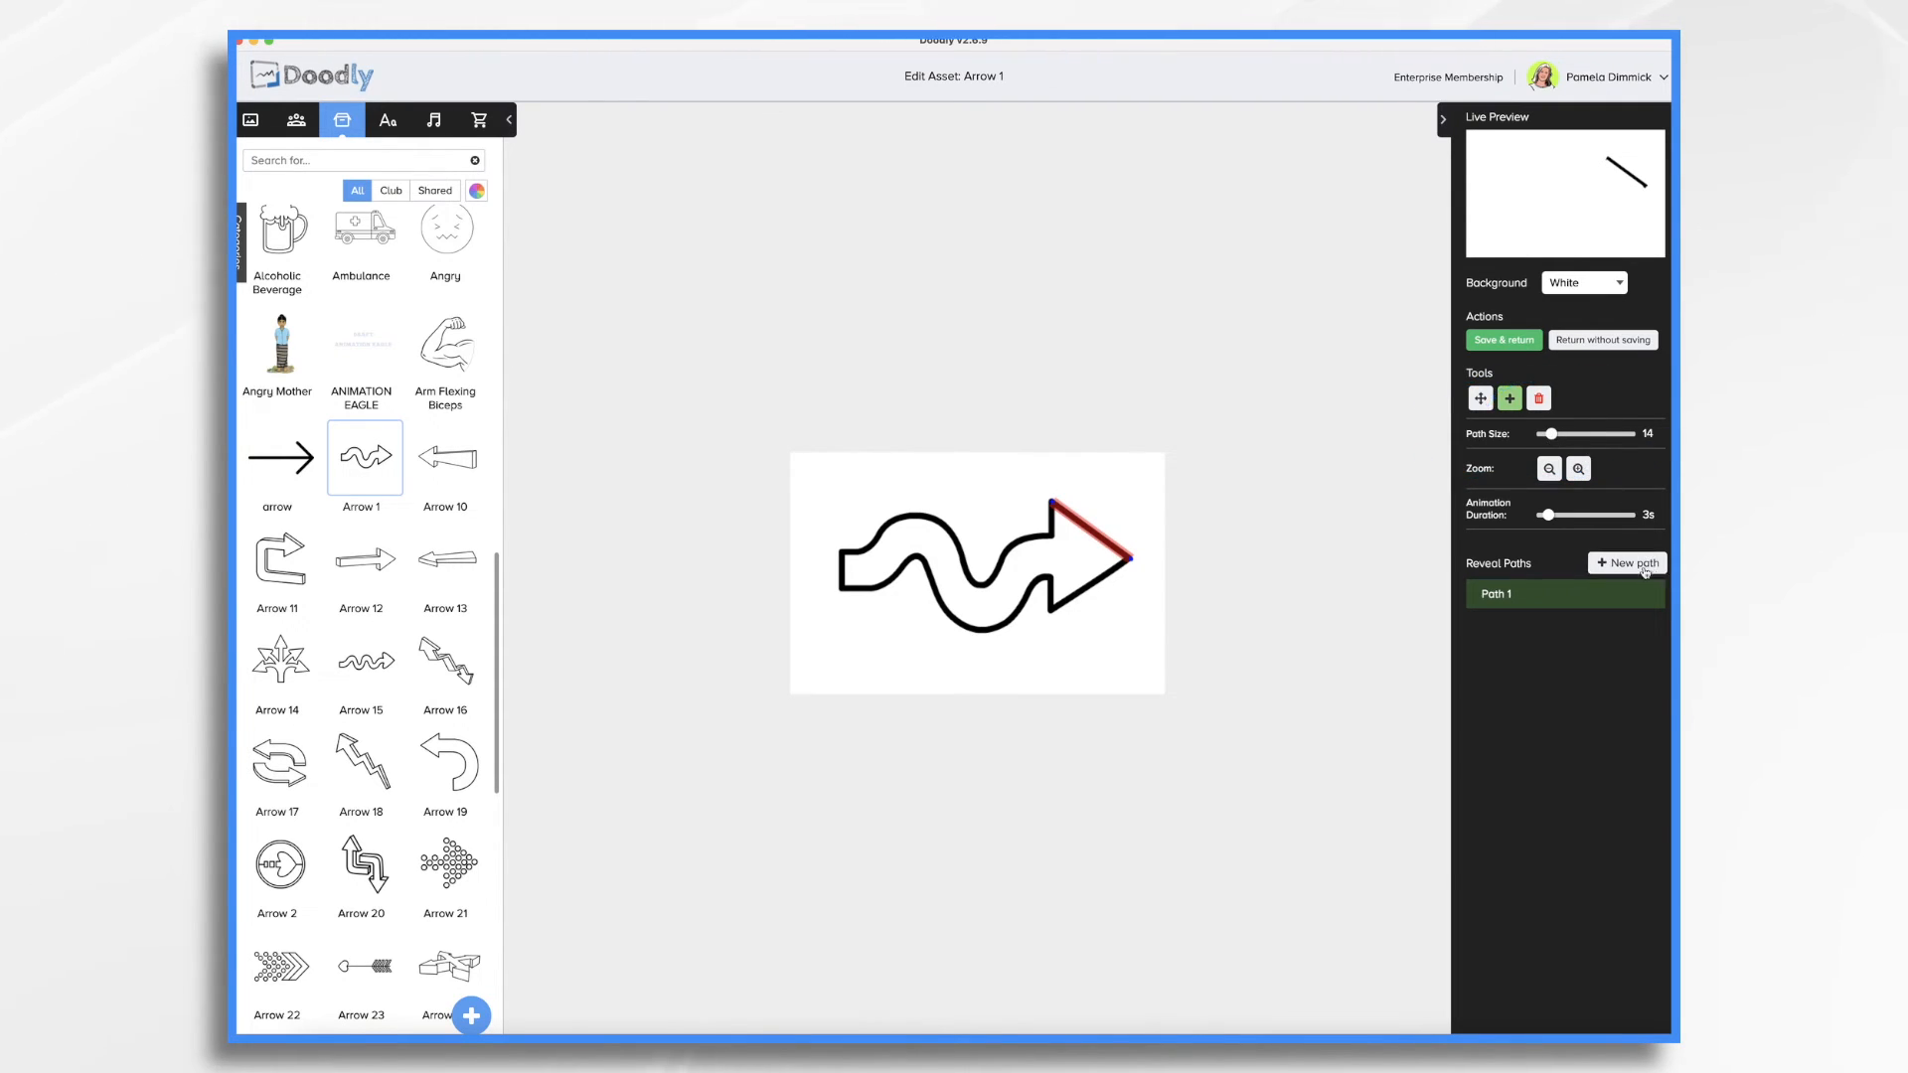
click(1626, 563)
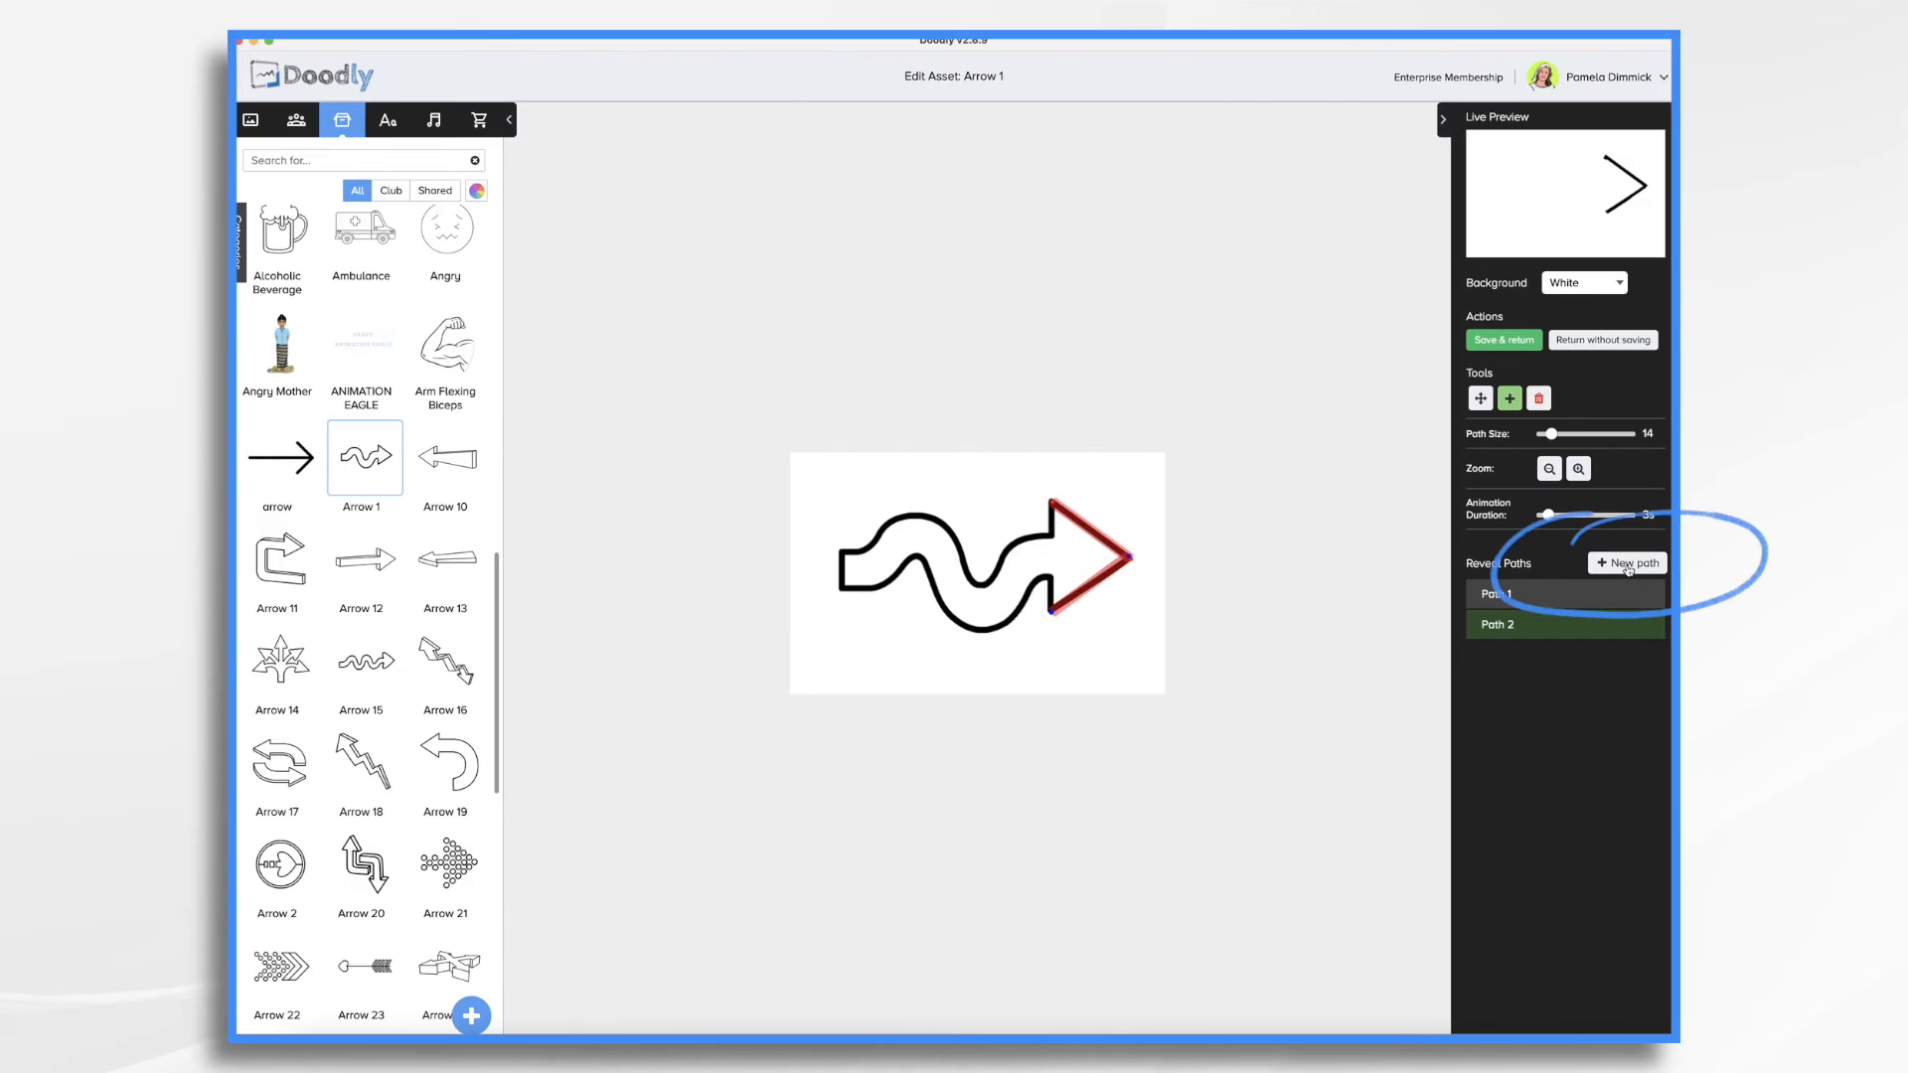
Step: Add reveal paths three and four along the top and bottom waves
click(1627, 562)
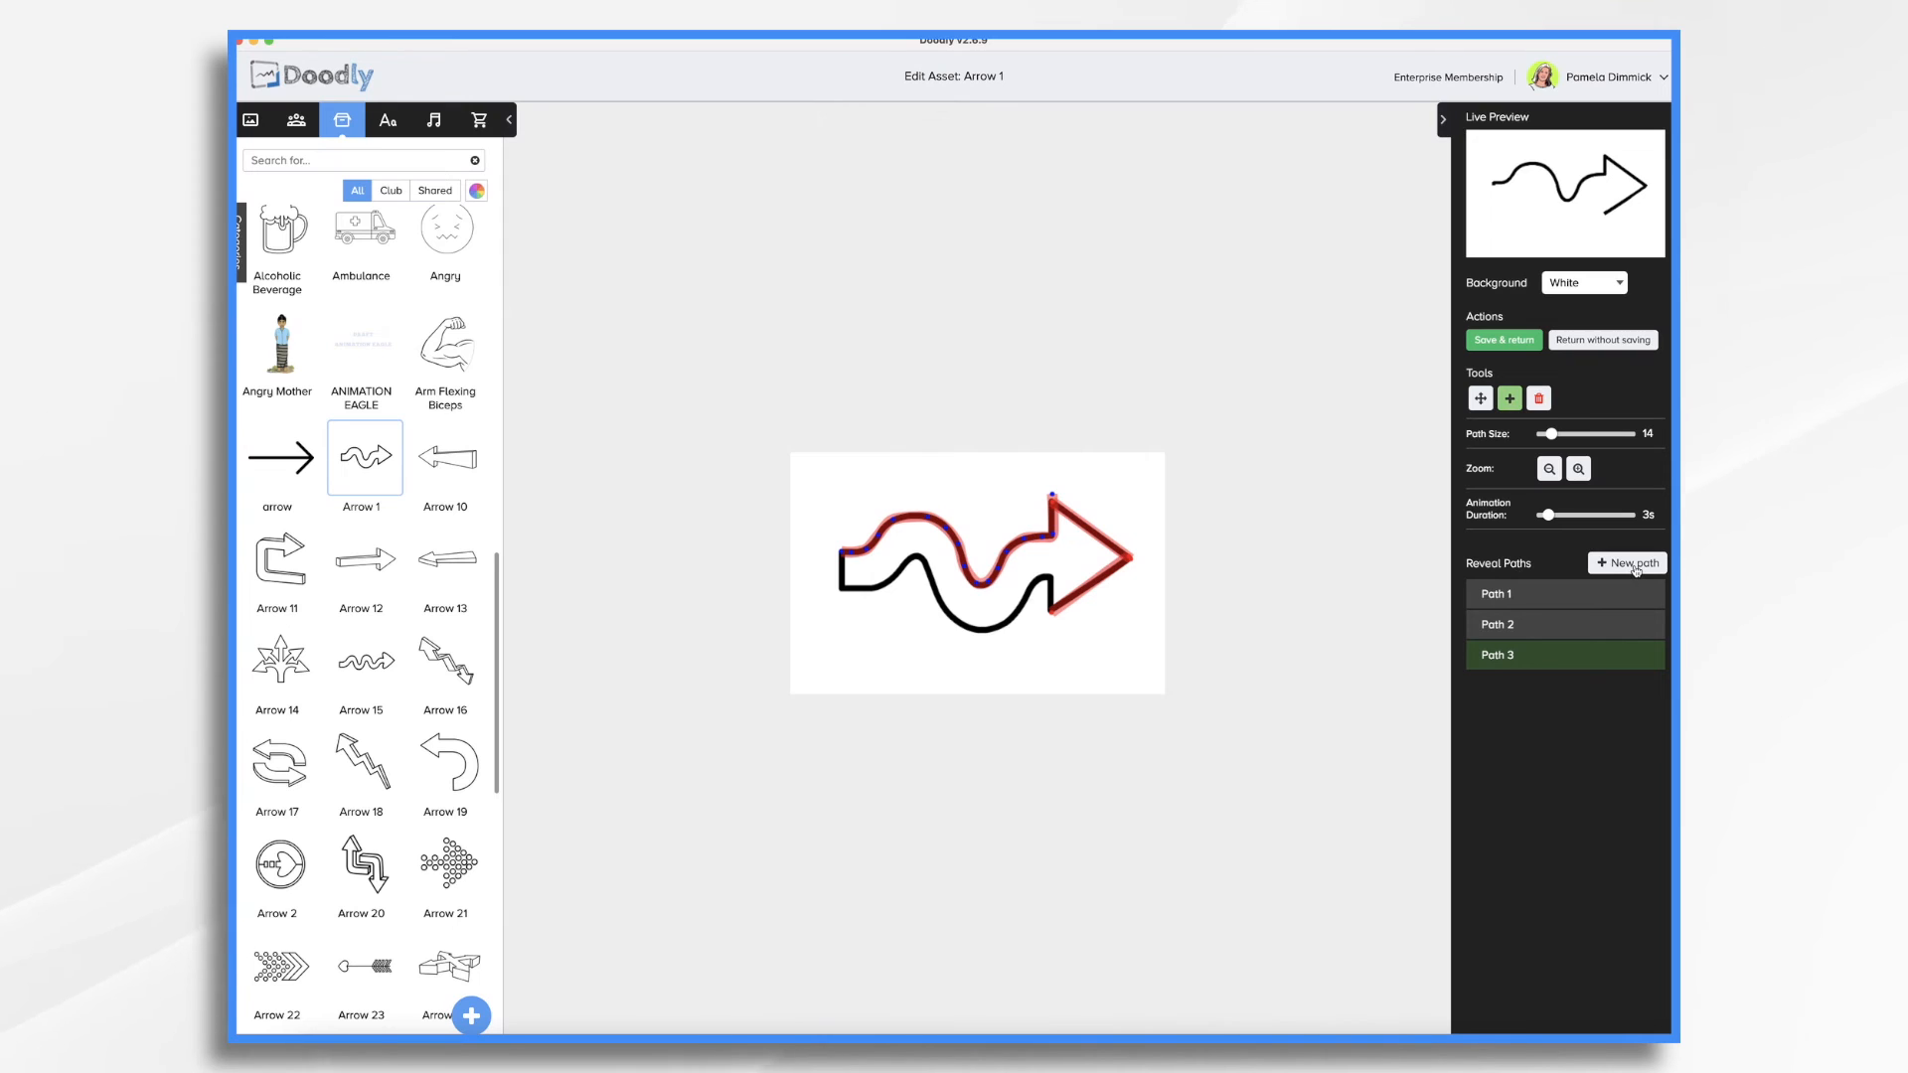
click(1627, 562)
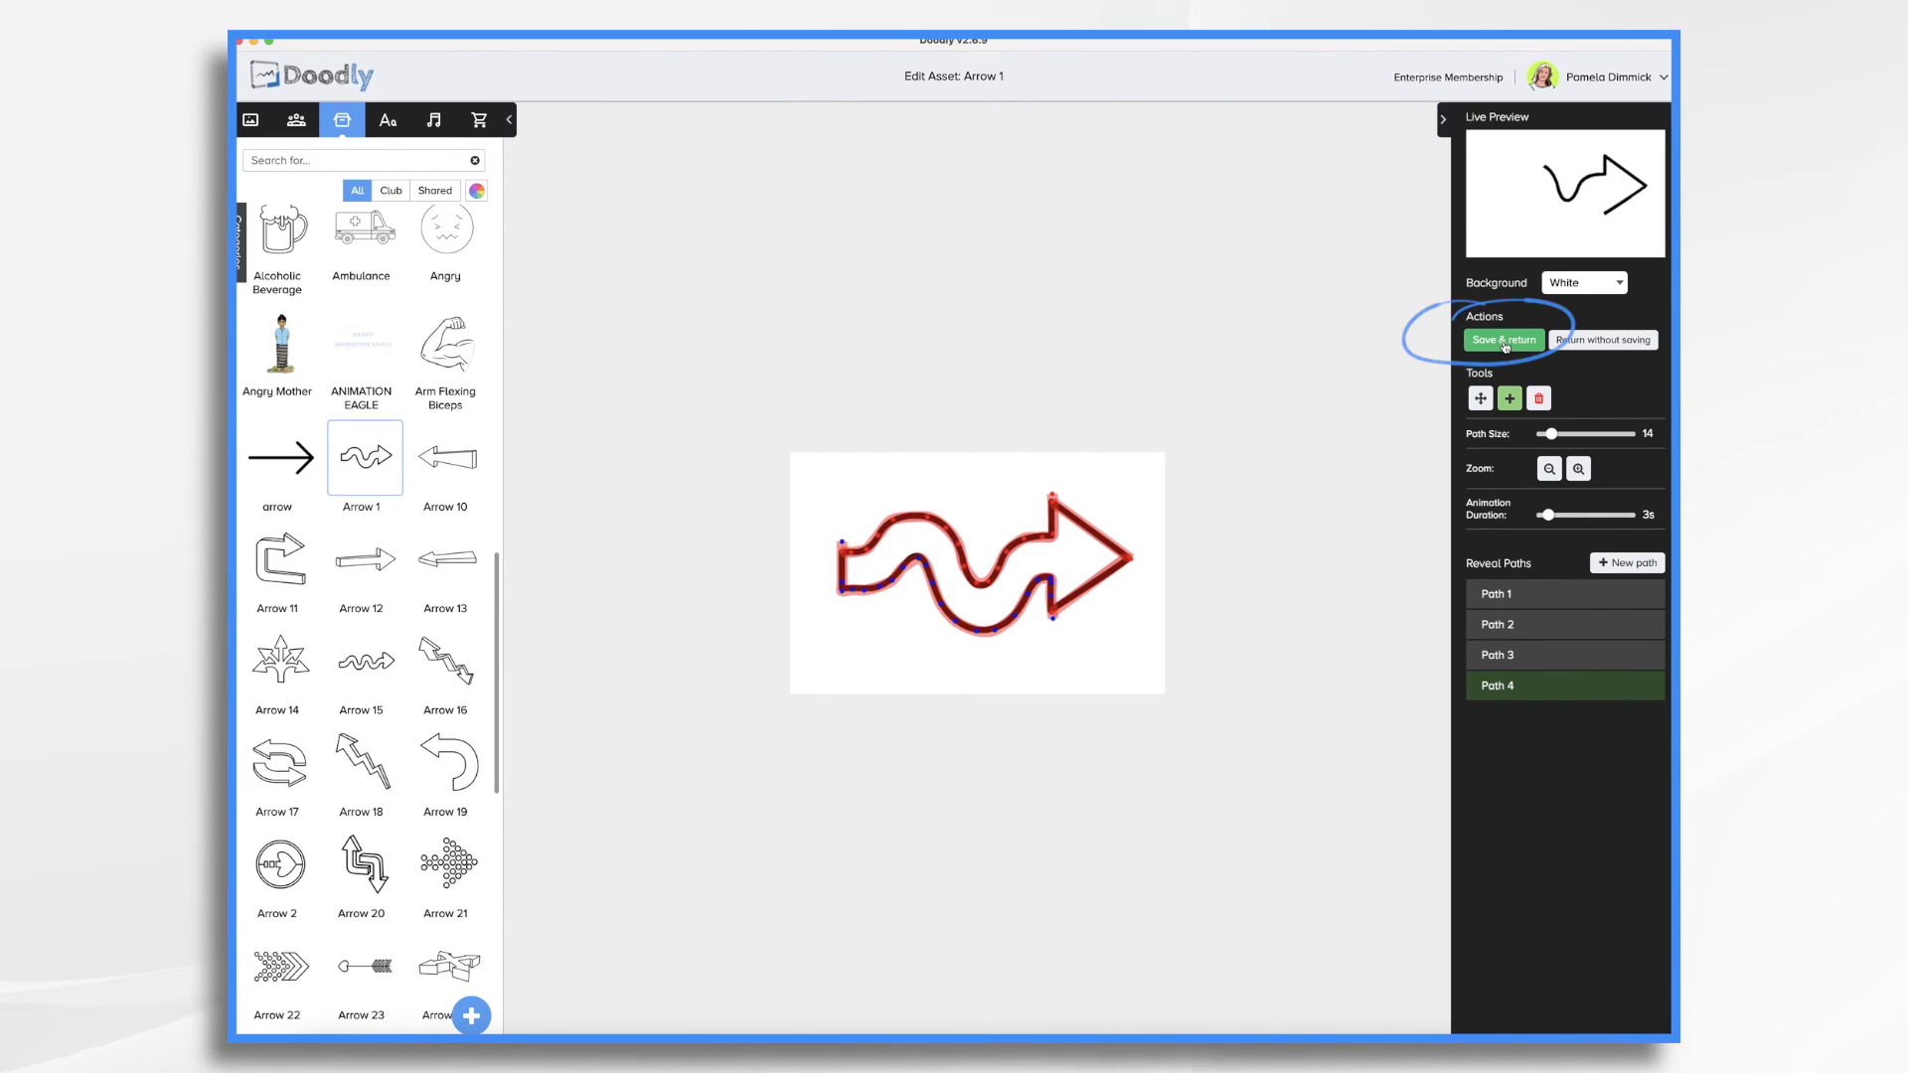
Step: Save the reveal paths, raise the arrow's duration to 5.5 s, and preview
click(1502, 340)
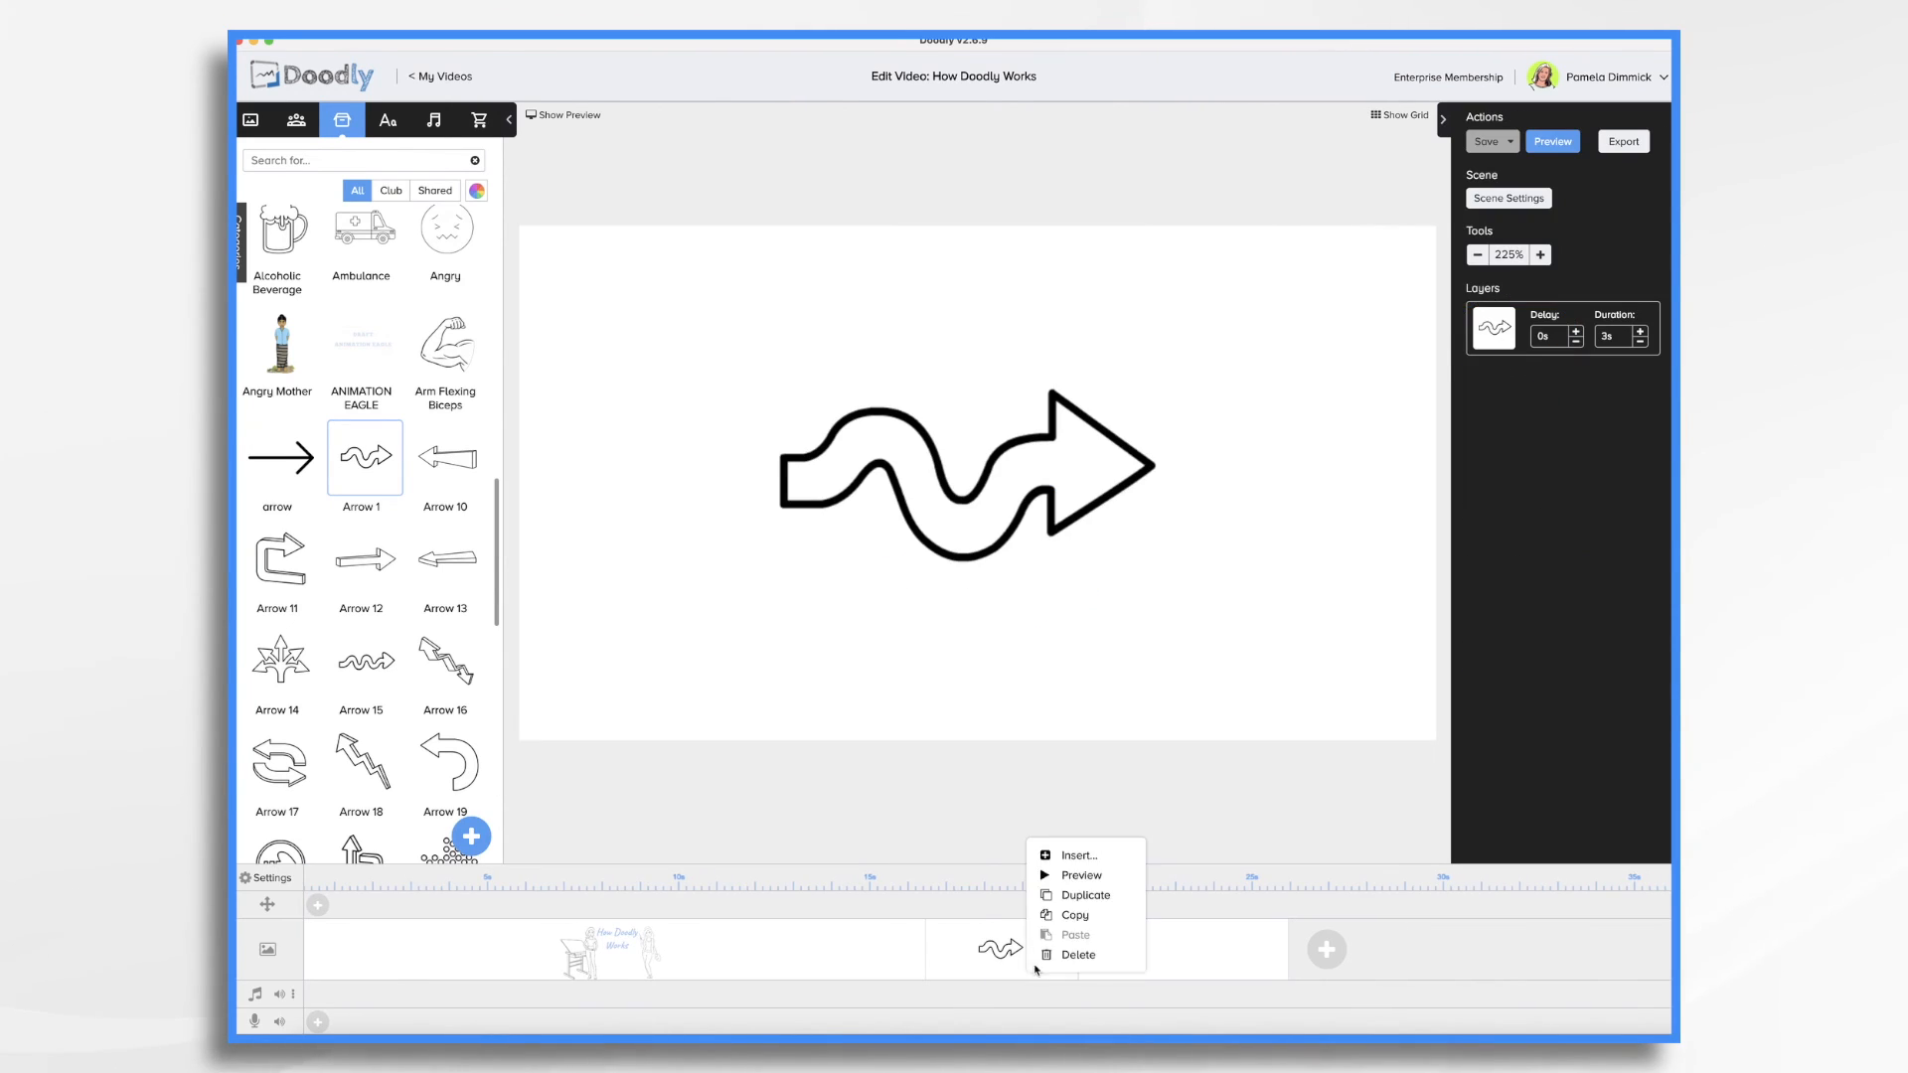
click(1080, 875)
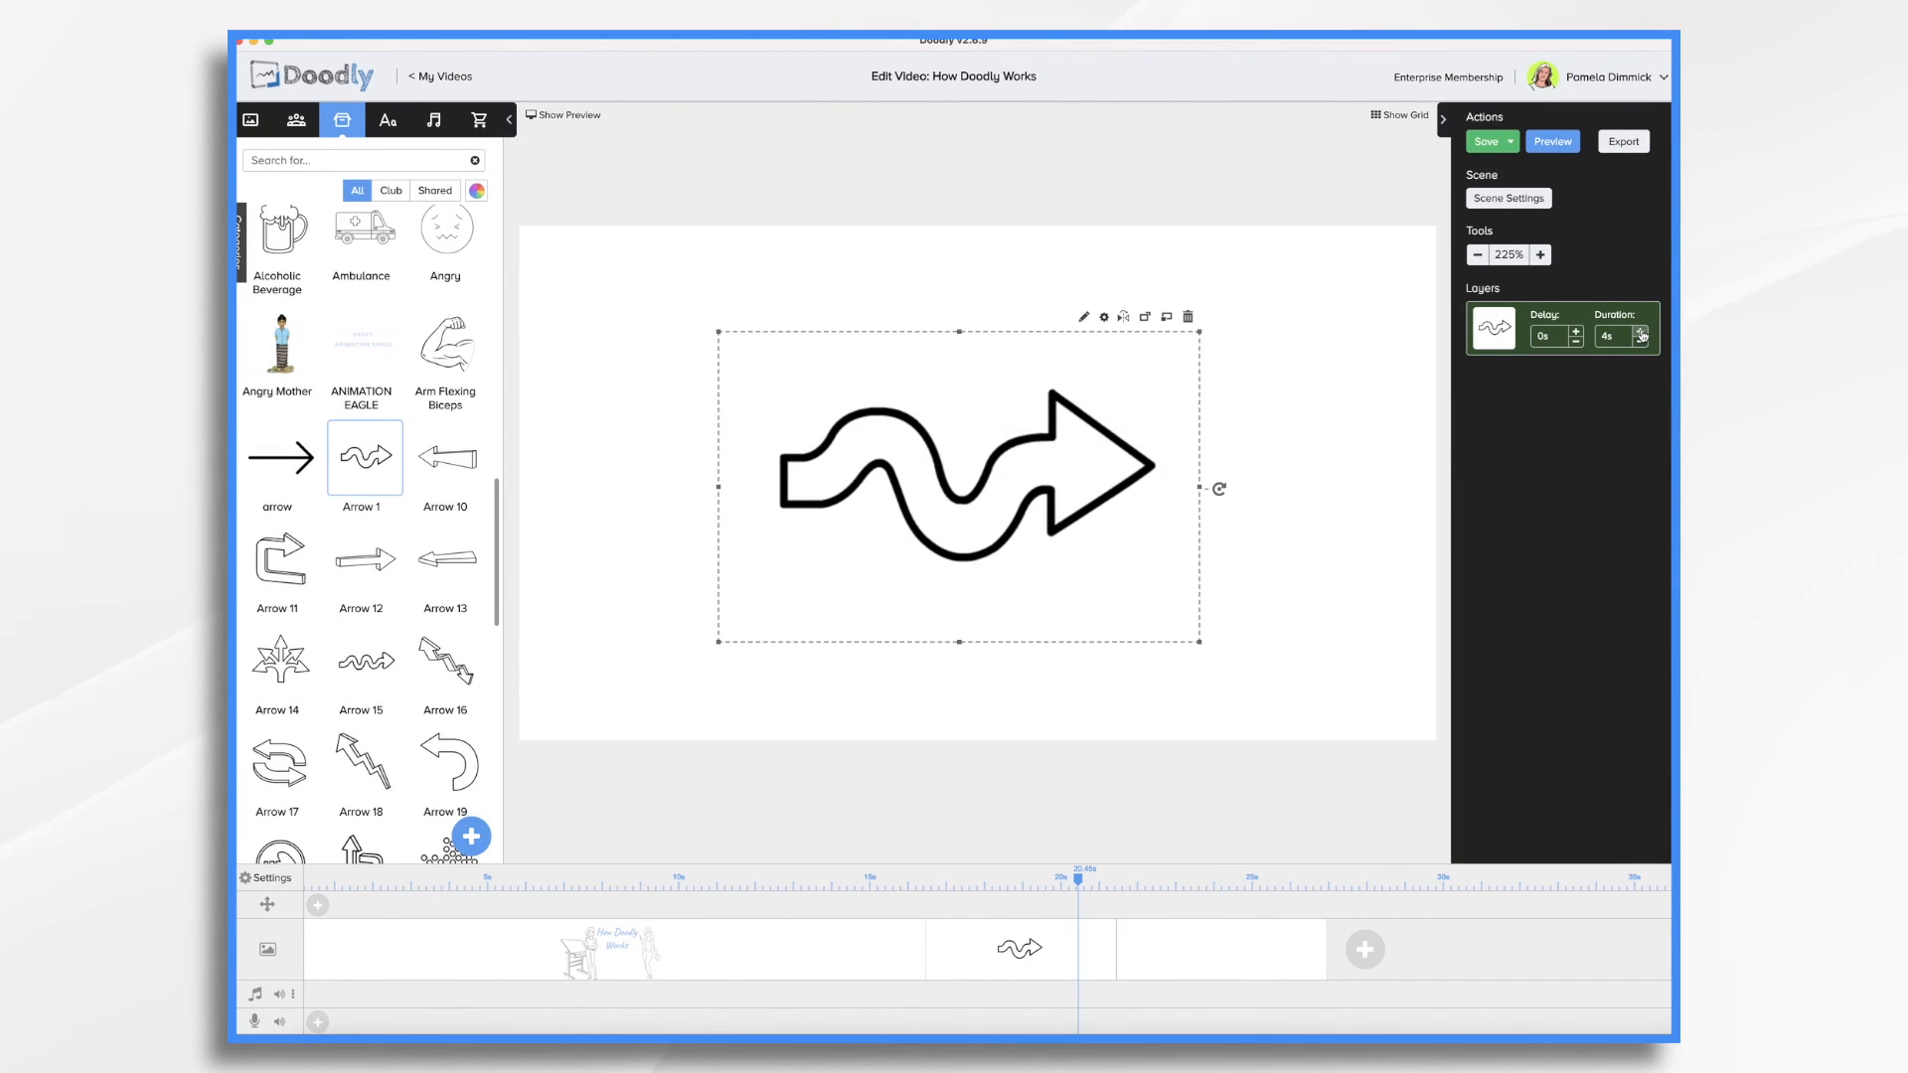
click(1640, 331)
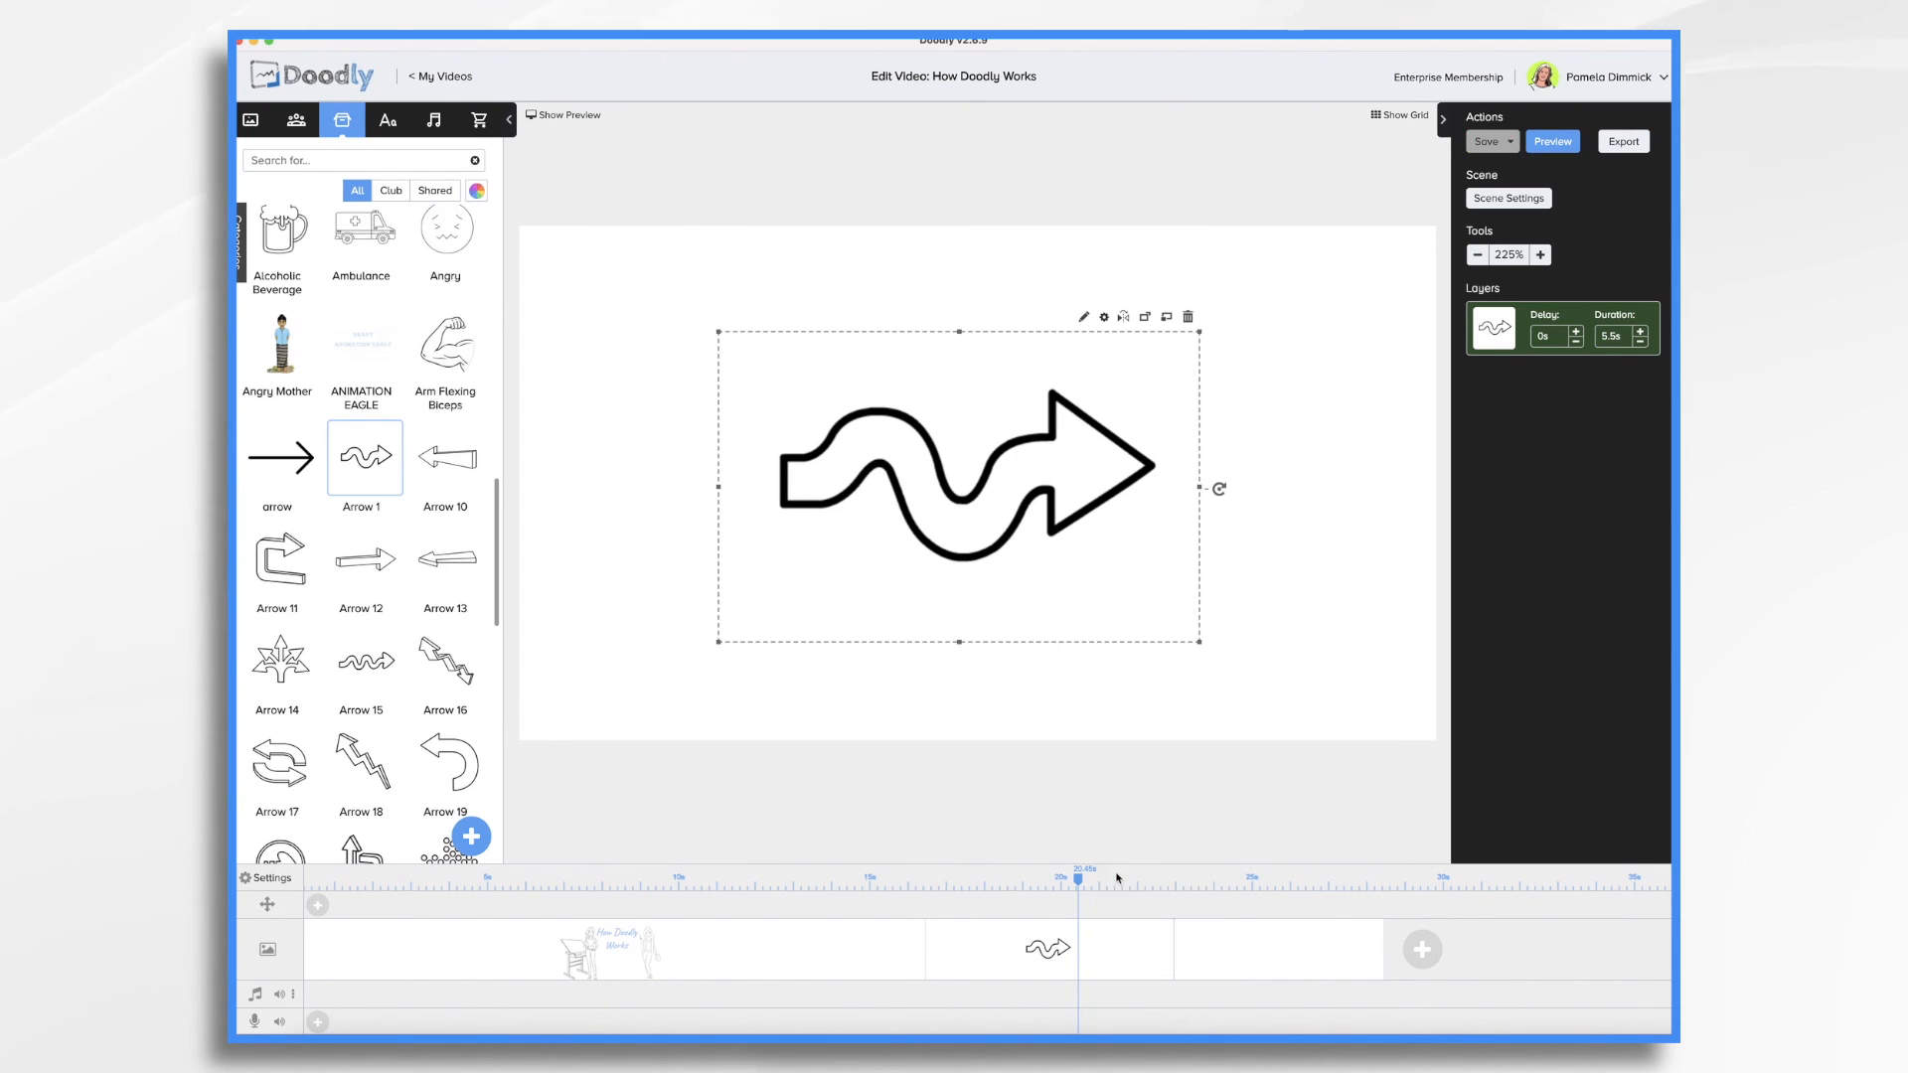
click(1551, 141)
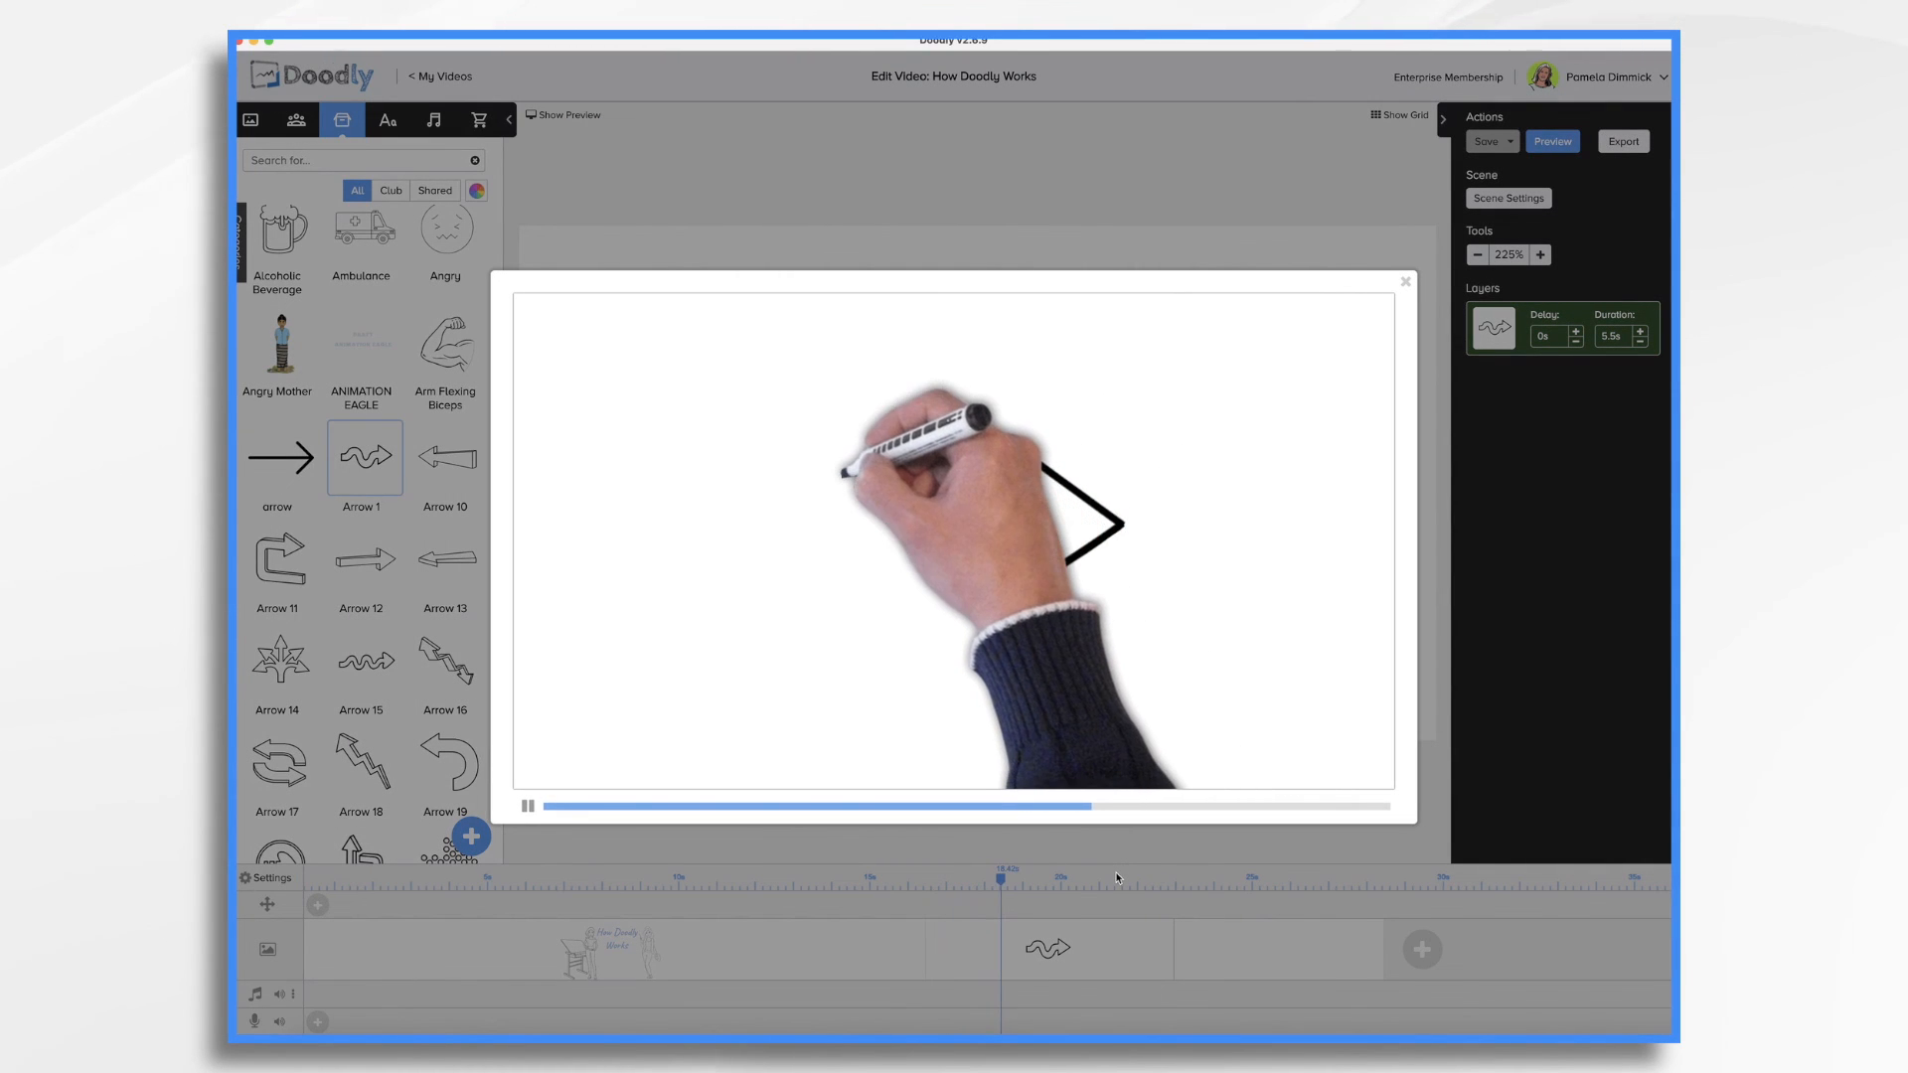